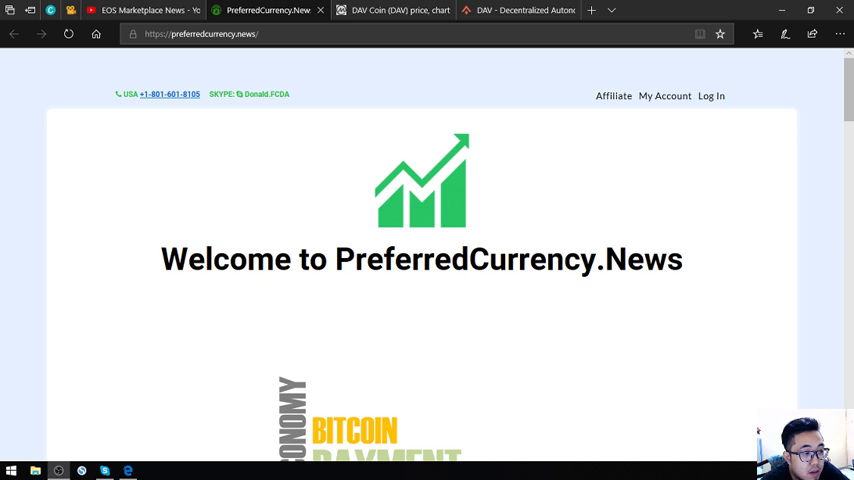
Step: Scroll through the current page's content before leaving for CoinMarketCap
scroll("down", 3)
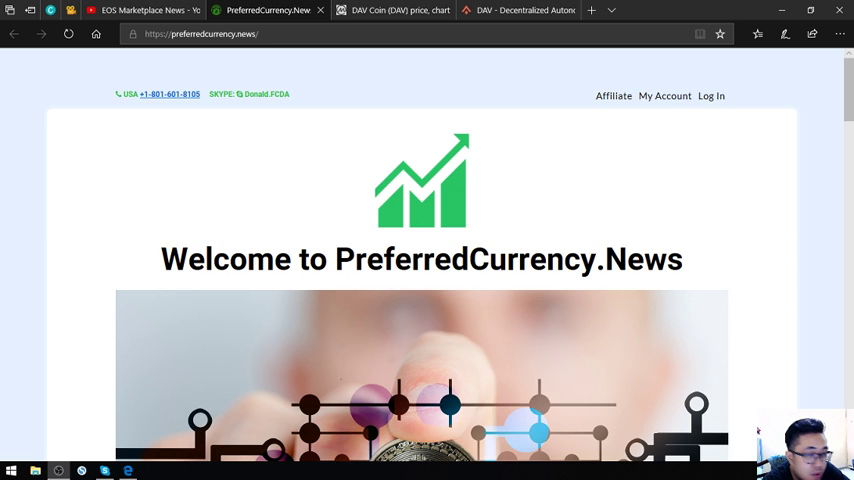
scroll("down", 3)
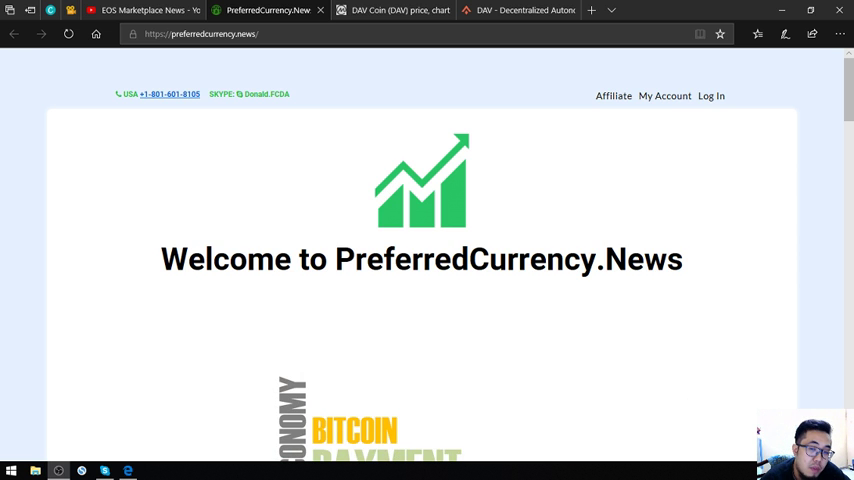
scroll("down", 3)
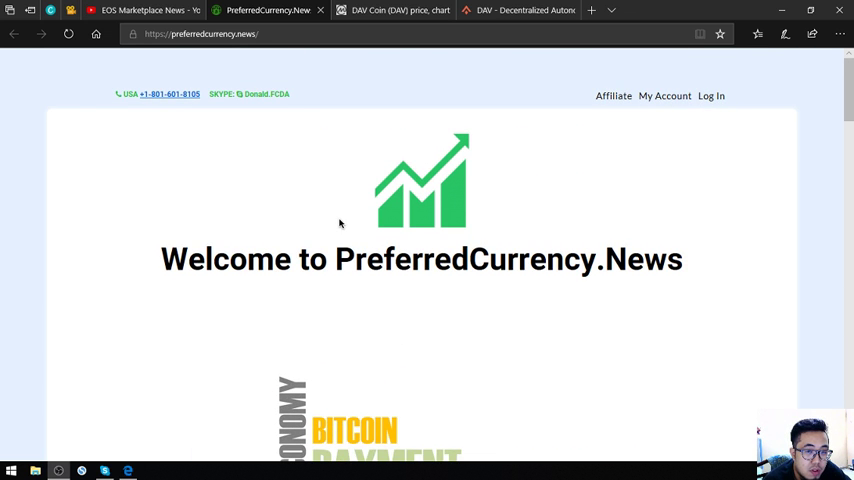
mouse_move(332, 258)
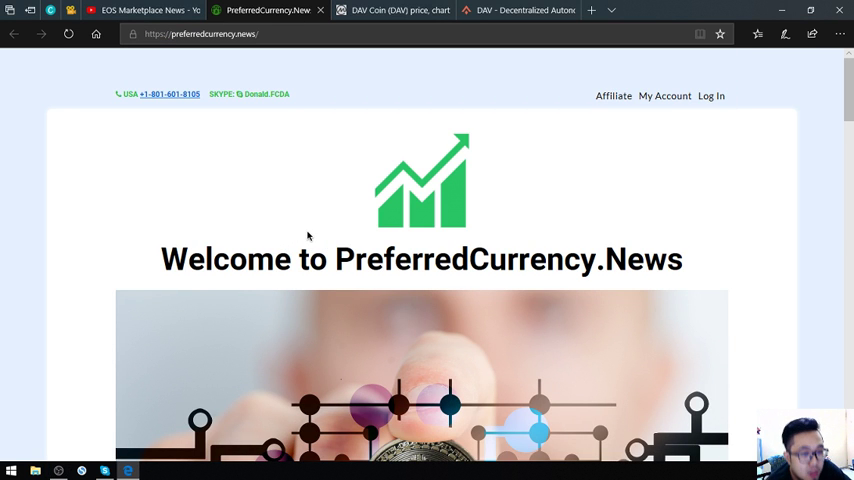
scroll("down", 3)
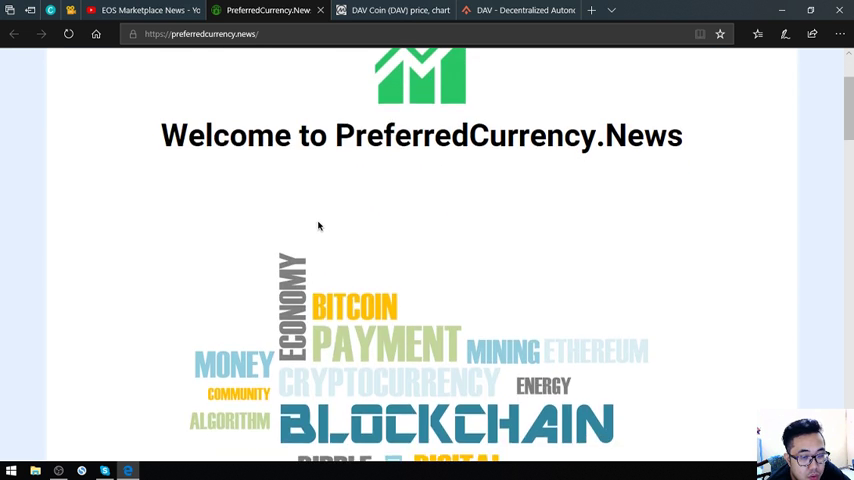
scroll("down", 3)
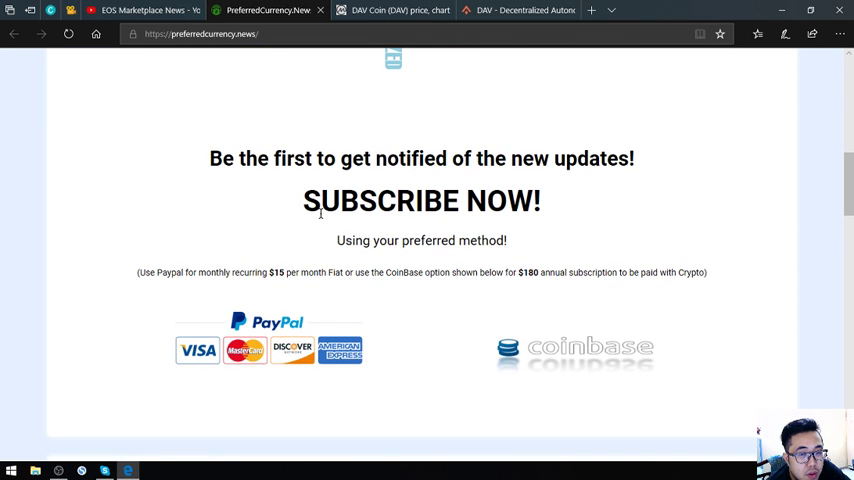
mouse_move(274, 272)
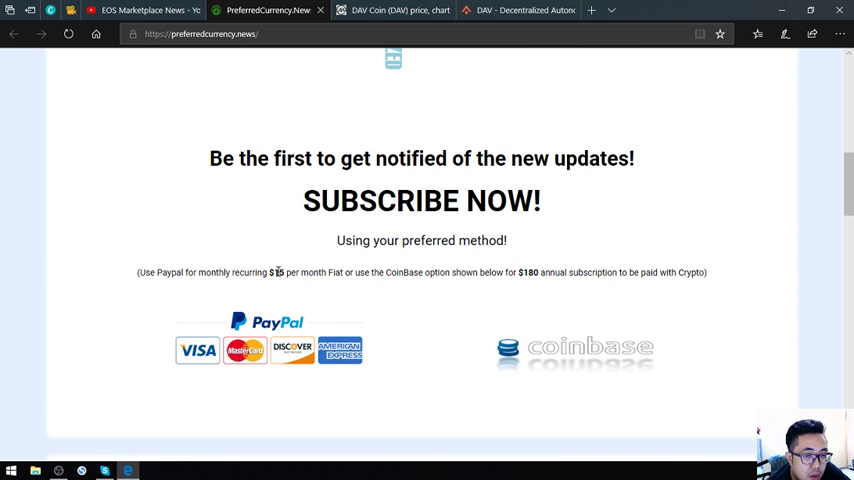
mouse_move(472, 272)
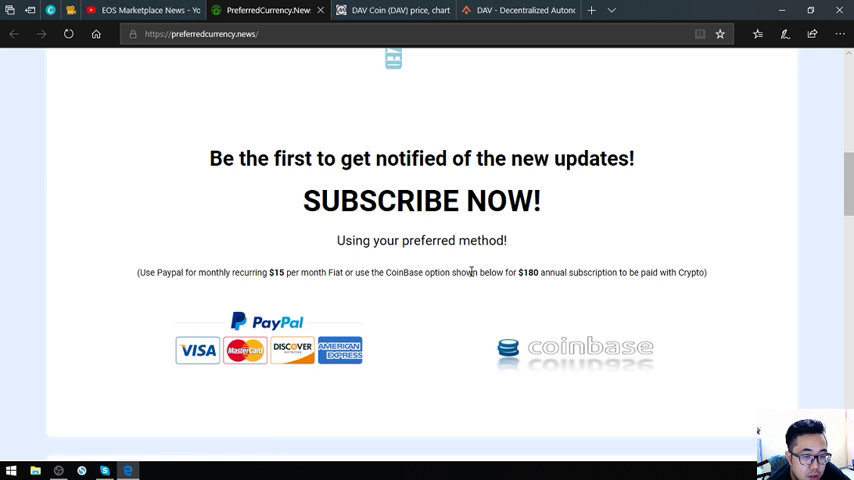
scroll("down", 3)
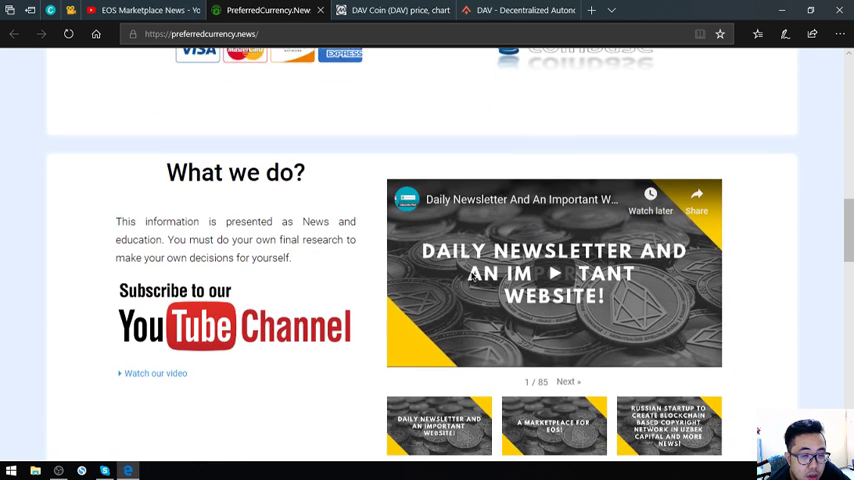
scroll("down", 3)
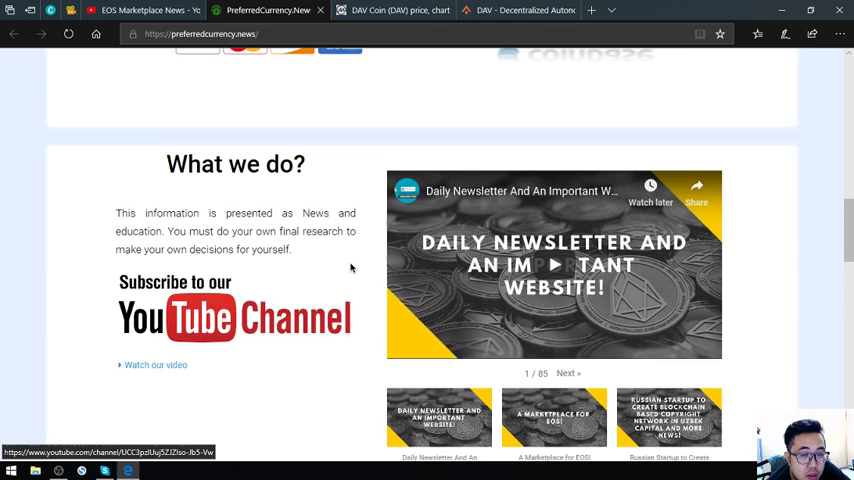
scroll("down", 3)
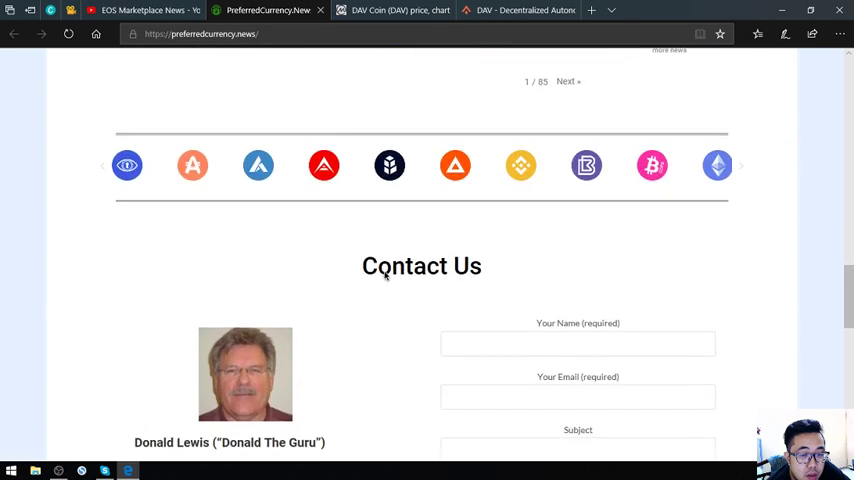
scroll("up", 3)
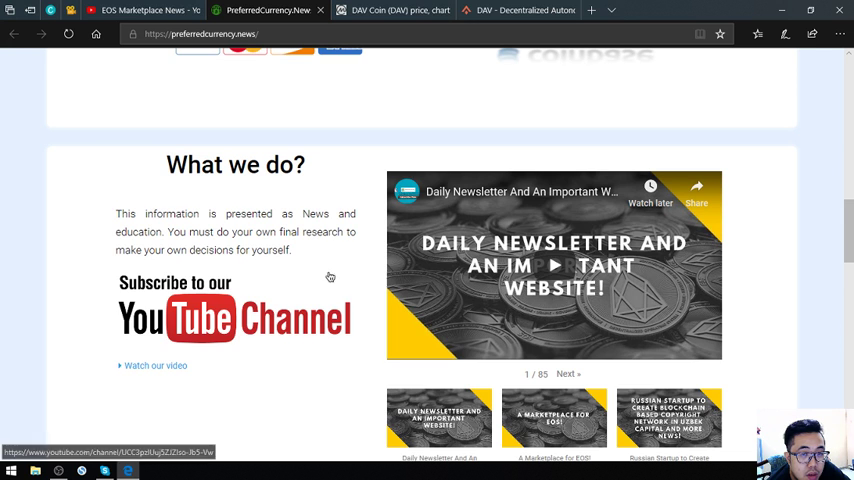
mouse_move(22, 136)
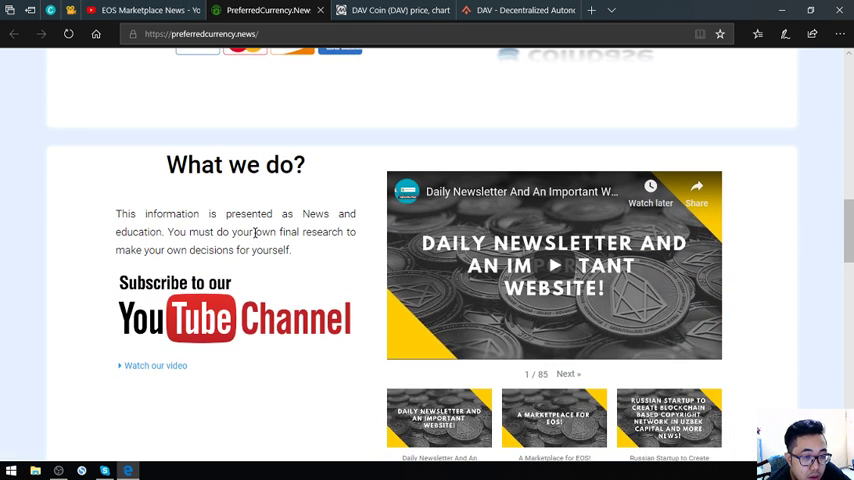
mouse_move(210, 214)
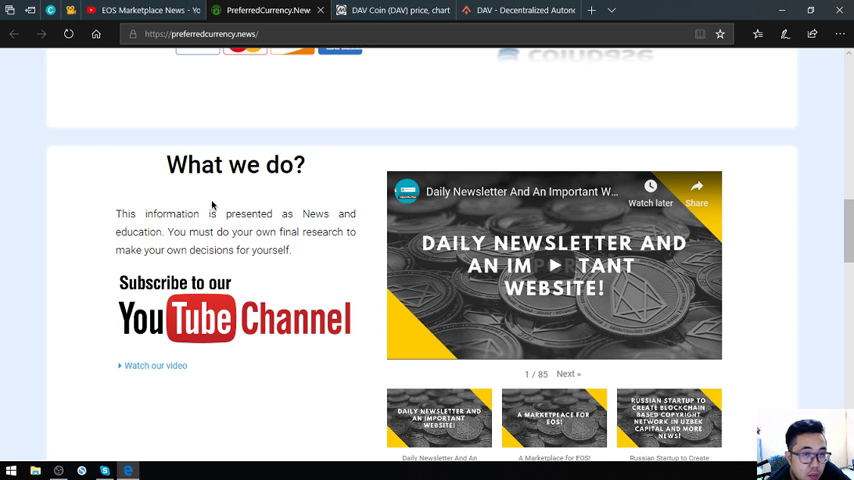
mouse_move(368, 296)
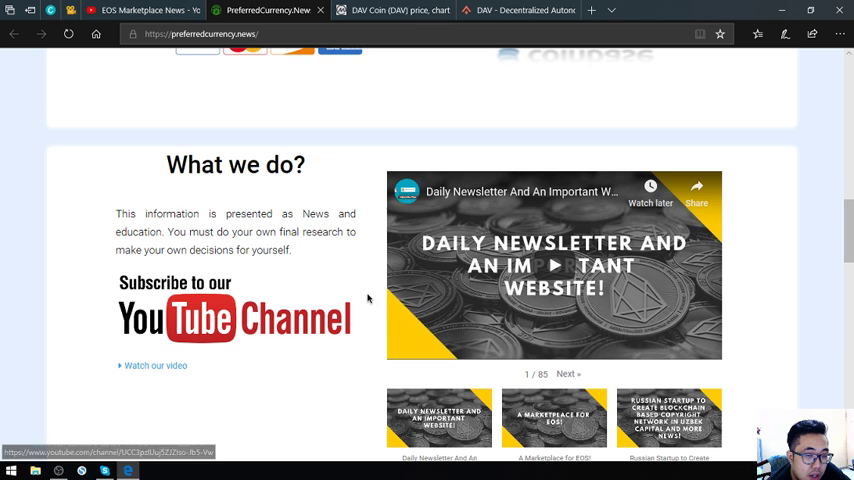
scroll("down", 3)
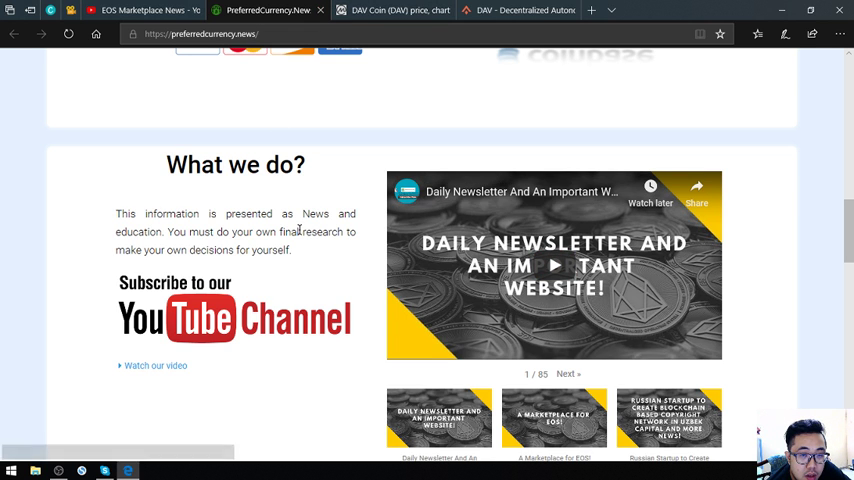
scroll("up", 3)
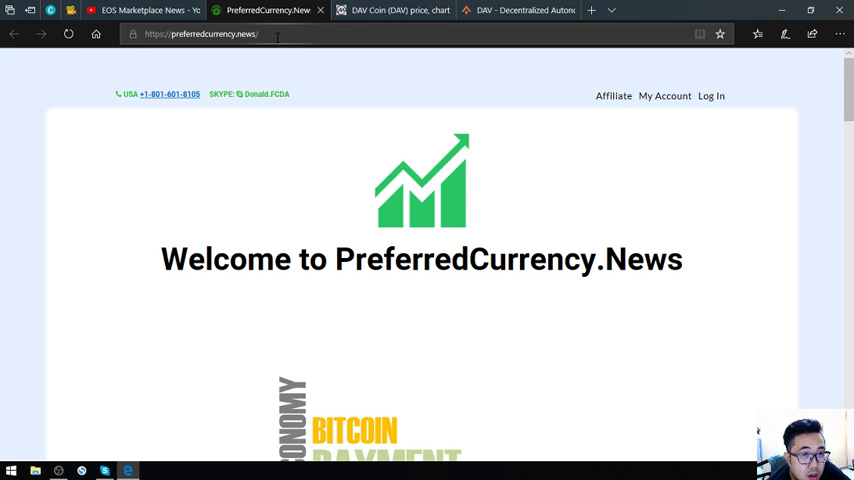
mouse_move(260, 14)
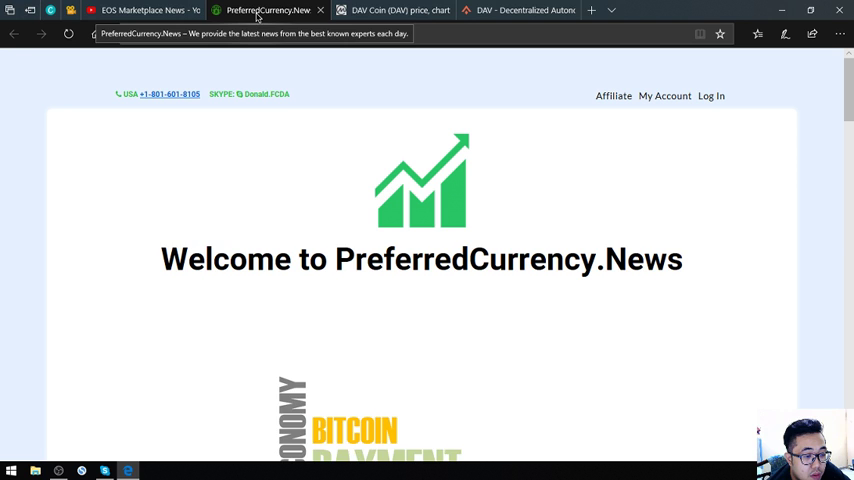
Step: Bring up CoinMarketCap's DAV Coin page and review its market cap, 24h volume and supply figures
left_click(392, 16)
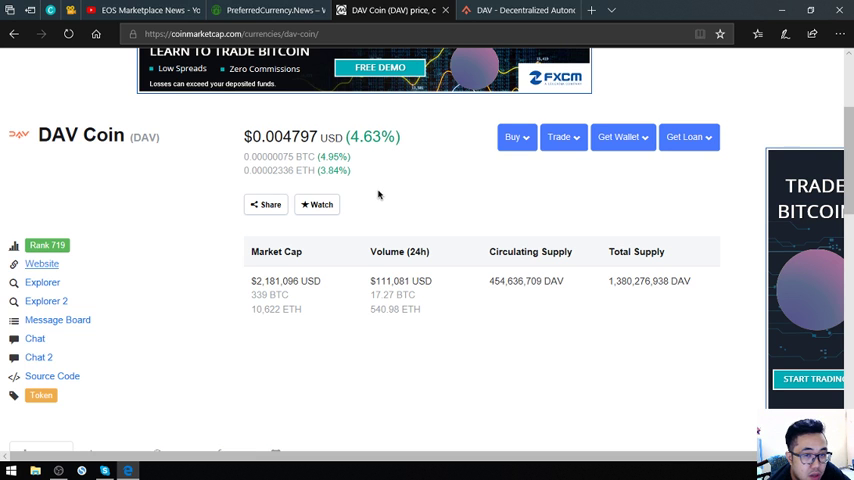
scroll("down", 3)
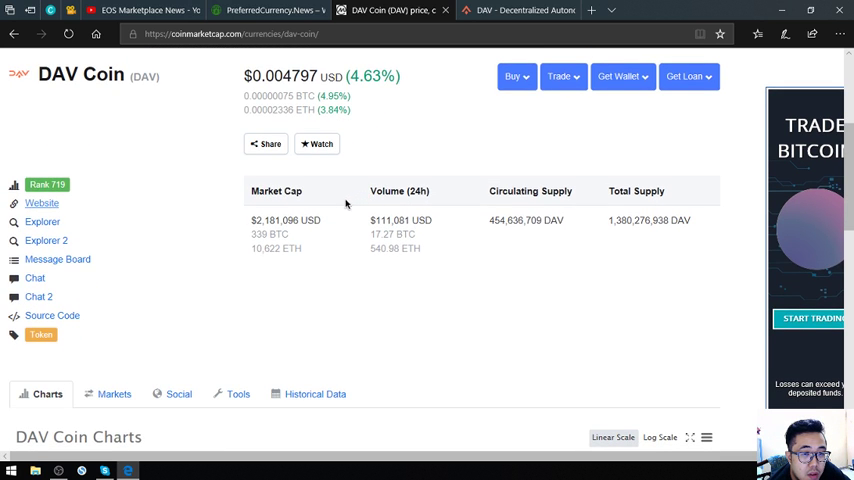
scroll("down", 3)
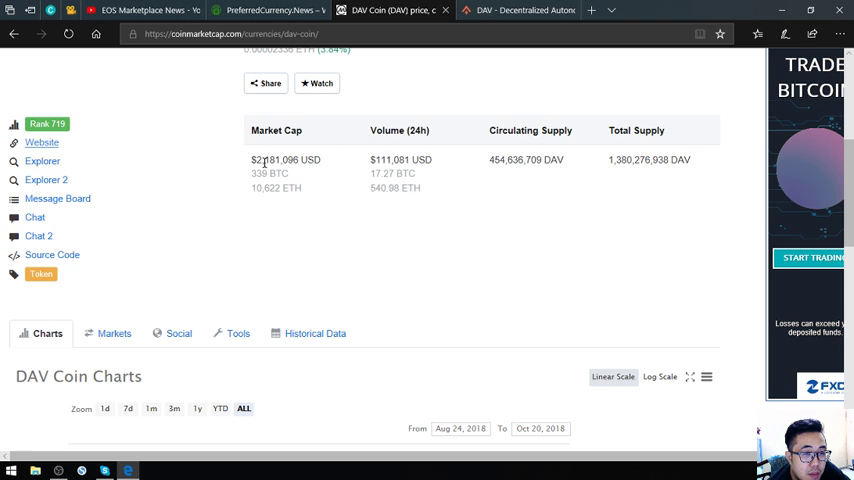
mouse_move(330, 182)
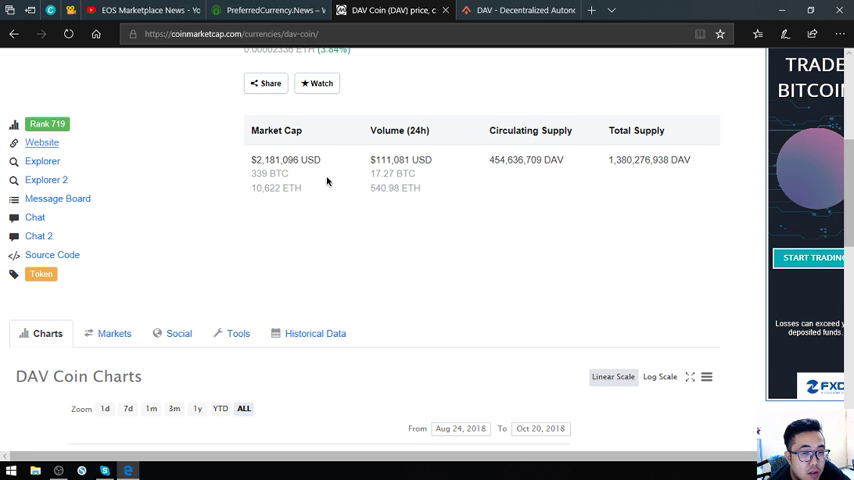
mouse_move(336, 196)
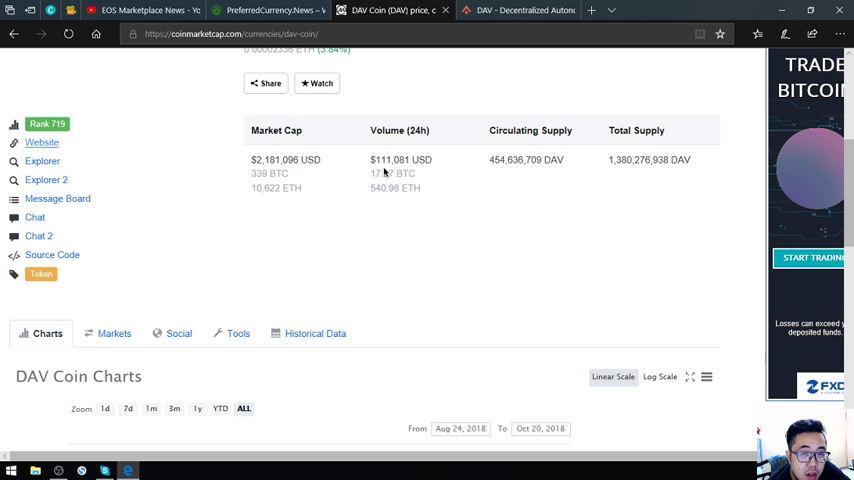
mouse_move(476, 244)
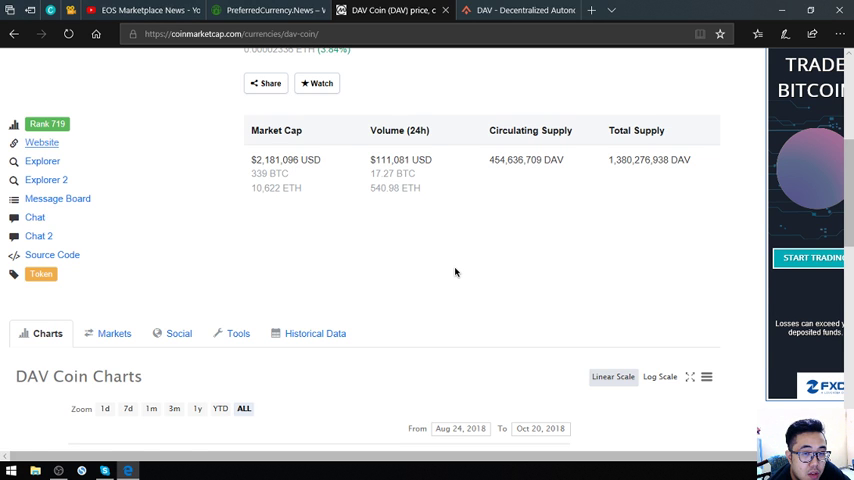
mouse_move(556, 200)
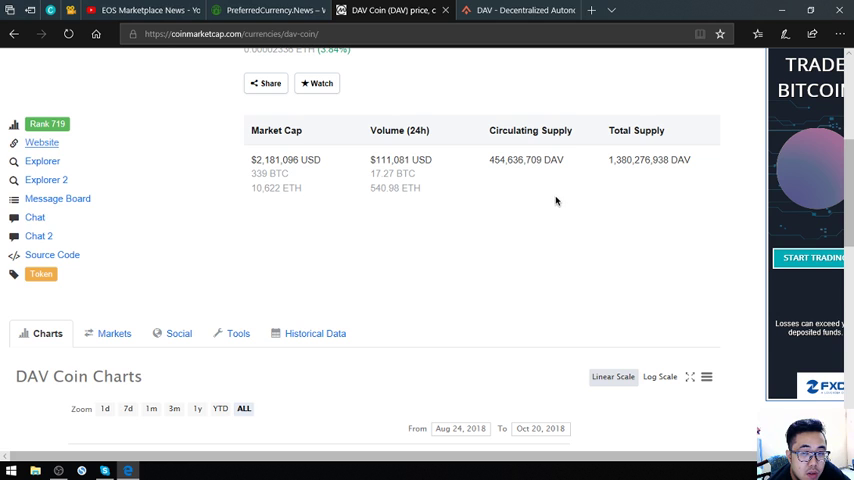
mouse_move(528, 192)
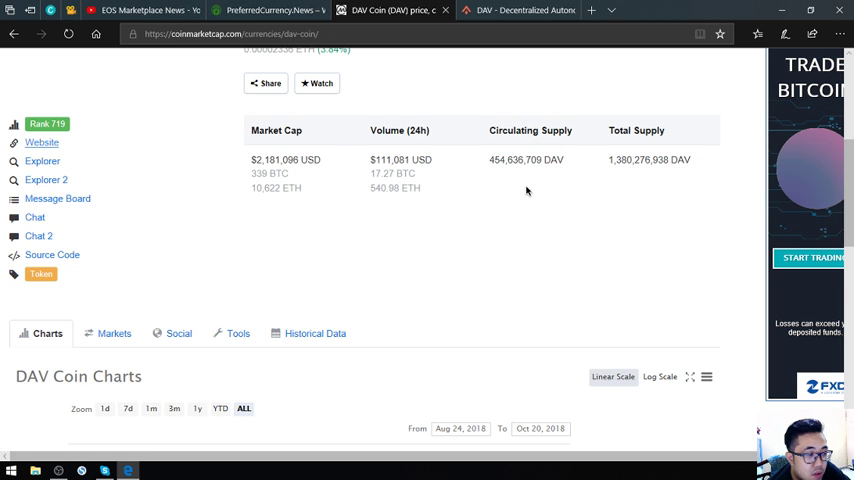
mouse_move(560, 184)
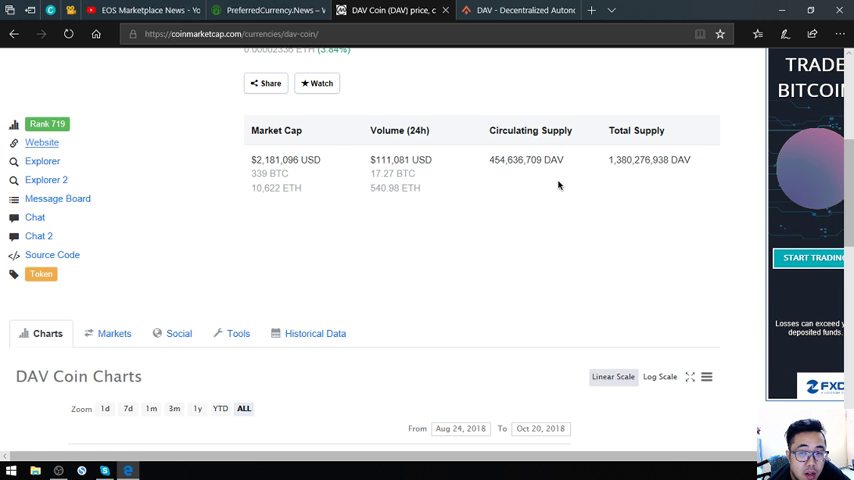
mouse_move(636, 192)
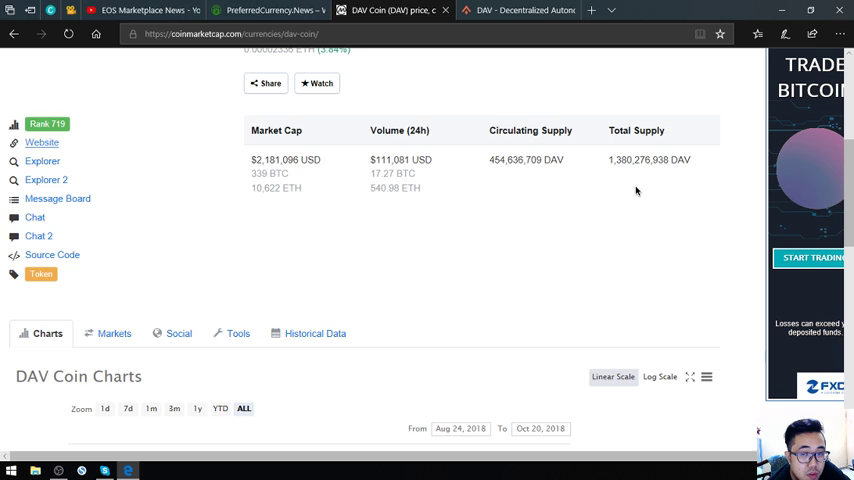
mouse_move(644, 192)
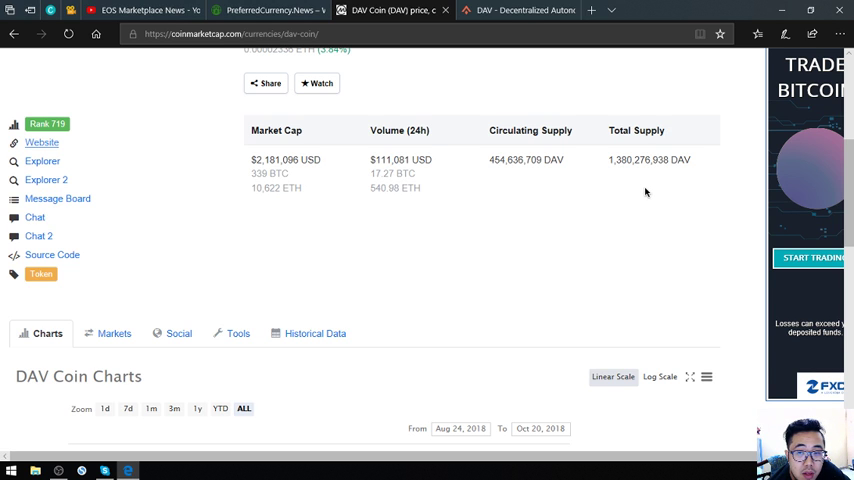
mouse_move(636, 192)
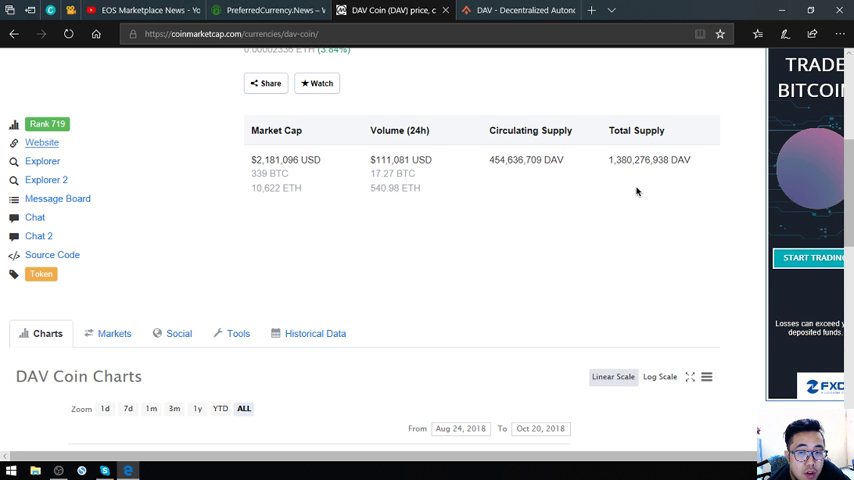
mouse_move(632, 194)
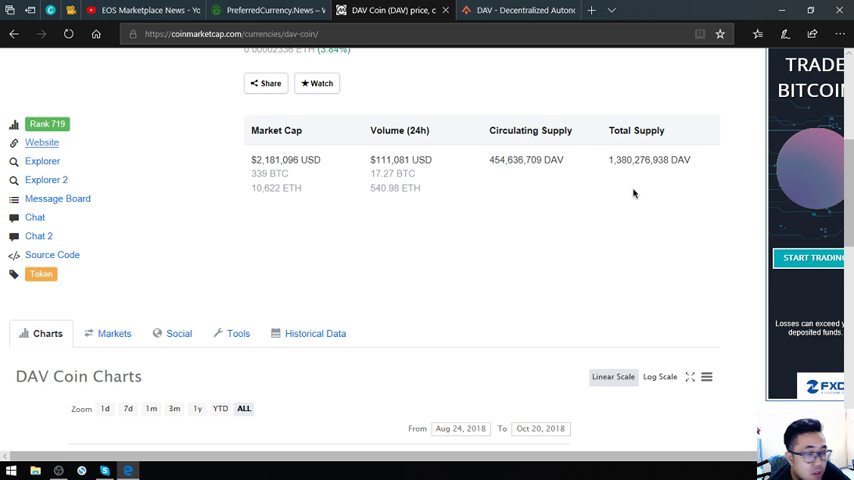
Step: Bring the DAV Coin charts into view, plotting market cap, USD/BTC price and 24h volume since August
scroll("down", 3)
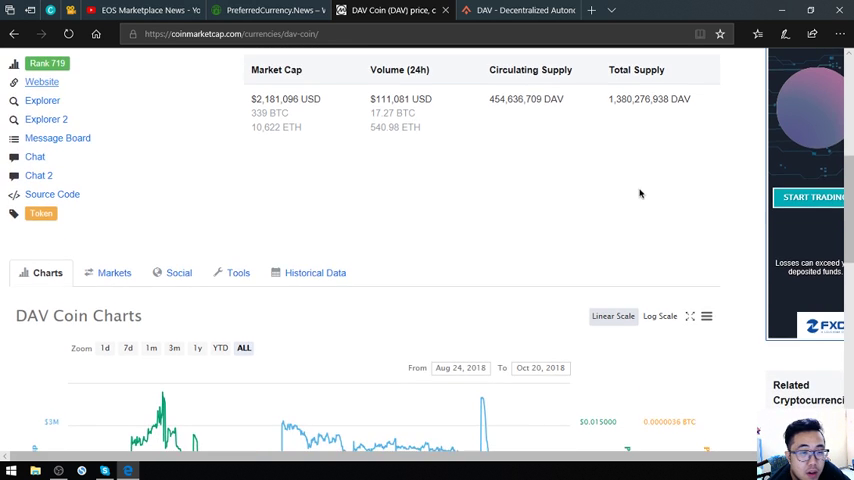
scroll("down", 3)
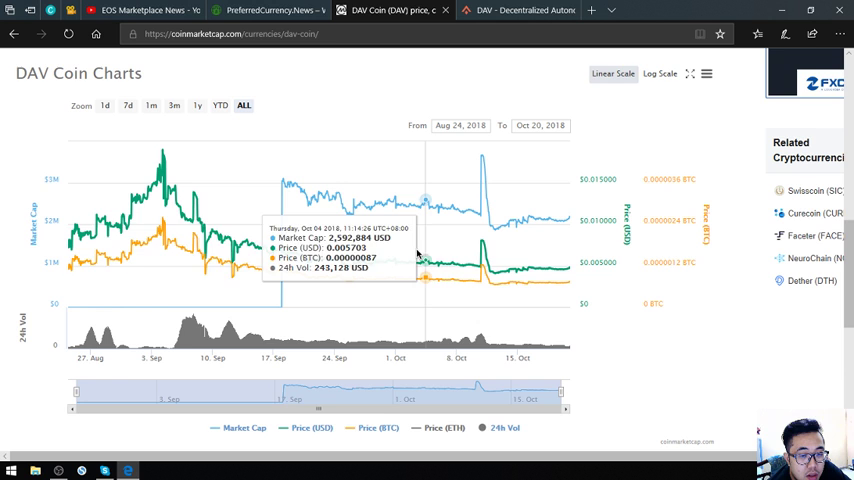
mouse_move(410, 270)
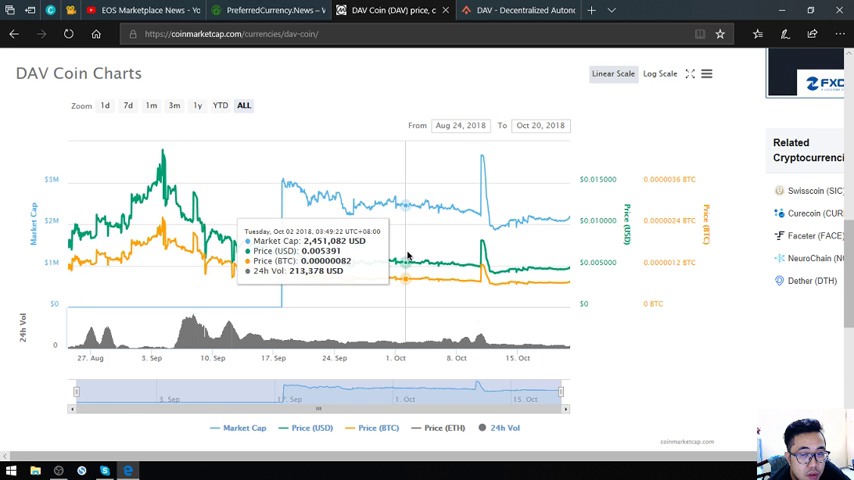
mouse_move(460, 258)
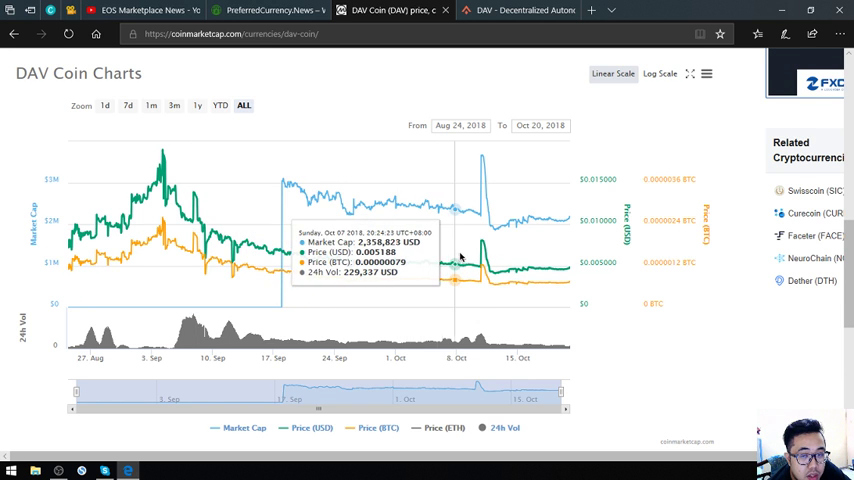
mouse_move(568, 230)
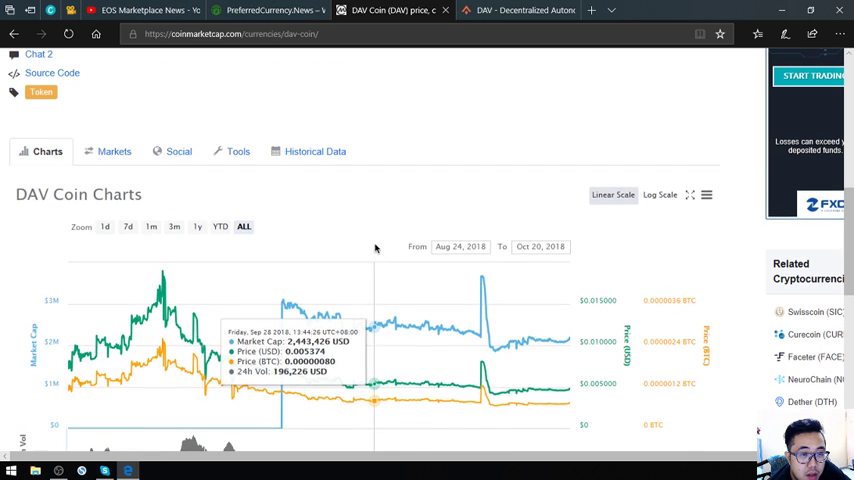
Step: Review the DAV Coin Markets table listing BitForex, HitBTC, Bilaxy, LATOKEN and IDEX pairs
left_click(112, 152)
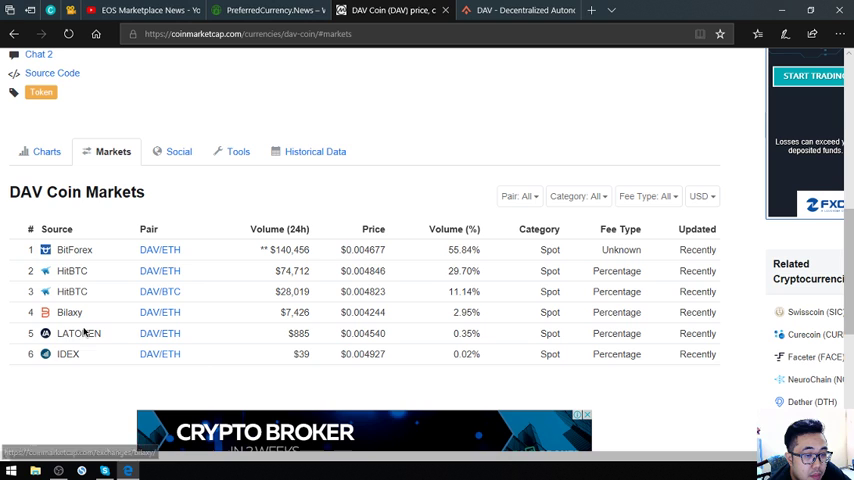
mouse_move(68, 356)
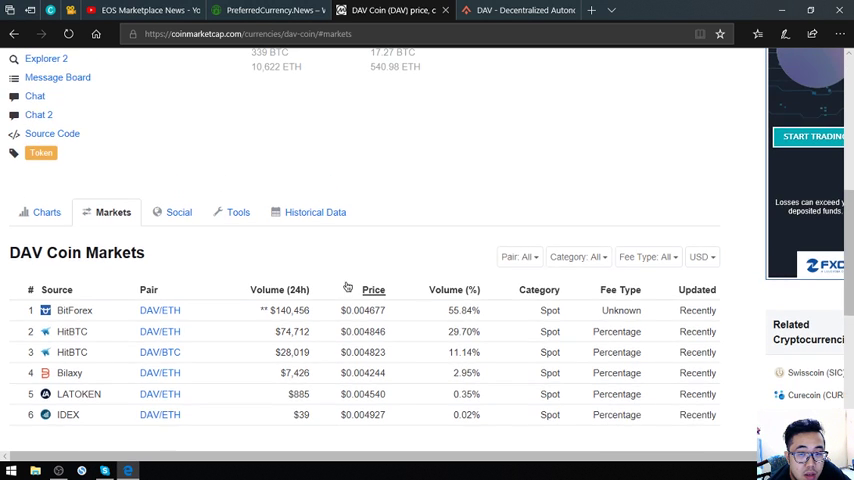
scroll("down", 3)
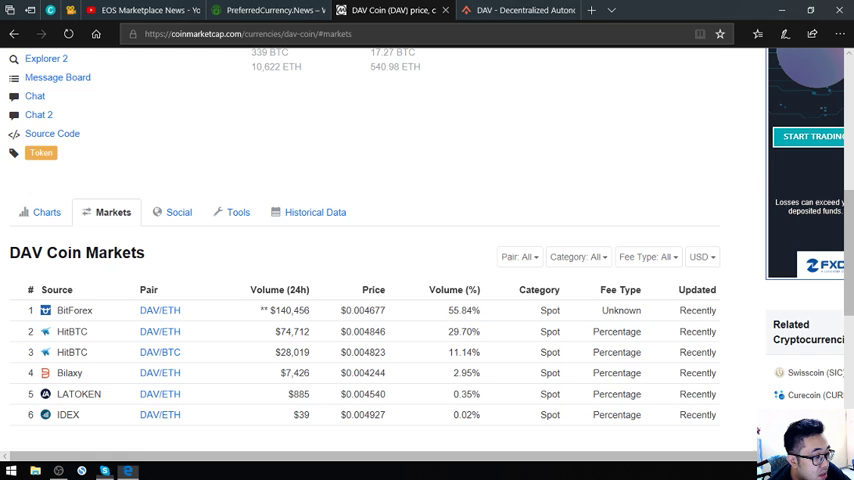
scroll("up", 3)
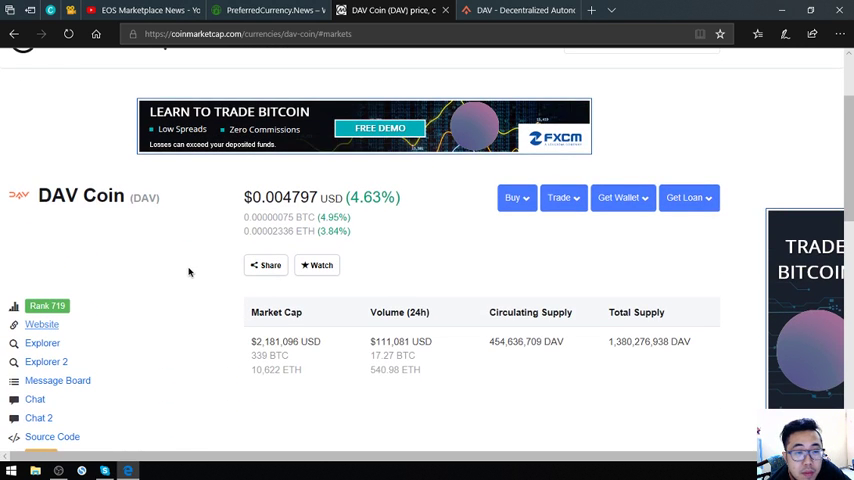
scroll("down", 3)
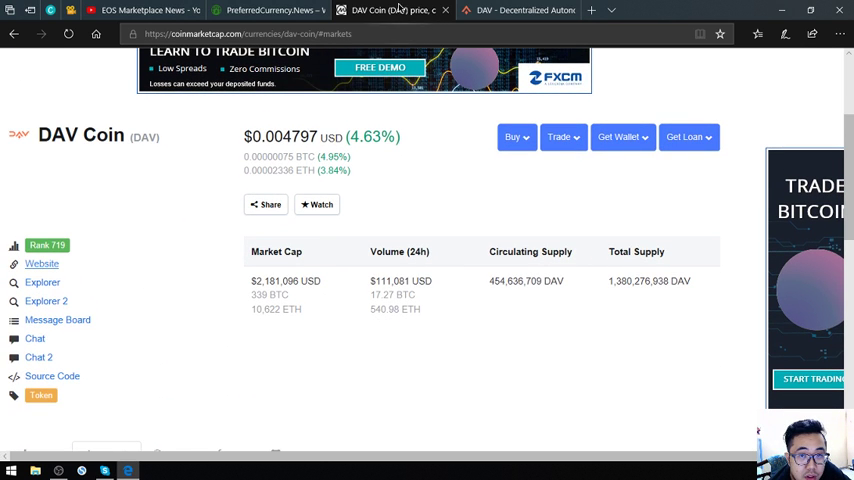
Step: Read down the dav.network homepage mission statement to the DAV Overview and Australia Post videos
left_click(536, 12)
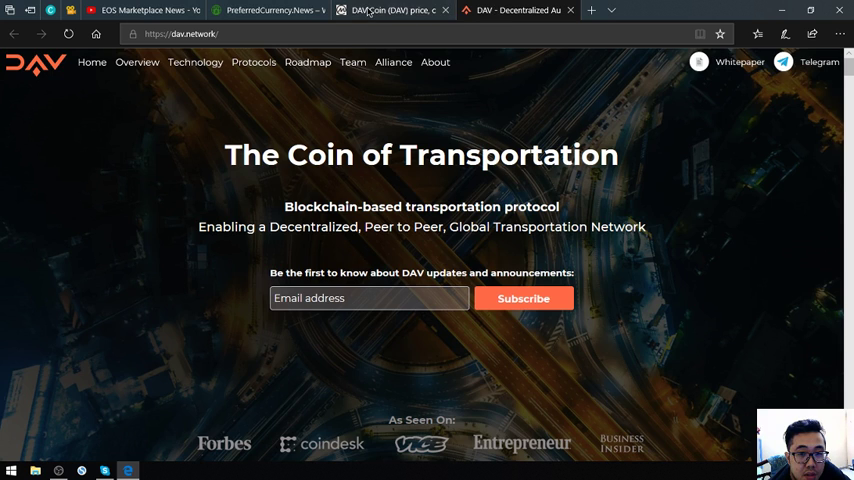
left_click(378, 12)
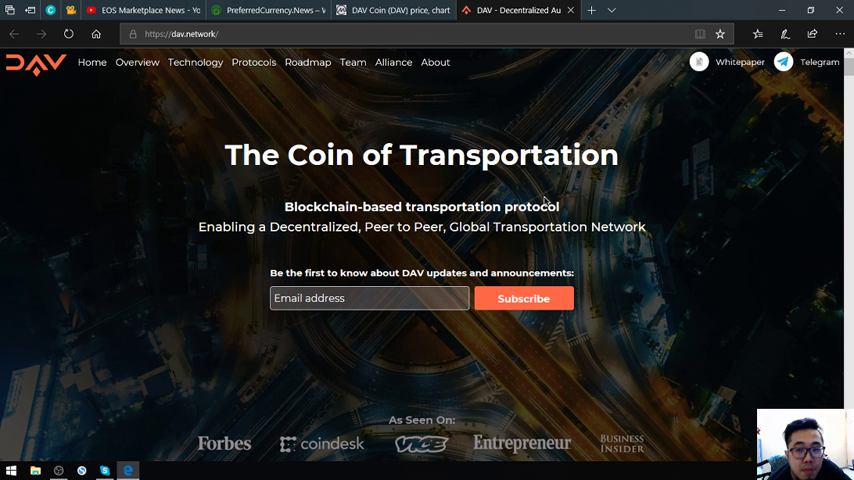
scroll("down", 3)
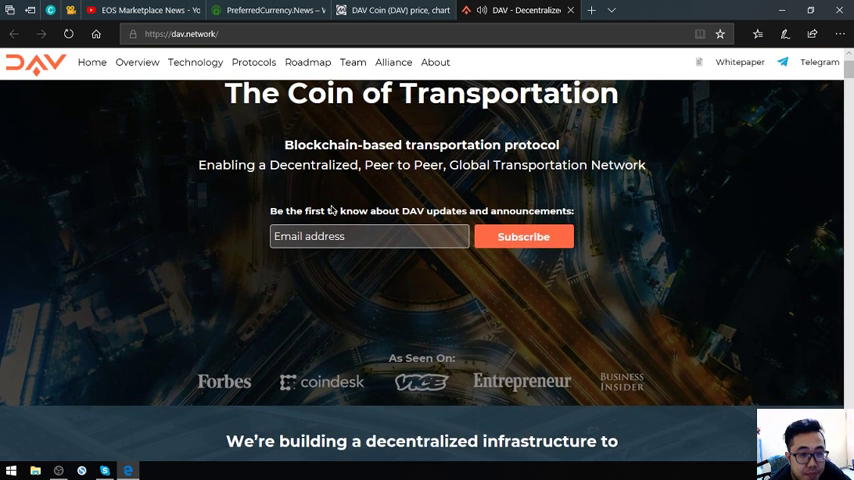
scroll("down", 3)
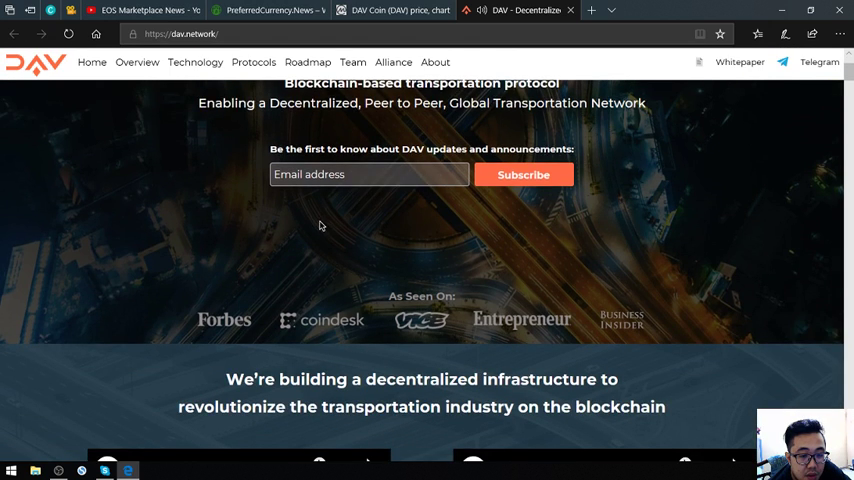
scroll("down", 3)
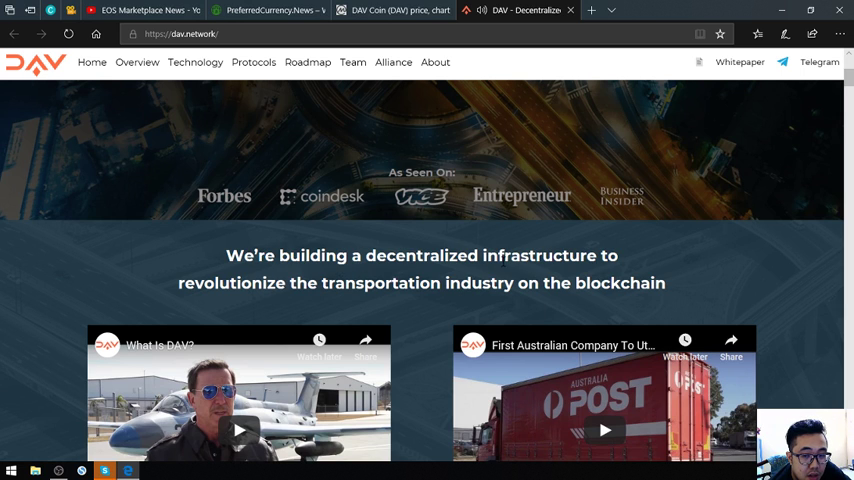
mouse_move(330, 316)
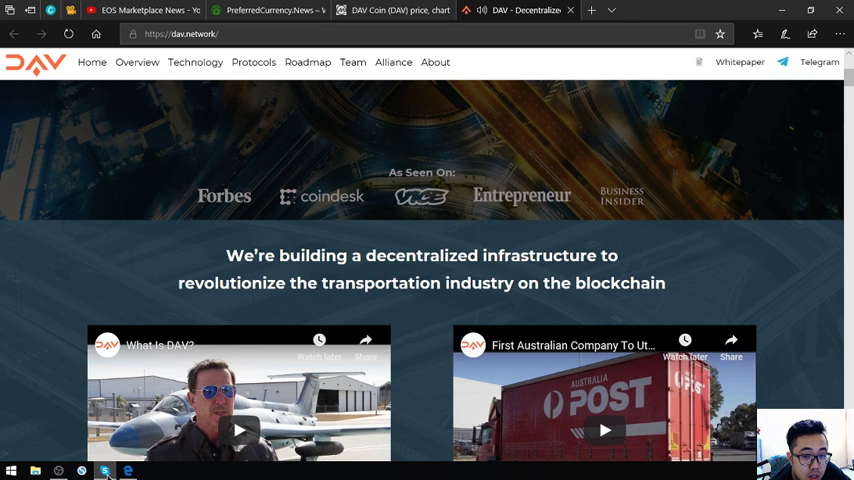
scroll("down", 3)
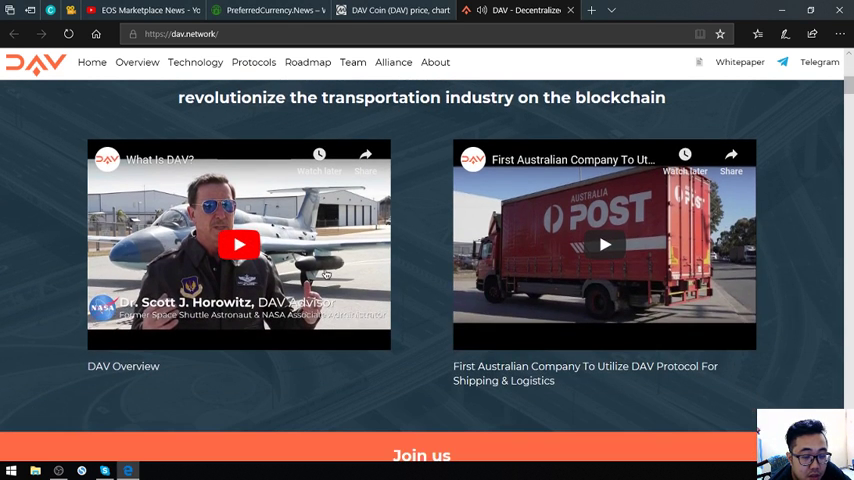
scroll("up", 3)
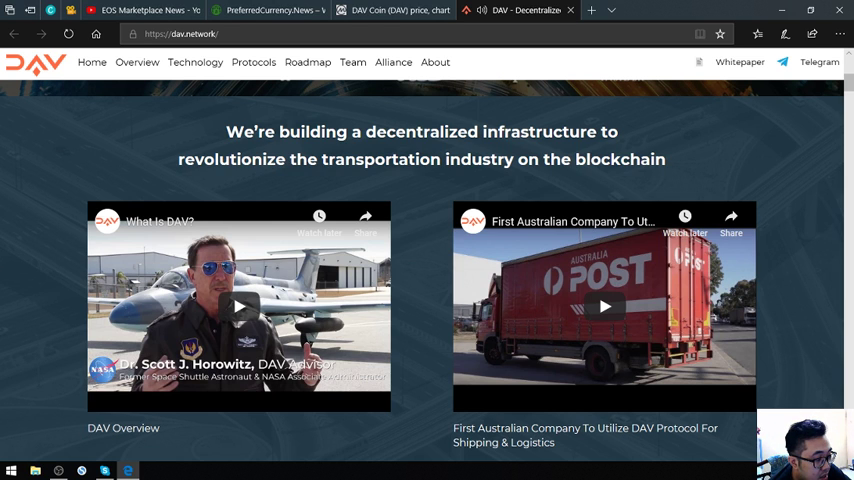
mouse_move(236, 312)
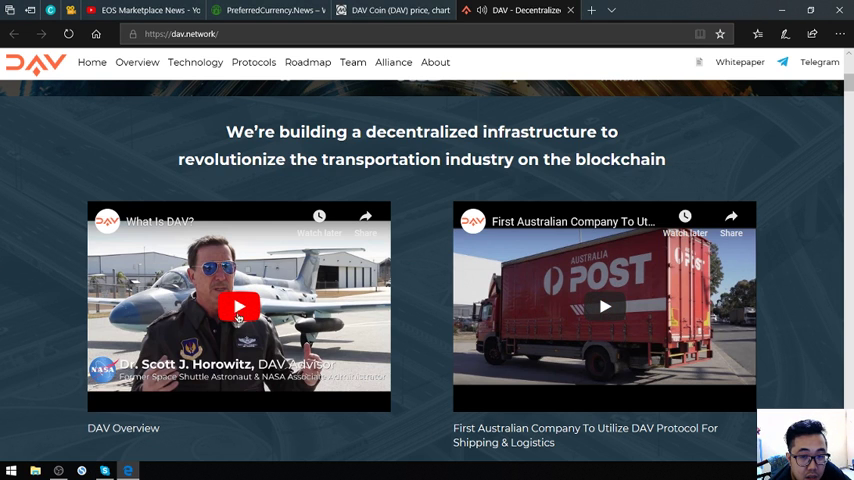
mouse_move(144, 392)
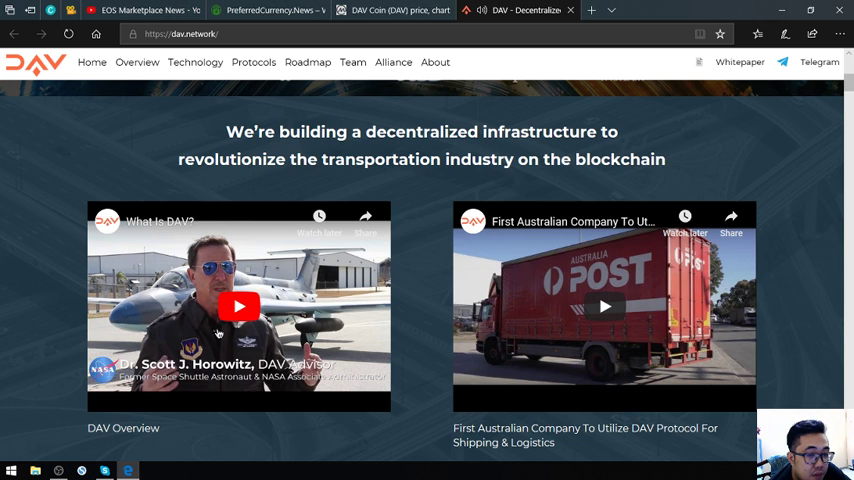
mouse_move(238, 308)
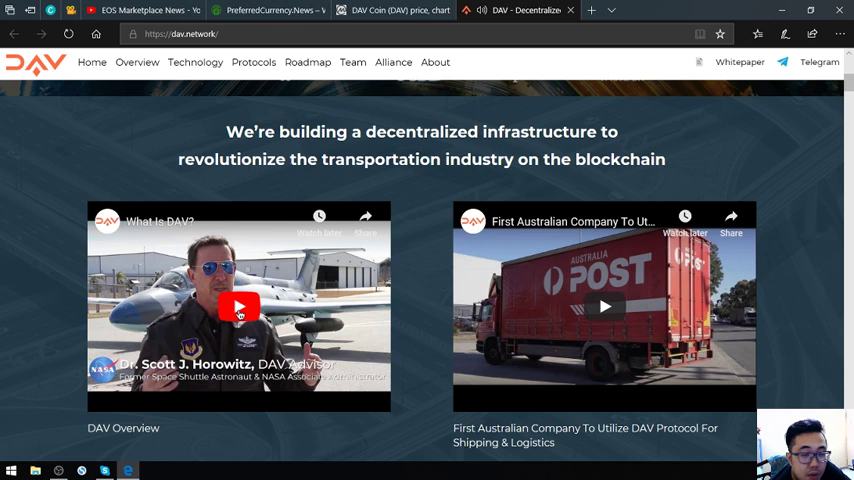
scroll("down", 3)
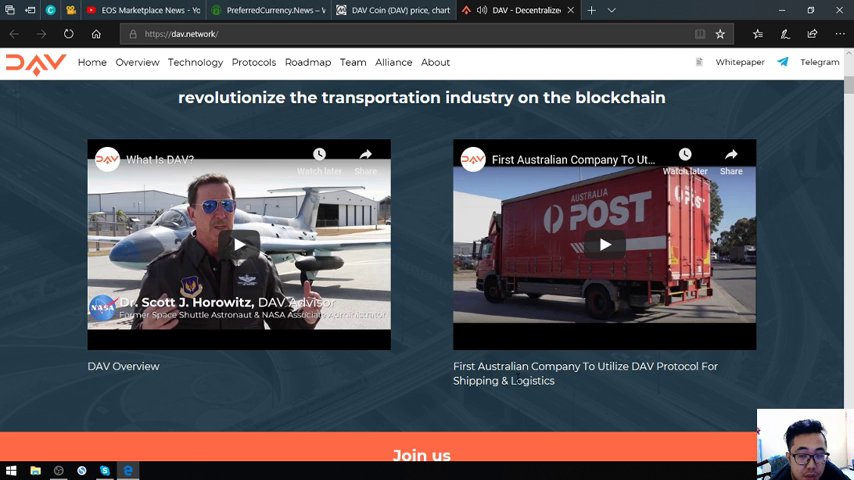
mouse_move(604, 244)
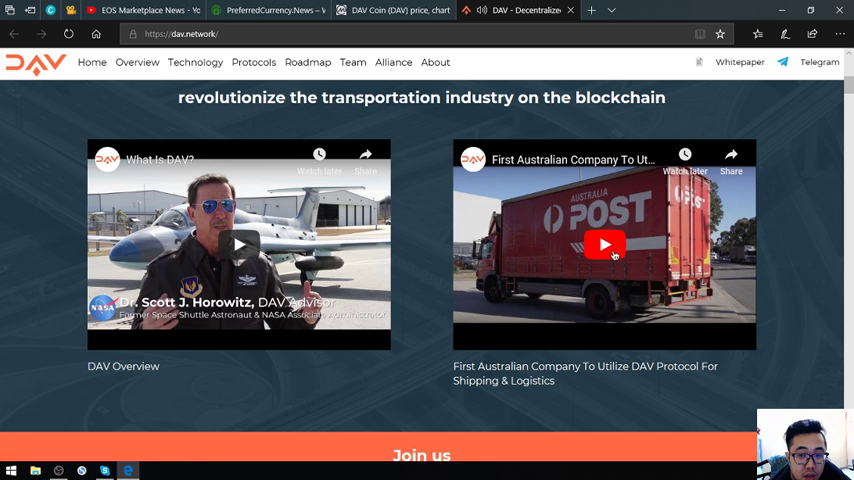
scroll("down", 3)
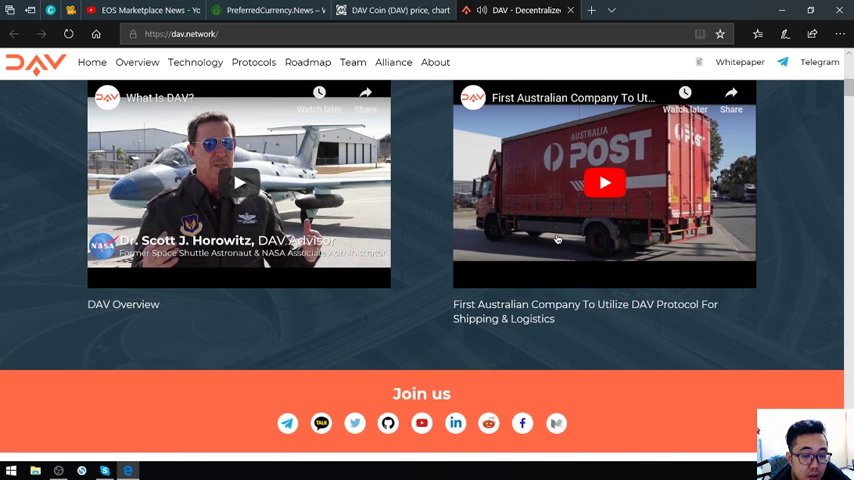
scroll("down", 3)
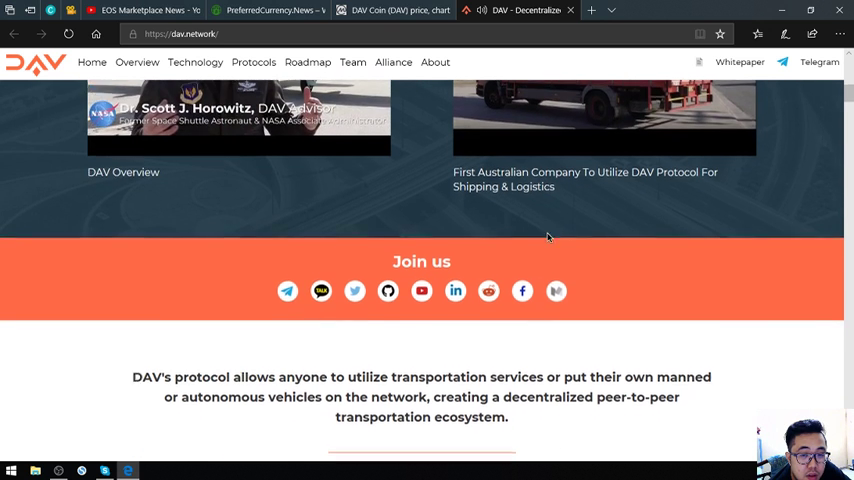
scroll("down", 3)
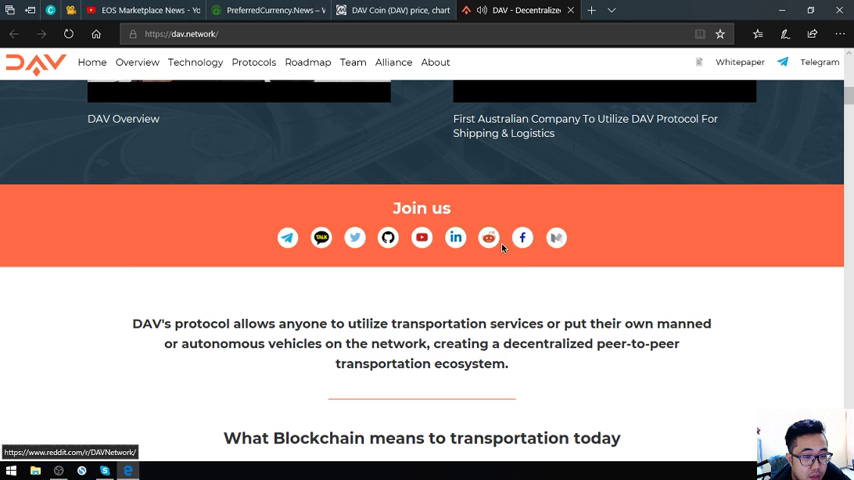
mouse_move(364, 224)
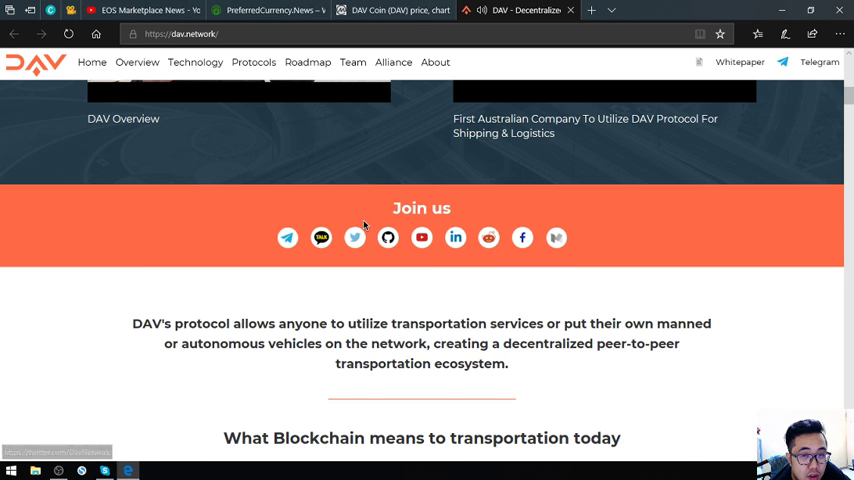
scroll("down", 3)
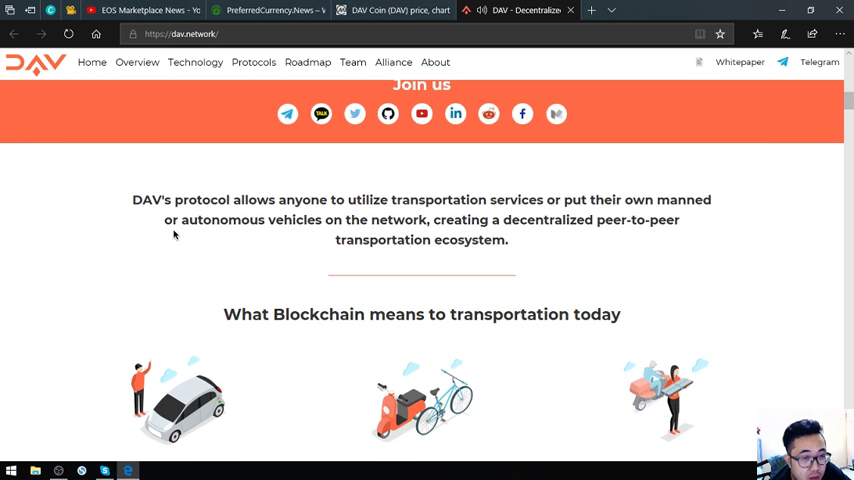
mouse_move(534, 234)
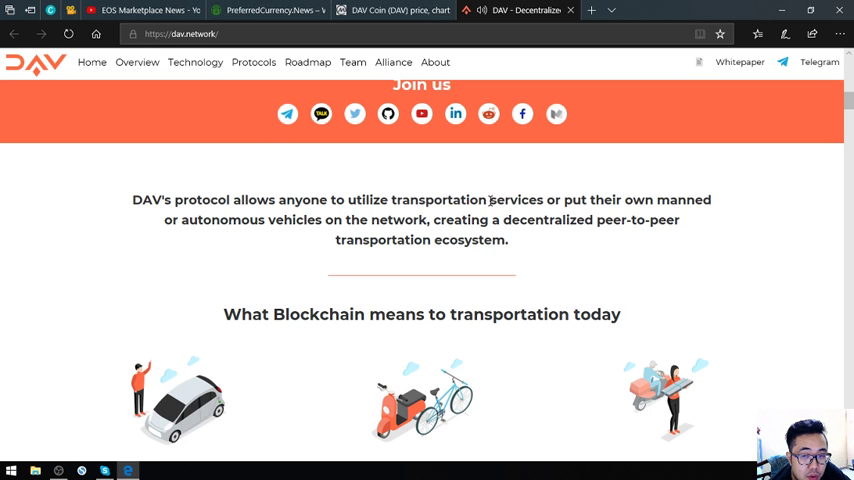
mouse_move(238, 238)
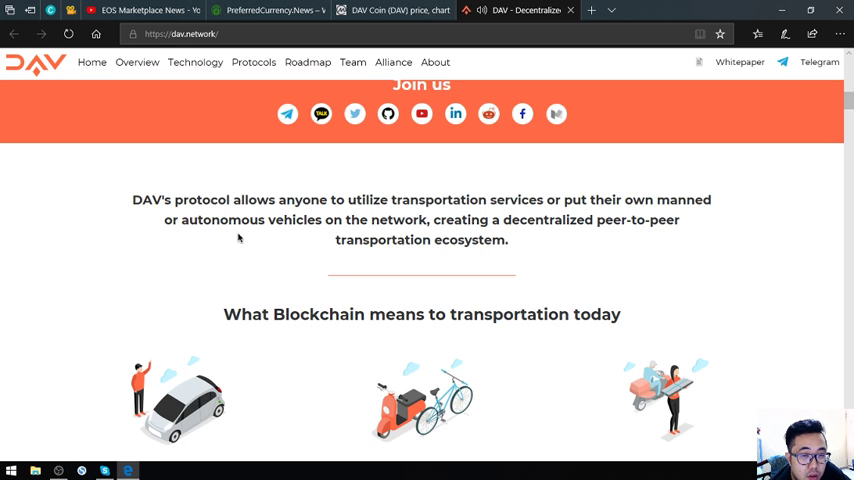
mouse_move(440, 244)
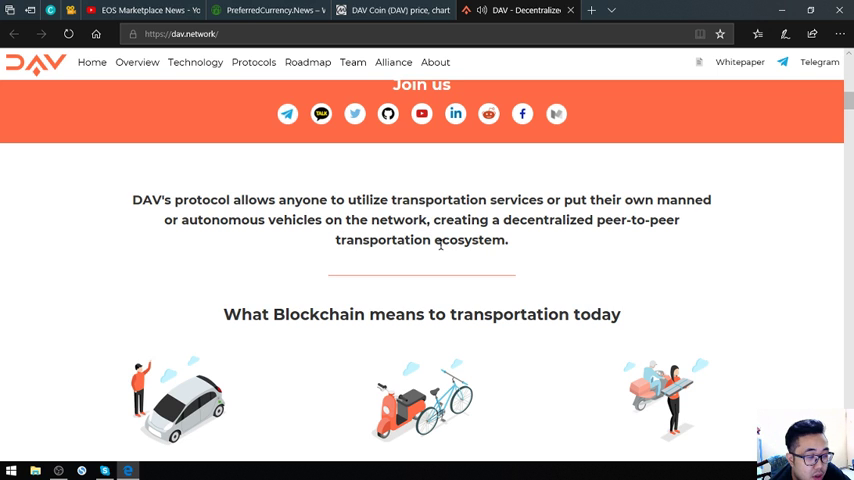
mouse_move(456, 240)
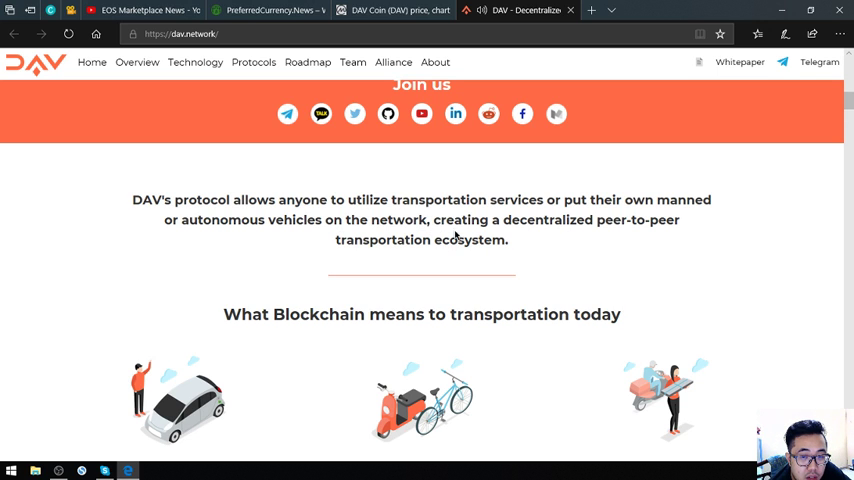
mouse_move(412, 256)
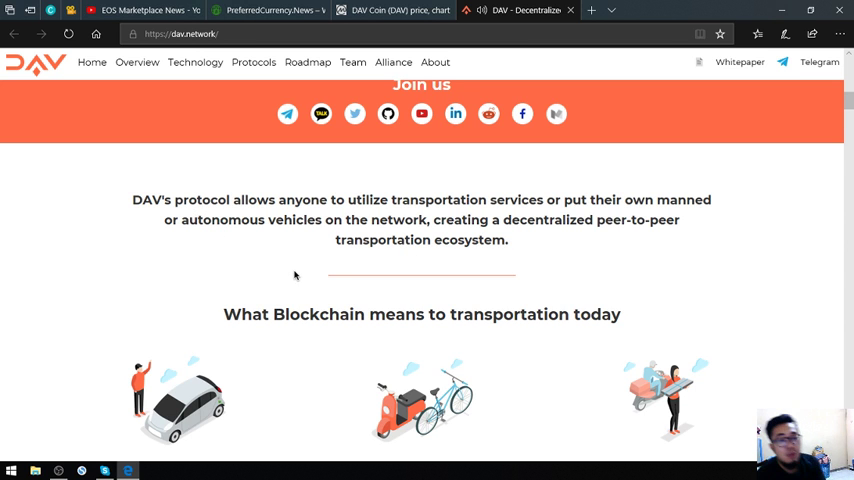
Step: Reach the section listing ride hailing, city transportation and manned deliveries use cases
scroll("down", 3)
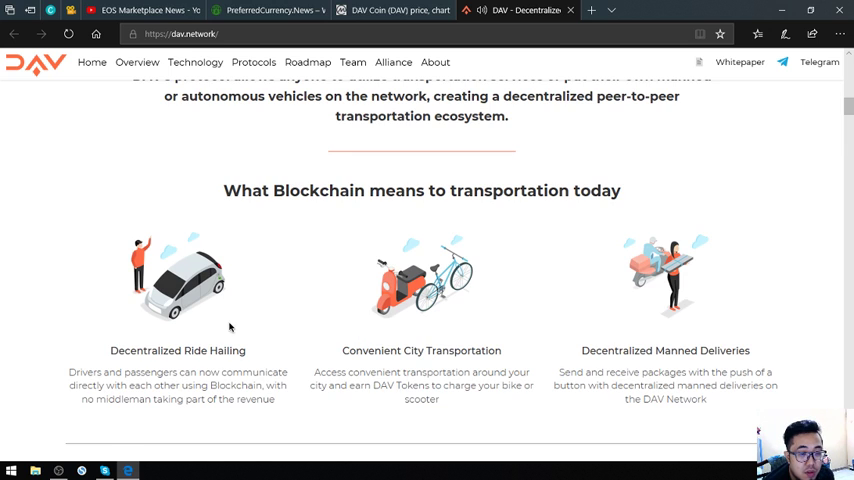
scroll("down", 3)
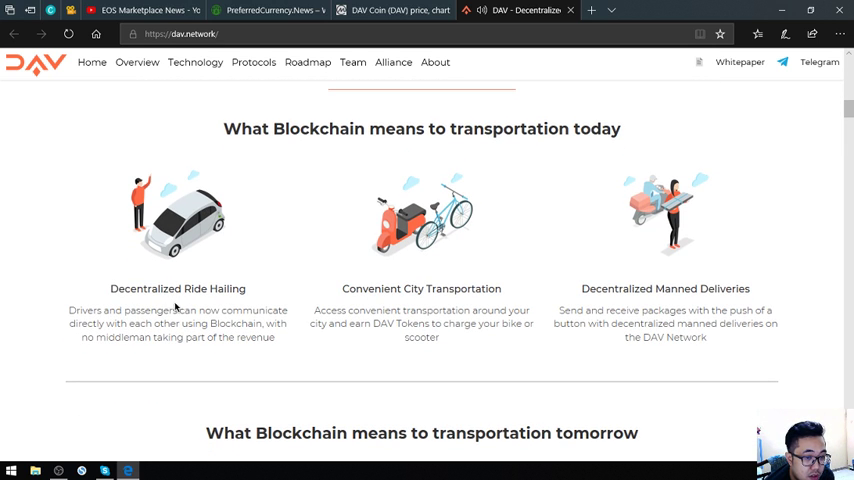
mouse_move(118, 324)
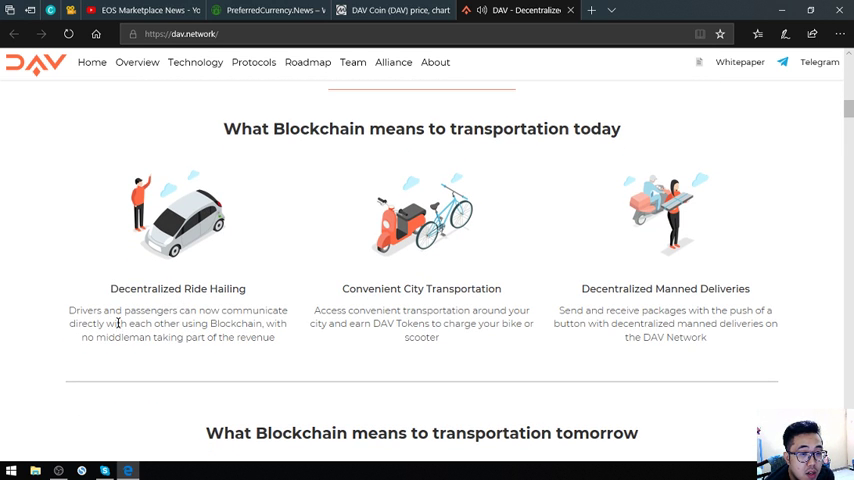
mouse_move(148, 344)
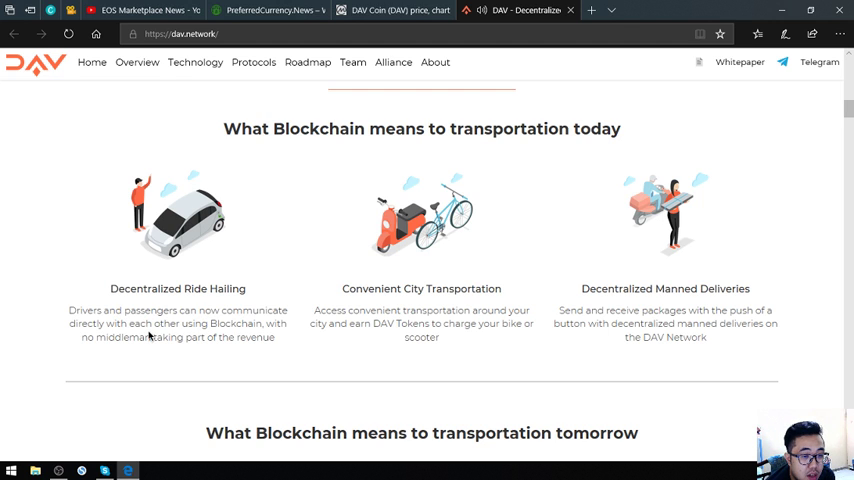
mouse_move(218, 344)
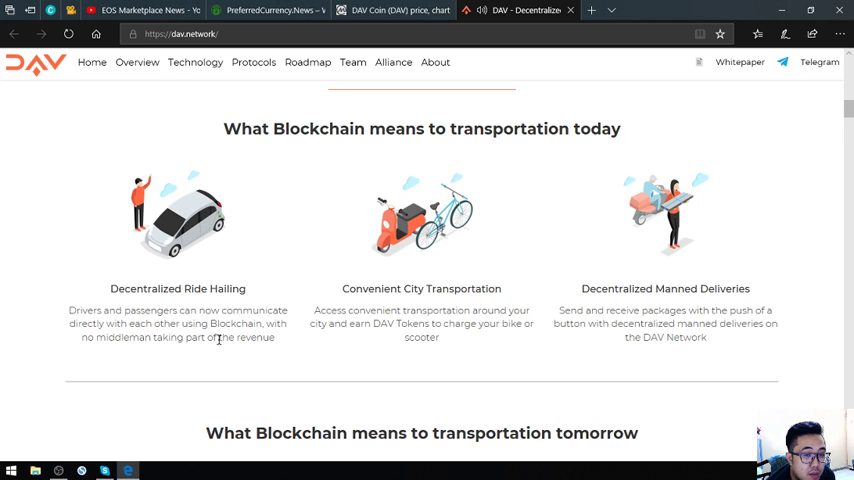
mouse_move(200, 352)
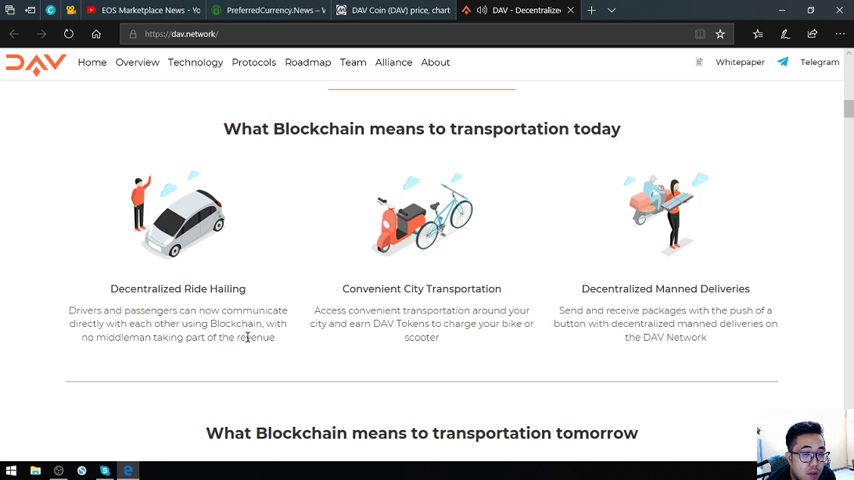
mouse_move(410, 292)
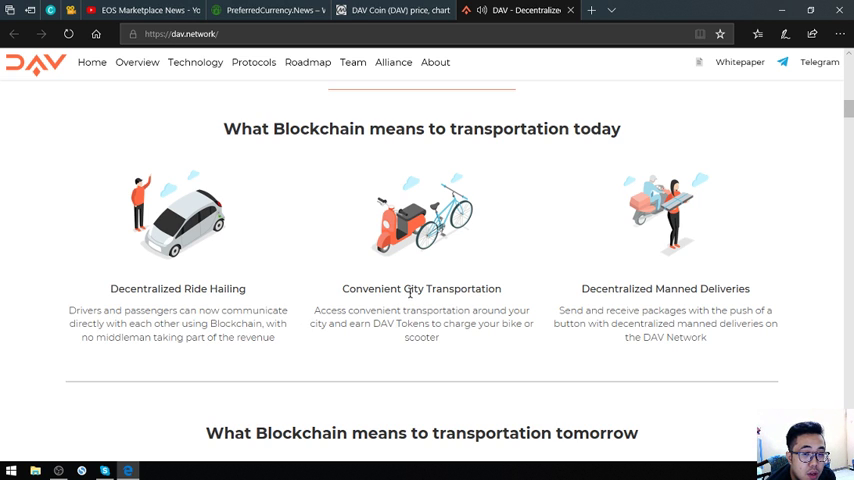
mouse_move(364, 294)
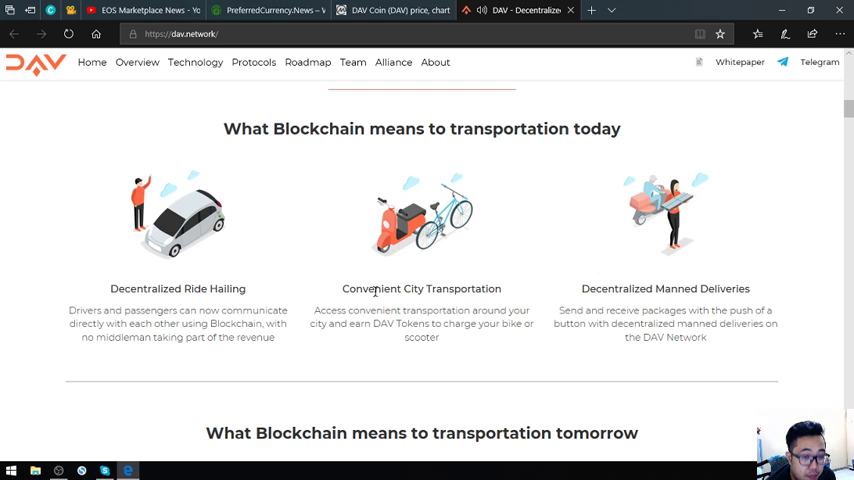
mouse_move(388, 300)
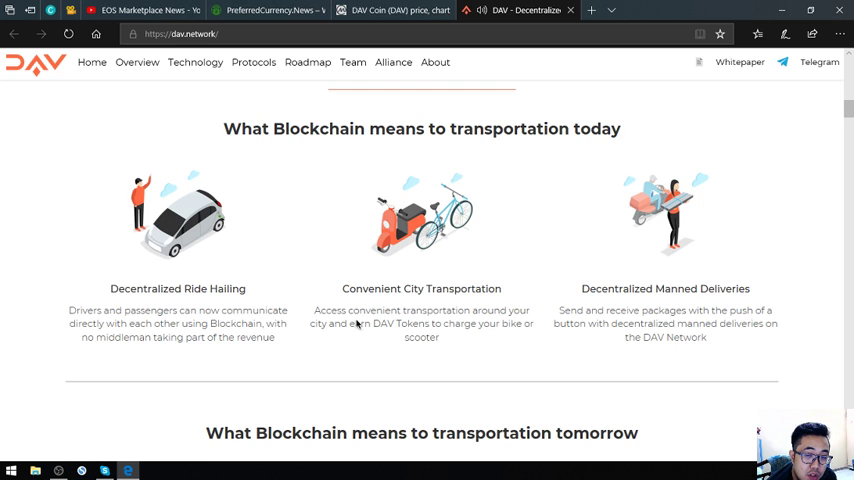
mouse_move(590, 356)
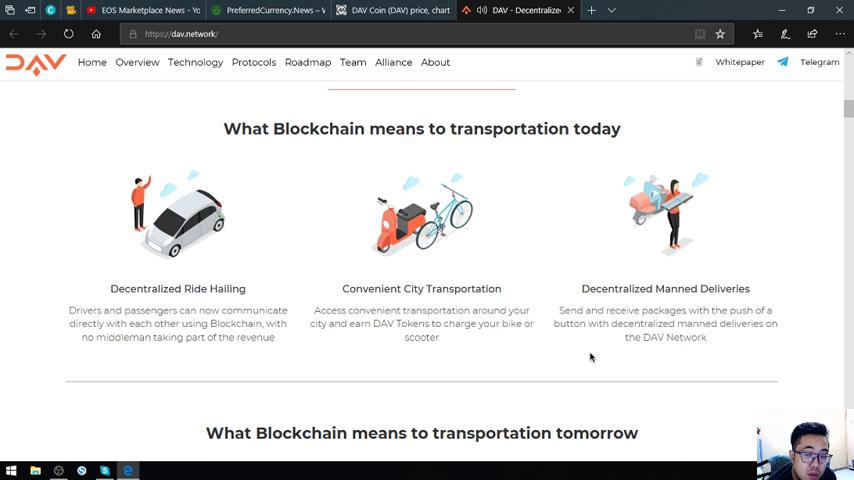
mouse_move(500, 340)
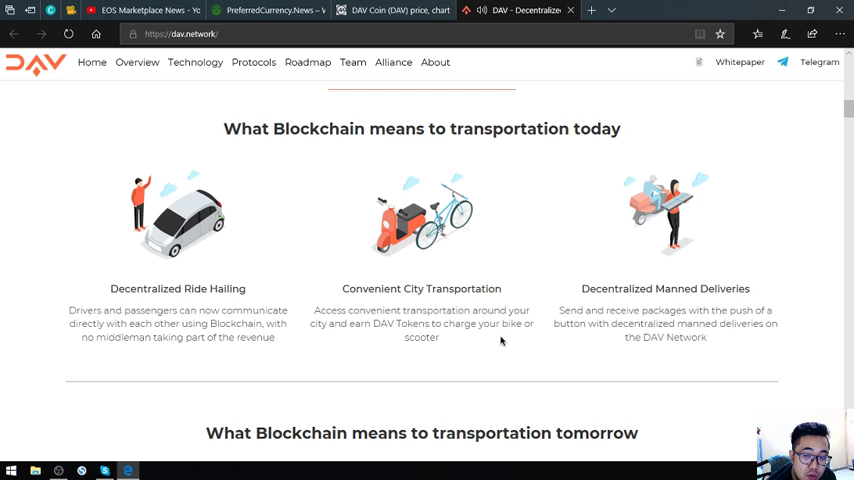
mouse_move(544, 268)
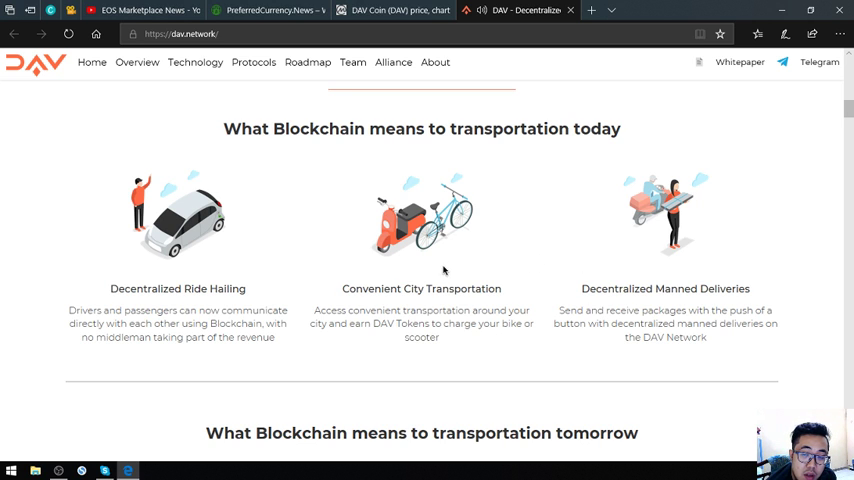
mouse_move(710, 338)
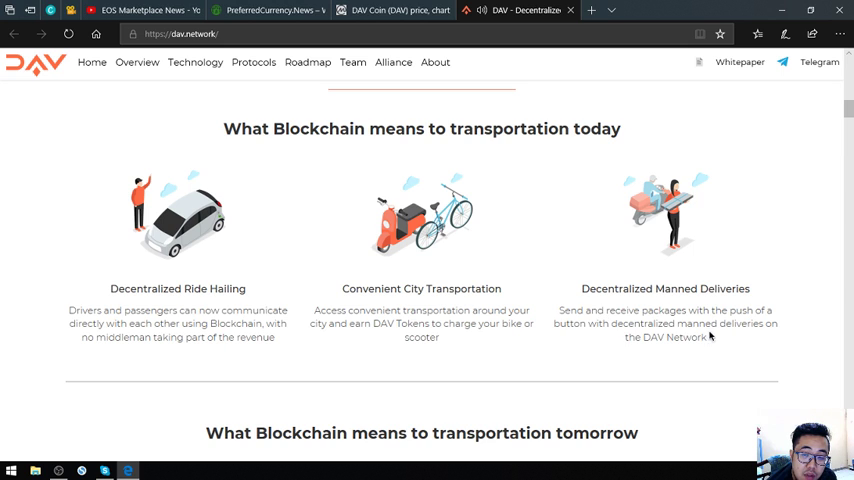
mouse_move(700, 352)
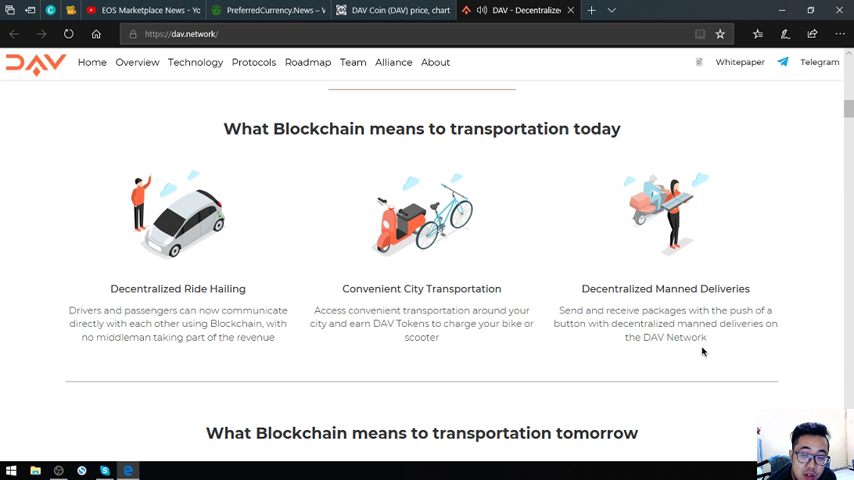
mouse_move(478, 338)
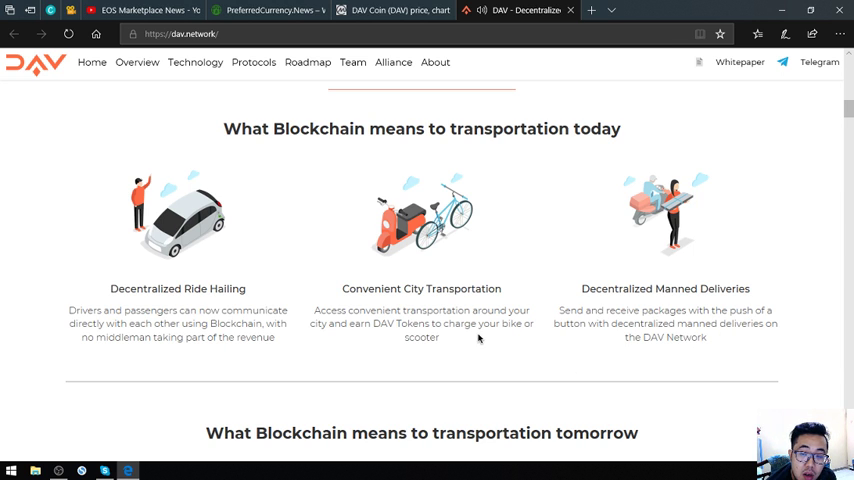
mouse_move(558, 340)
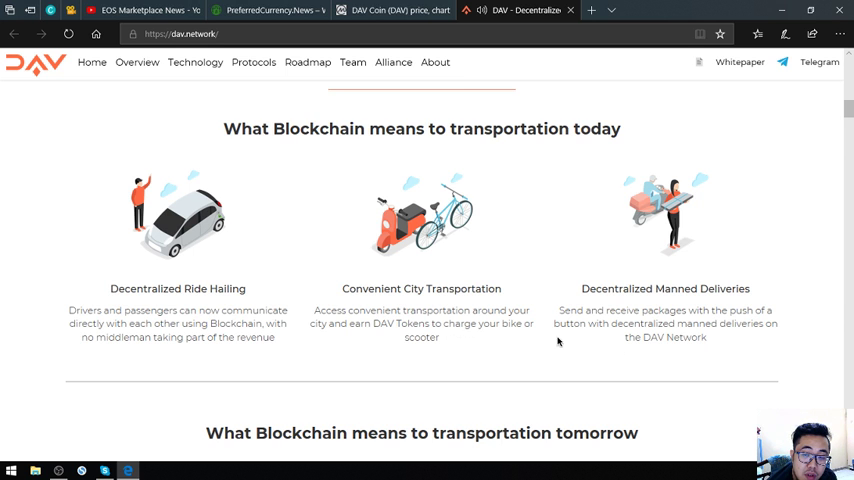
scroll("down", 3)
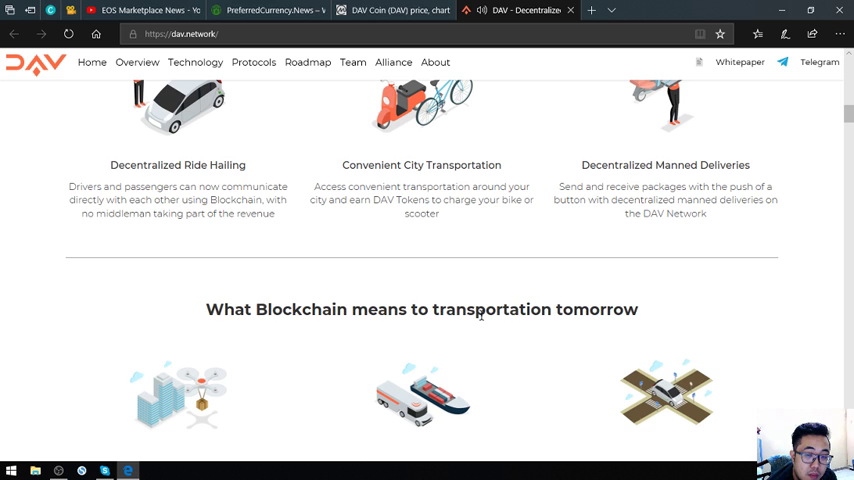
scroll("down", 3)
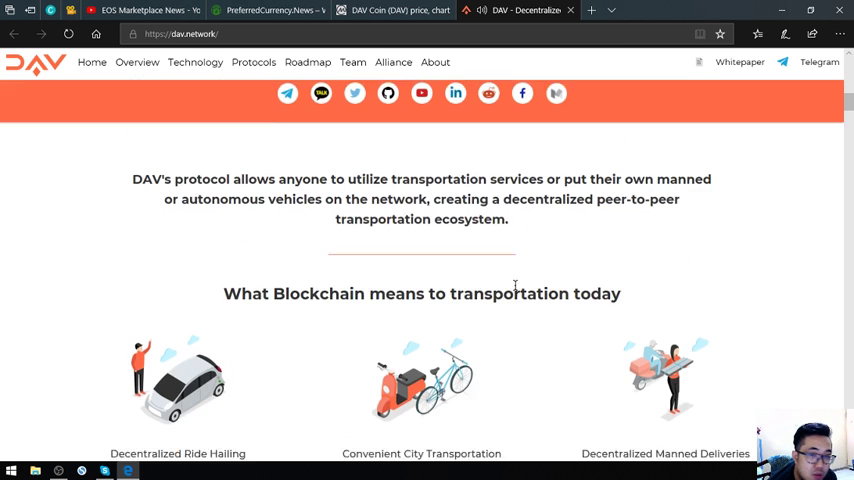
scroll("down", 3)
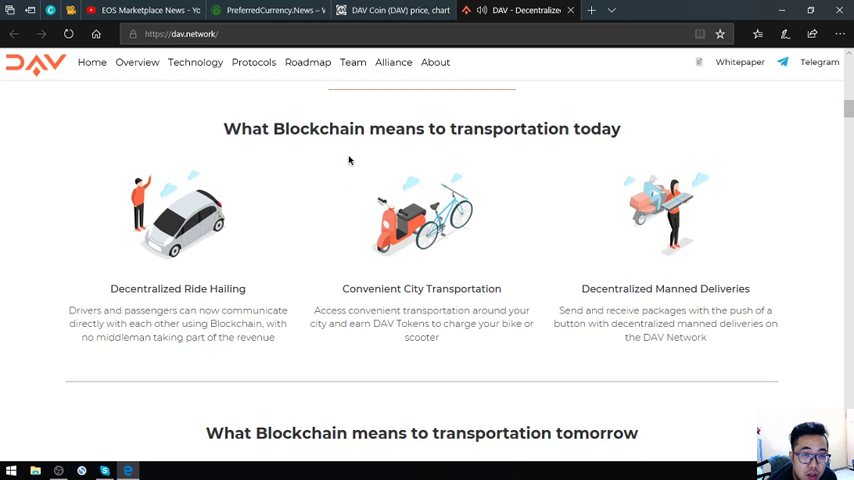
mouse_move(200, 210)
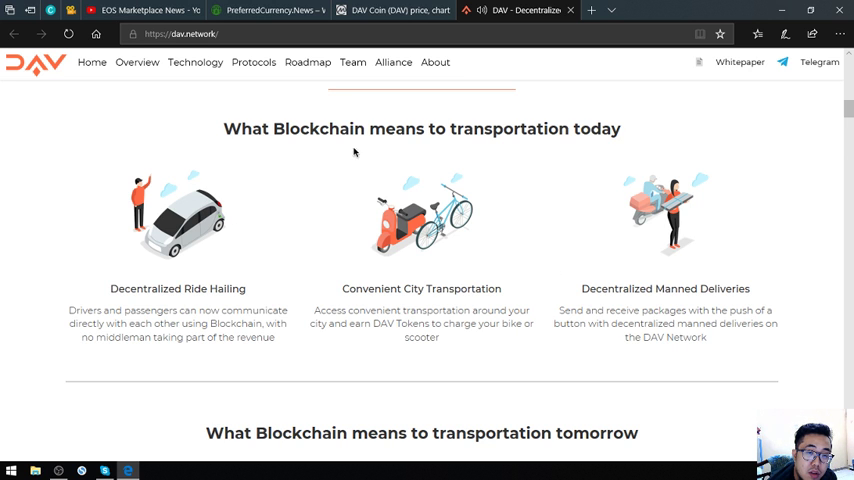
Step: Read past the autonomous-vehicle use cases to the full 'The Blockchain enables' list
scroll("down", 3)
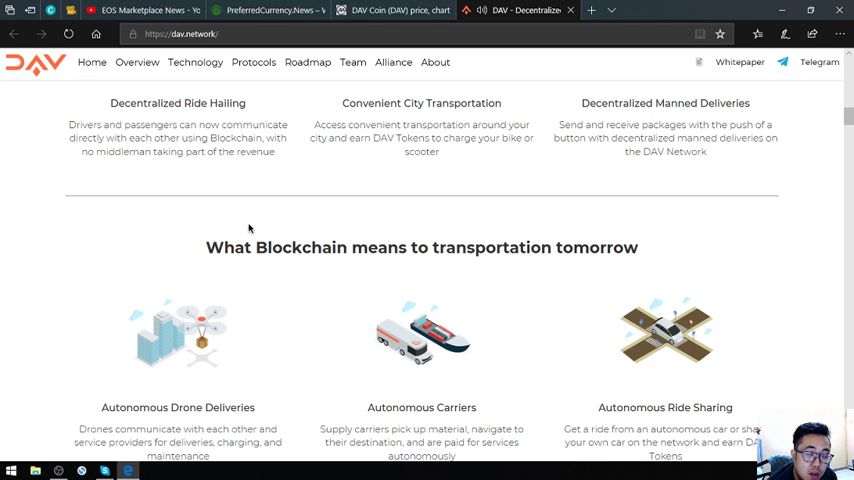
mouse_move(296, 252)
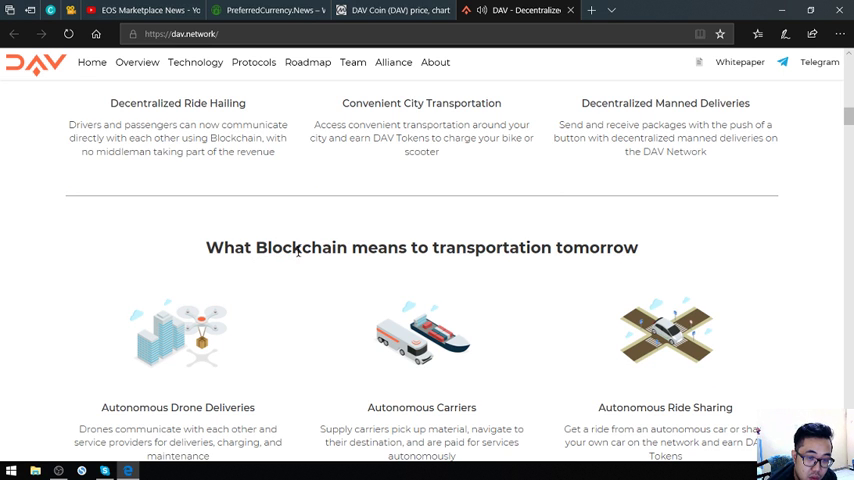
scroll("down", 3)
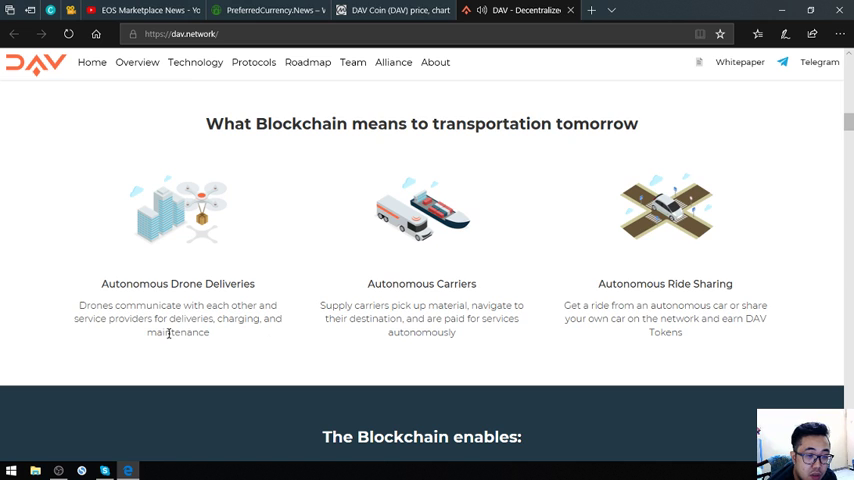
mouse_move(294, 352)
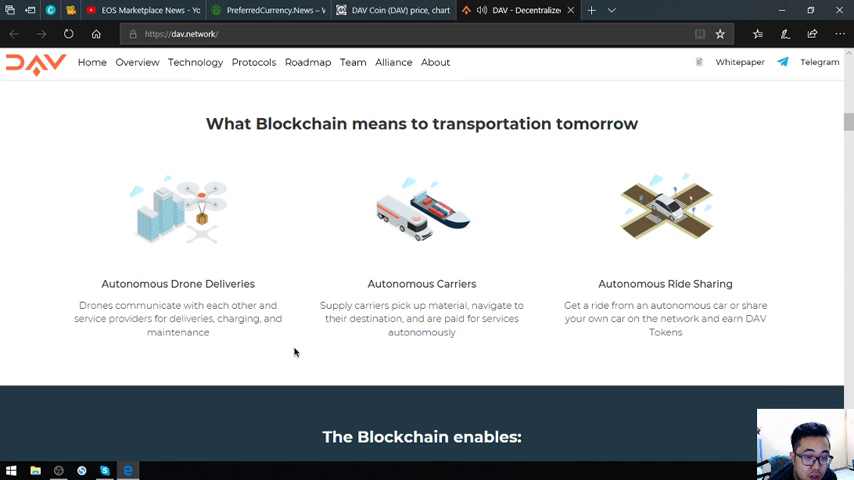
mouse_move(488, 244)
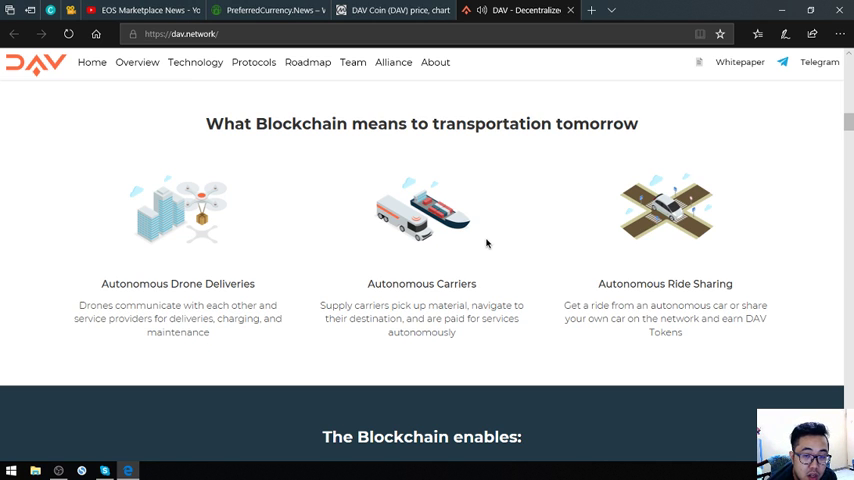
mouse_move(488, 360)
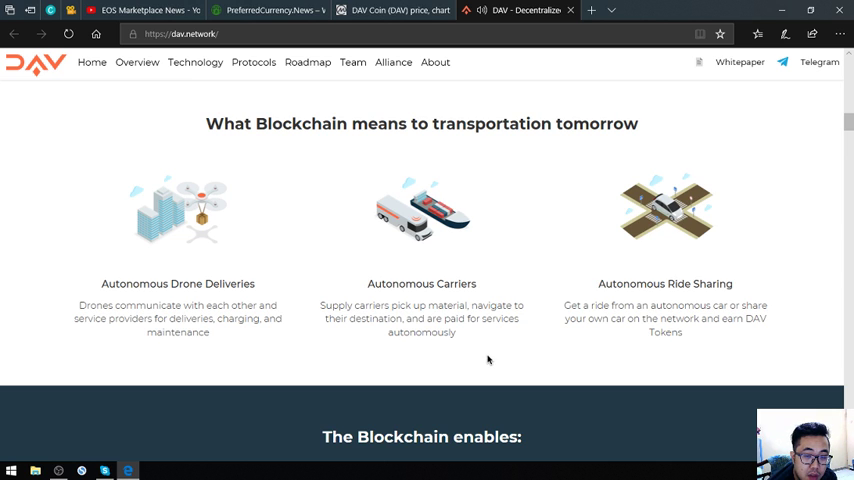
mouse_move(448, 356)
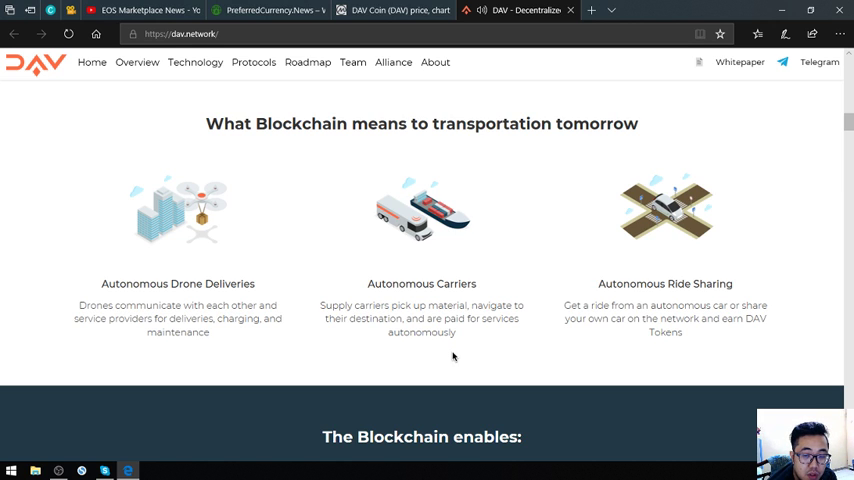
mouse_move(656, 284)
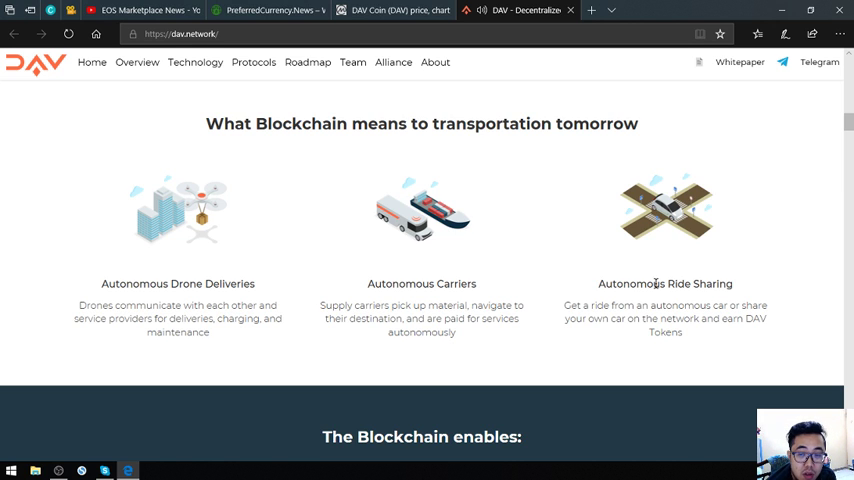
mouse_move(592, 320)
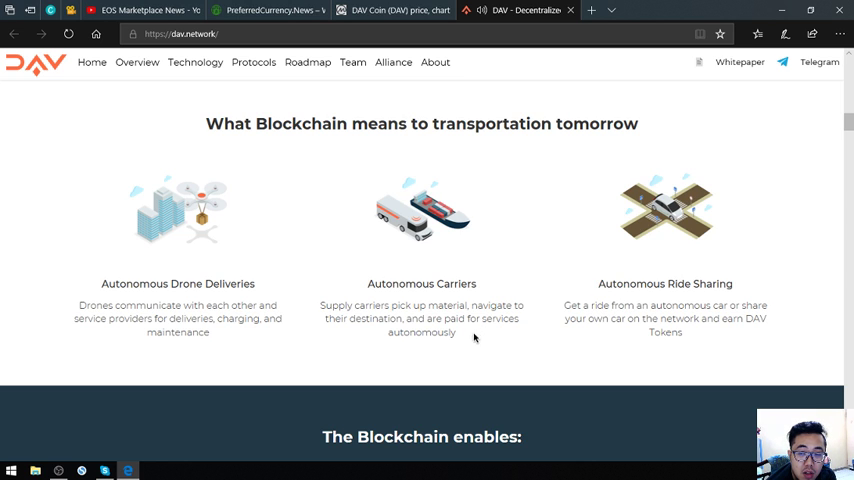
mouse_move(488, 338)
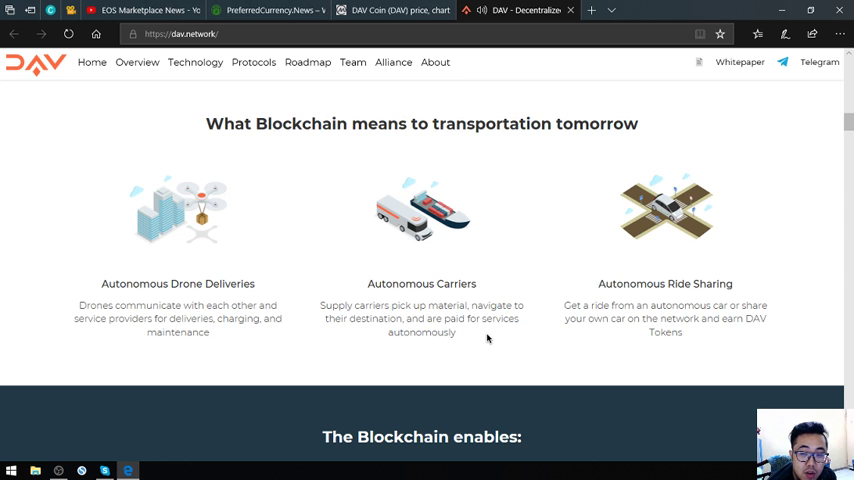
scroll("down", 3)
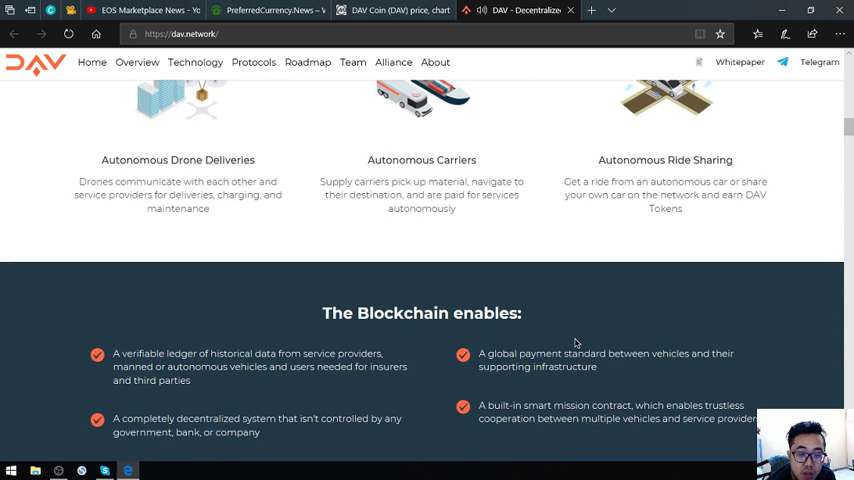
mouse_move(584, 334)
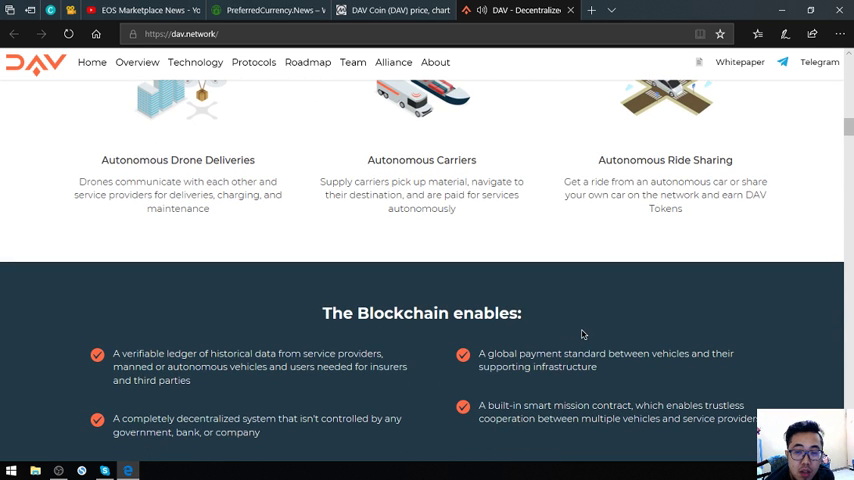
scroll("down", 3)
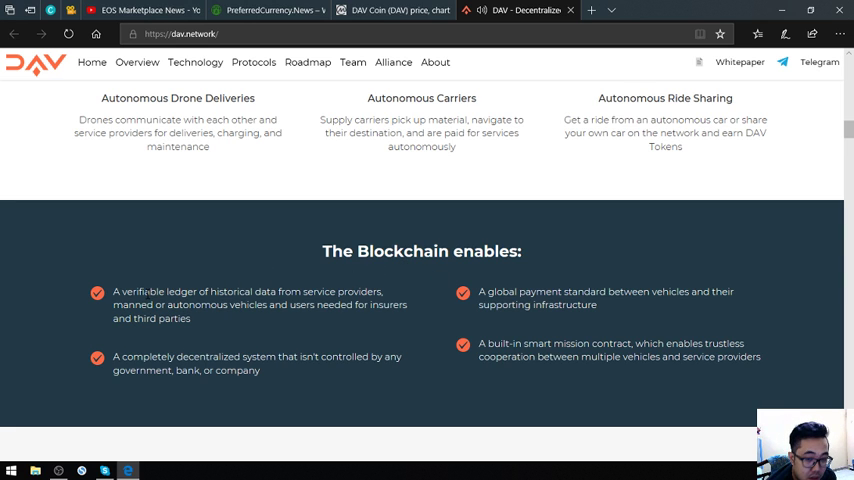
mouse_move(440, 336)
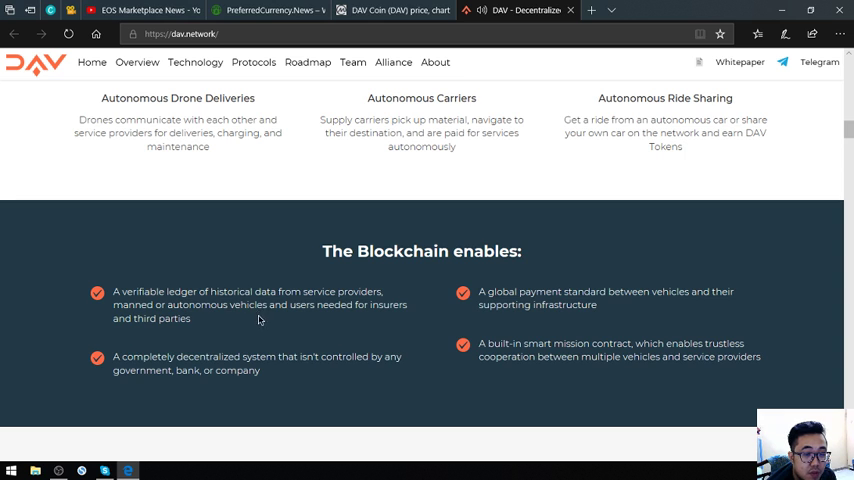
mouse_move(204, 316)
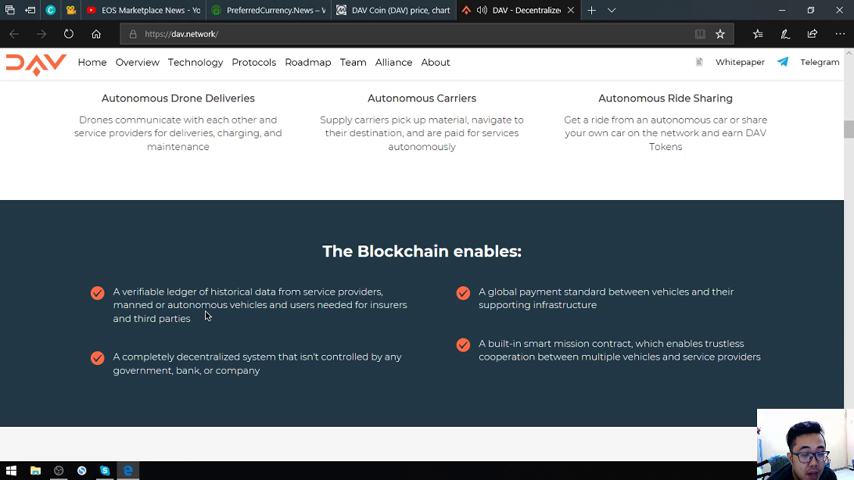
mouse_move(256, 344)
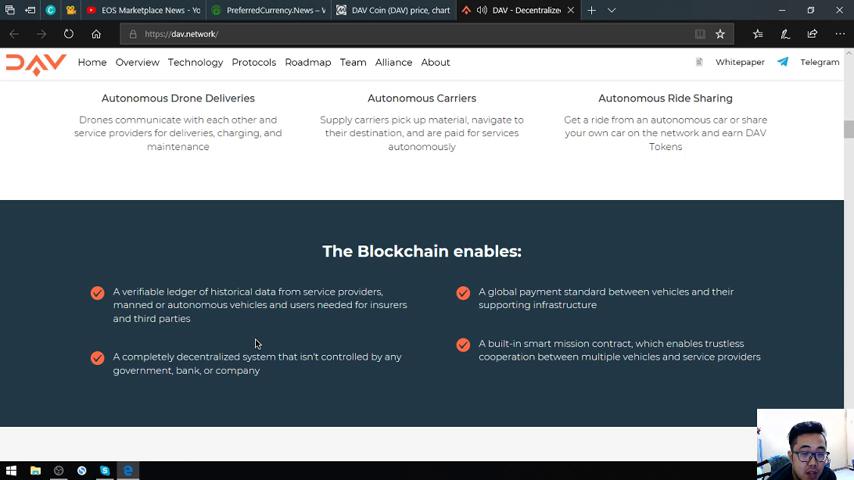
mouse_move(270, 326)
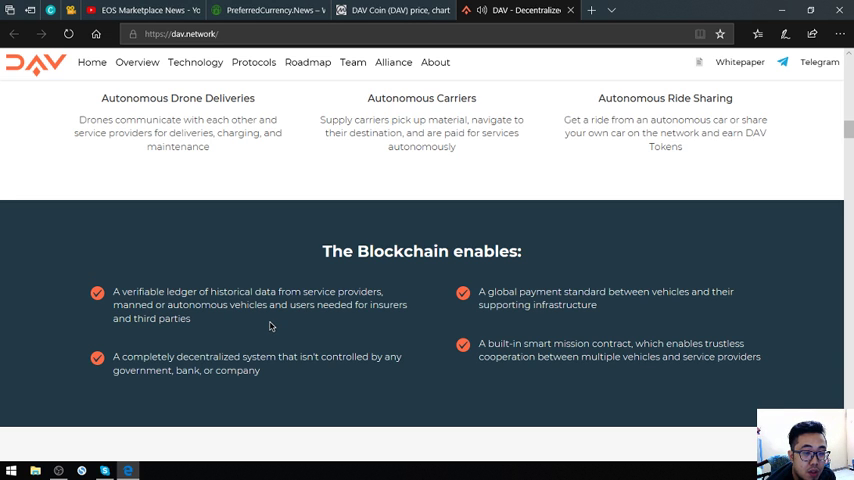
mouse_move(242, 332)
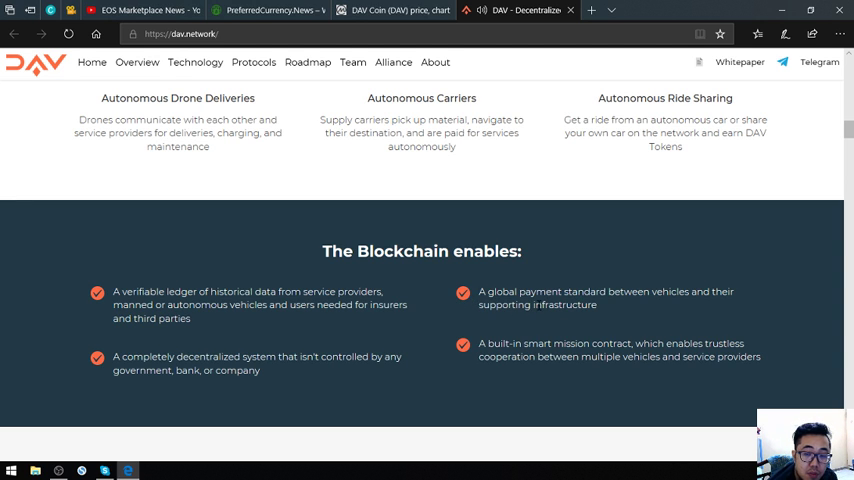
scroll("down", 3)
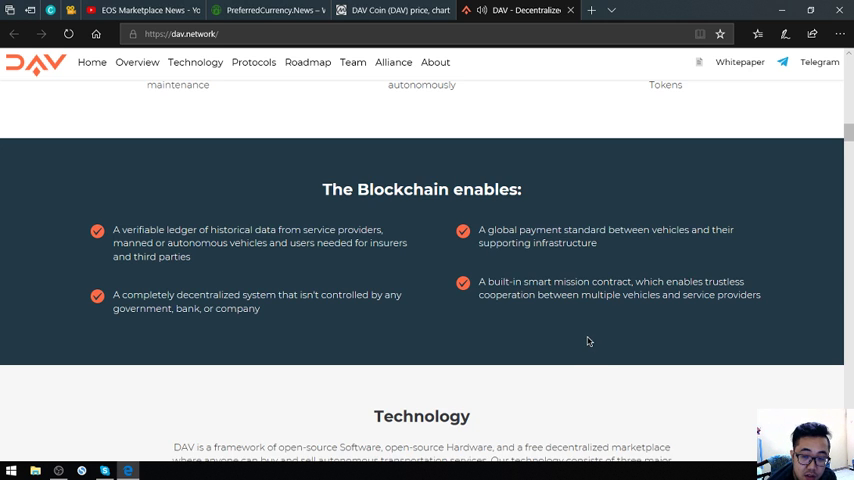
mouse_move(556, 328)
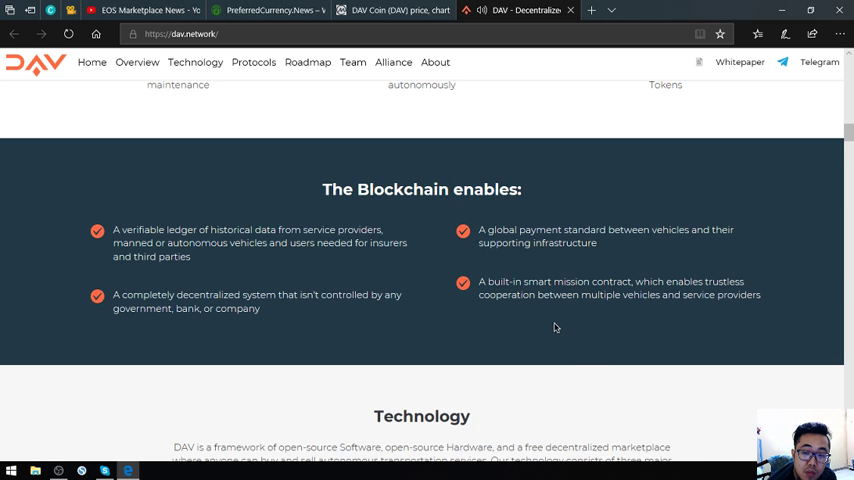
Step: View the Technology diagram: Decentralized Discovery, Trustless Cooperation Tools and Communication Protocol
scroll("down", 3)
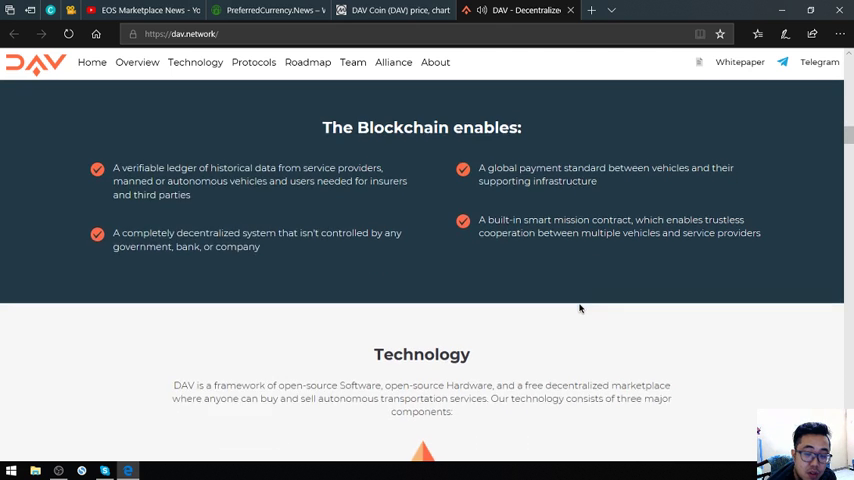
scroll("down", 3)
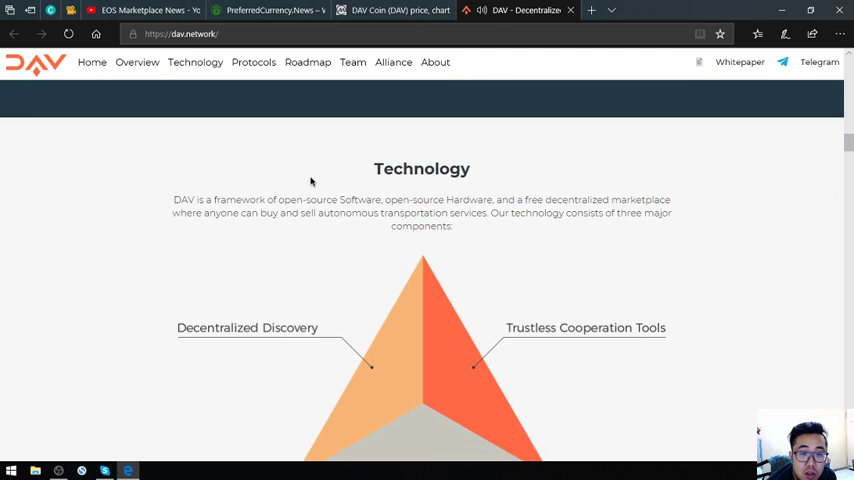
mouse_move(240, 232)
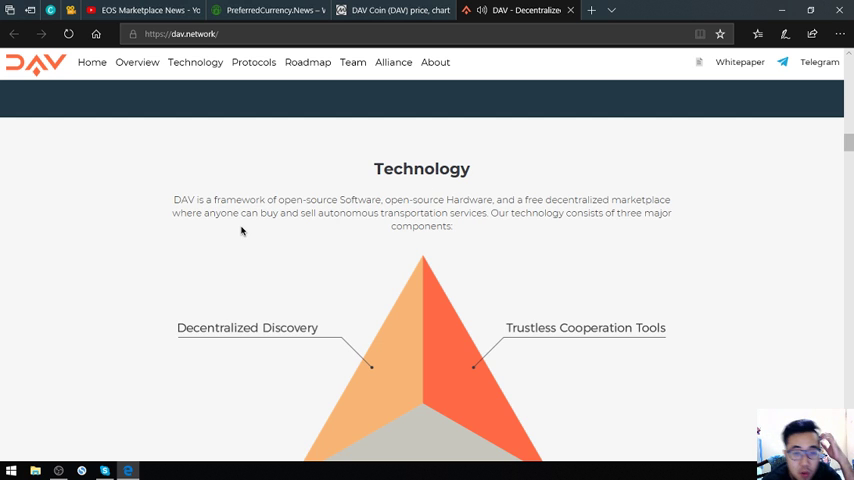
mouse_move(272, 236)
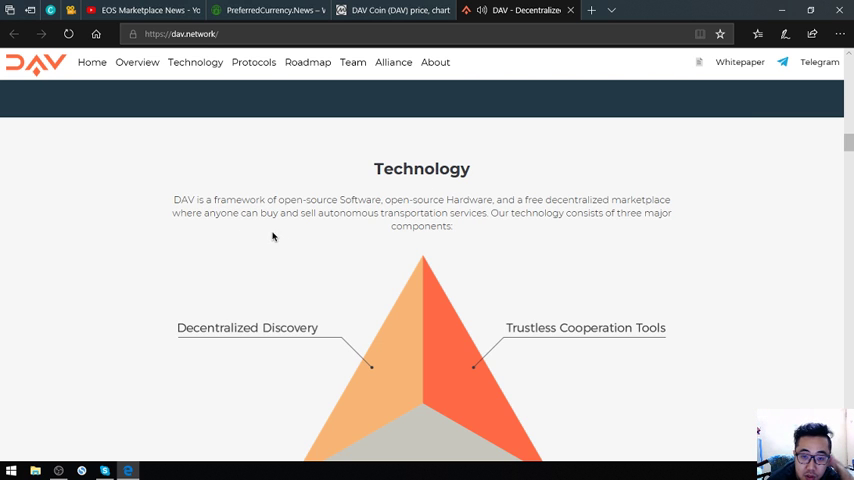
mouse_move(420, 230)
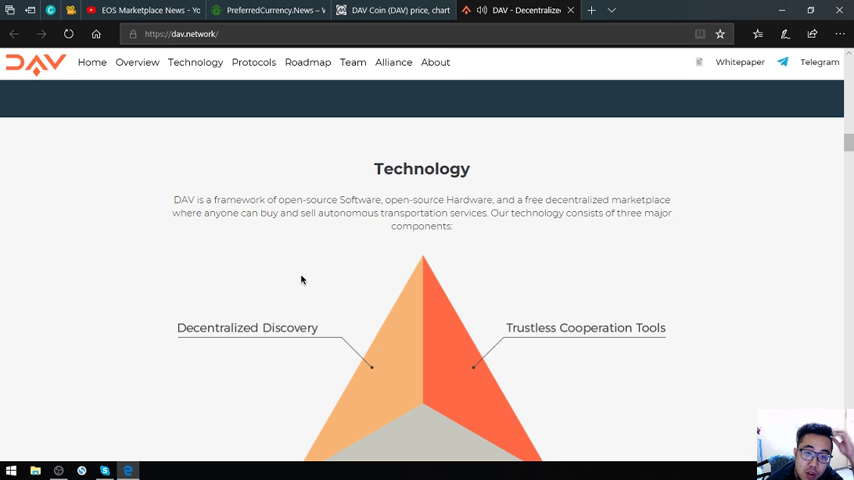
mouse_move(296, 288)
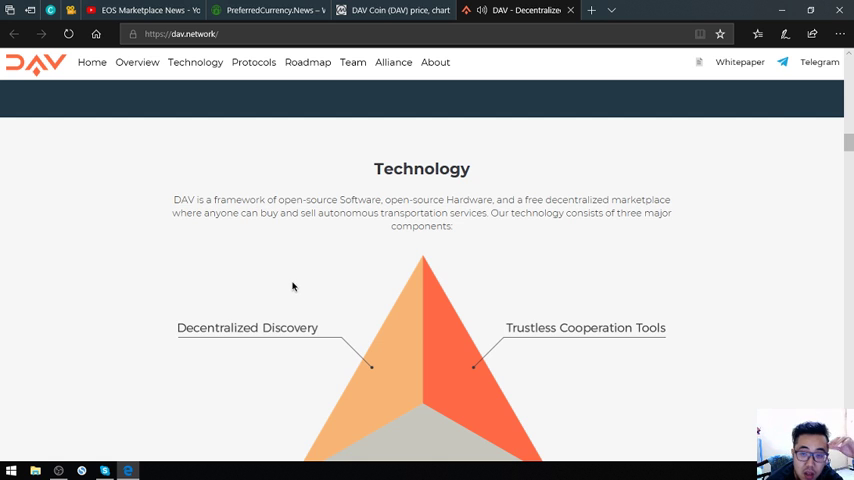
mouse_move(326, 292)
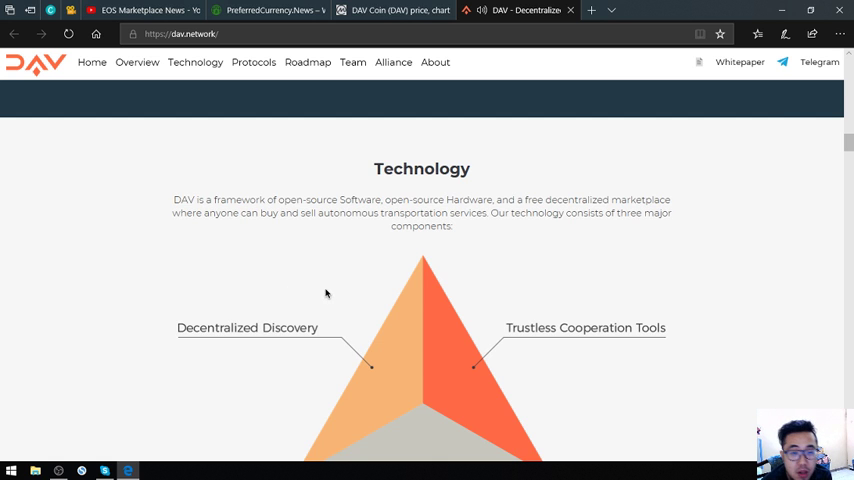
scroll("down", 3)
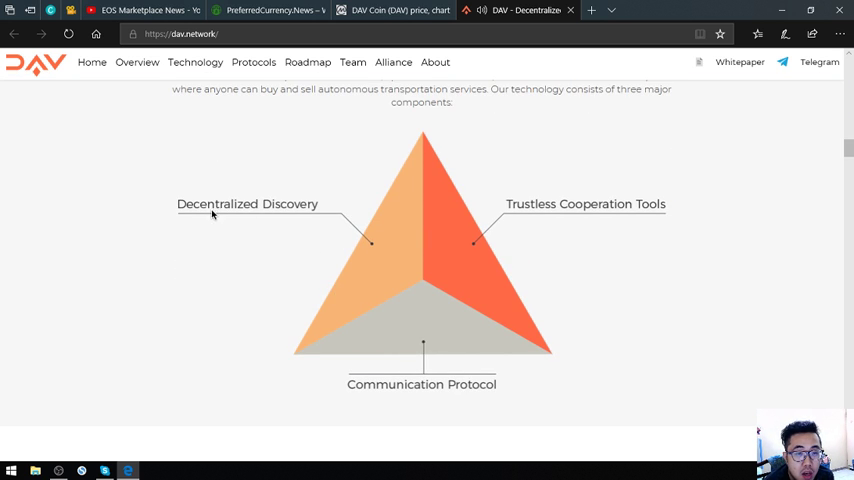
mouse_move(320, 242)
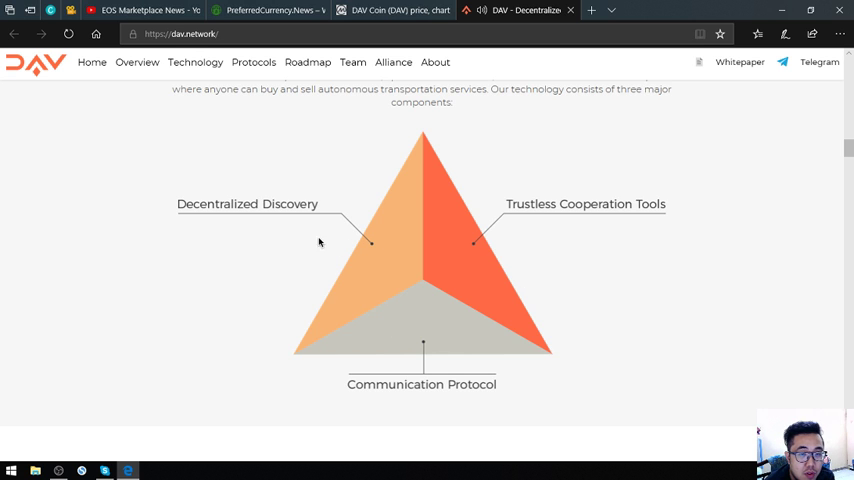
mouse_move(528, 210)
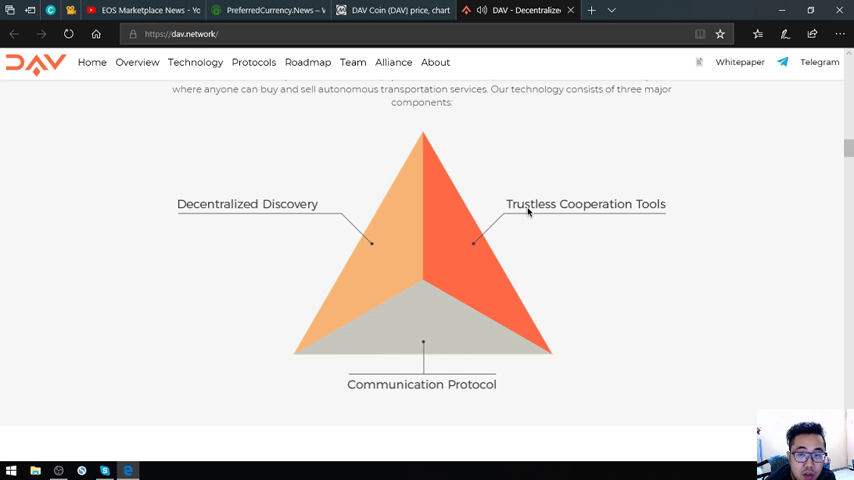
Step: Read the three component descriptions down to the 'Explore what we've built so far' protocols promo
scroll("down", 3)
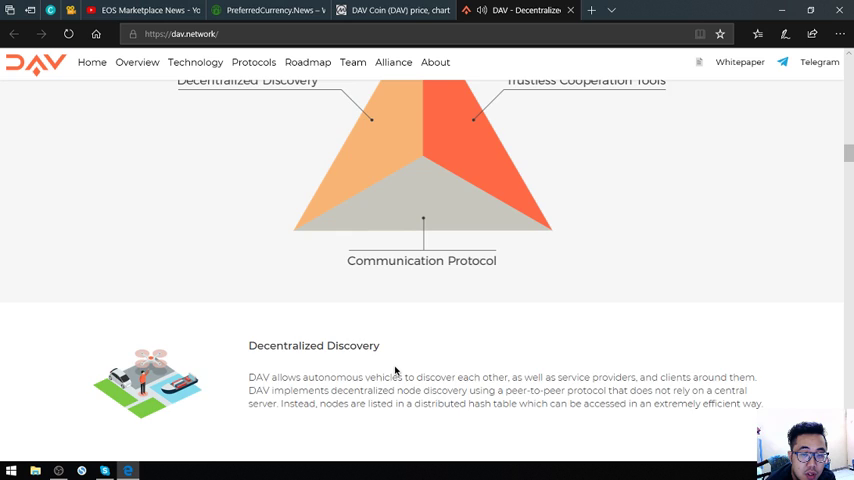
scroll("down", 3)
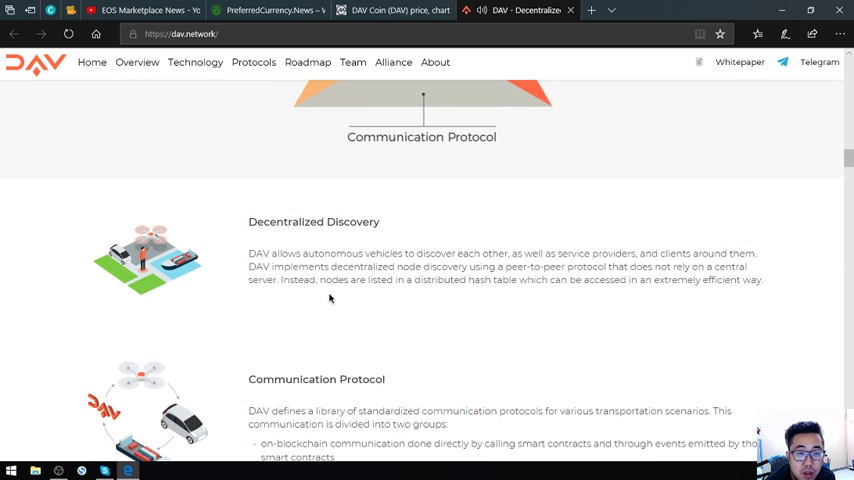
scroll("down", 3)
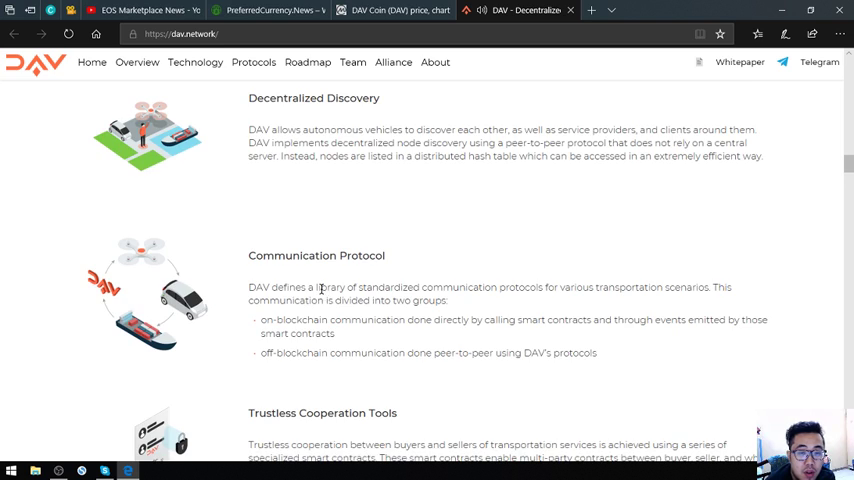
scroll("down", 3)
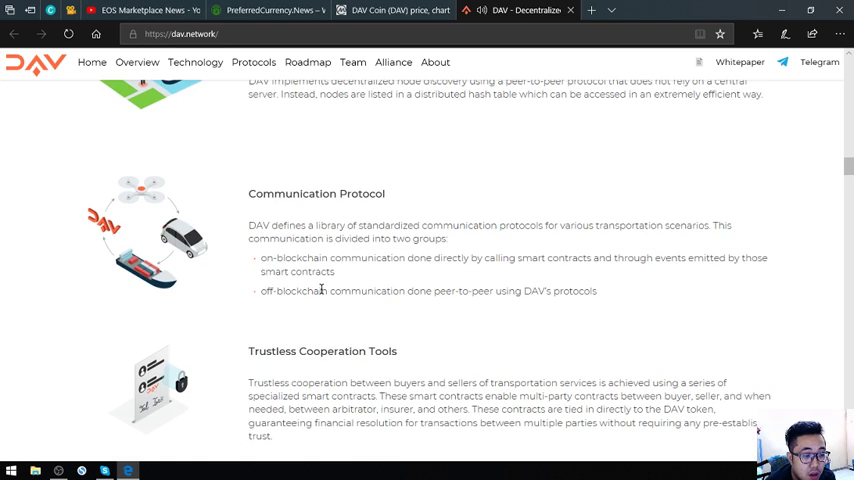
scroll("down", 3)
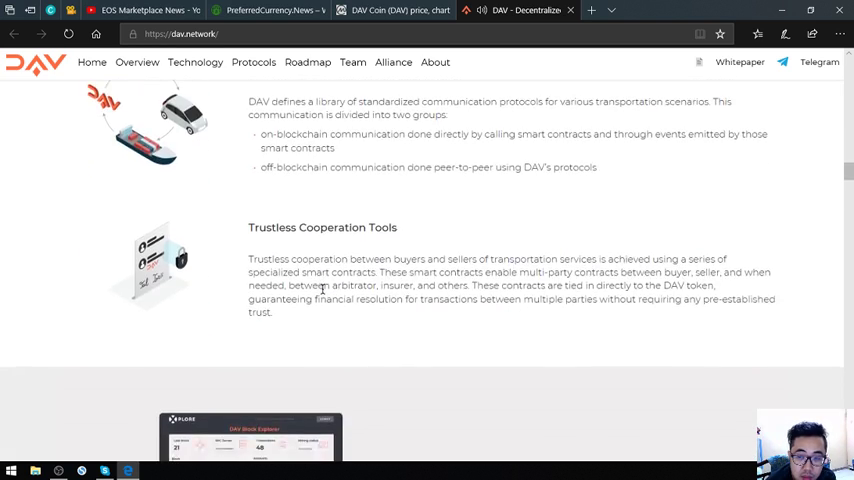
scroll("down", 3)
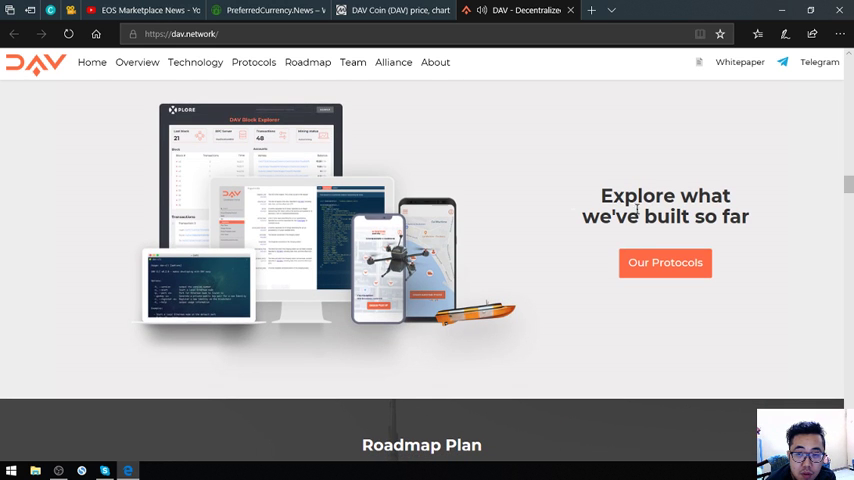
Step: Open the 'Our Protocols' link in a new tab showing the Community Built Modules
right_click(664, 262)
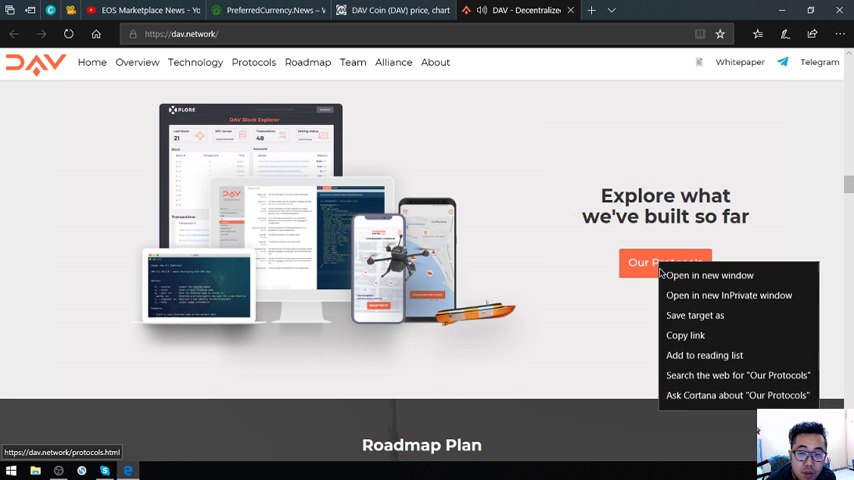
left_click(708, 276)
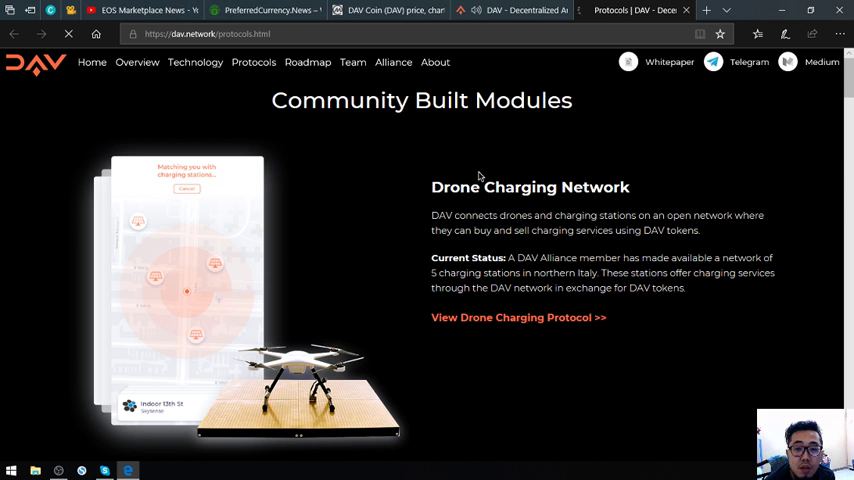
Step: Read the Protocols page through Drone Flight Planning, Missions, CLI, Block Explorer and Mission Control to Contact Us
scroll("down", 3)
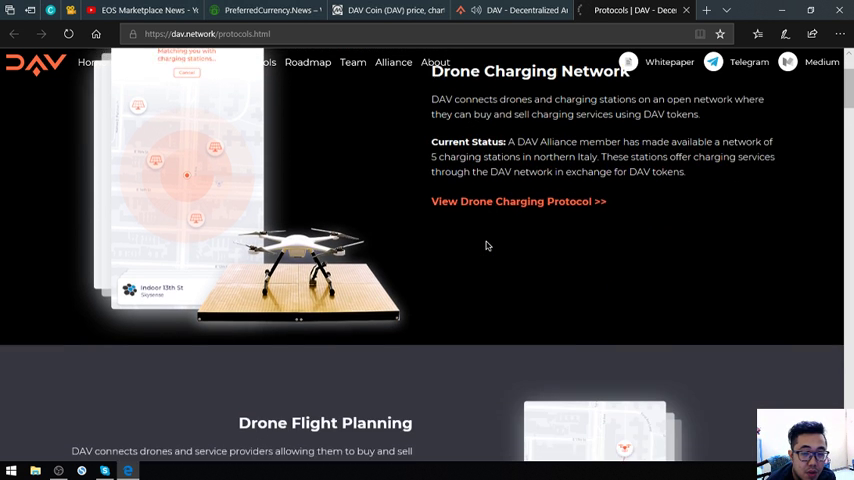
scroll("down", 3)
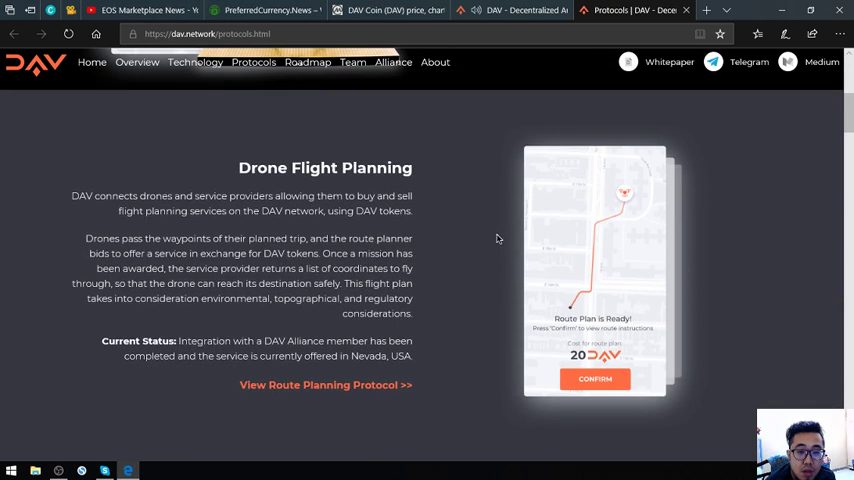
scroll("down", 3)
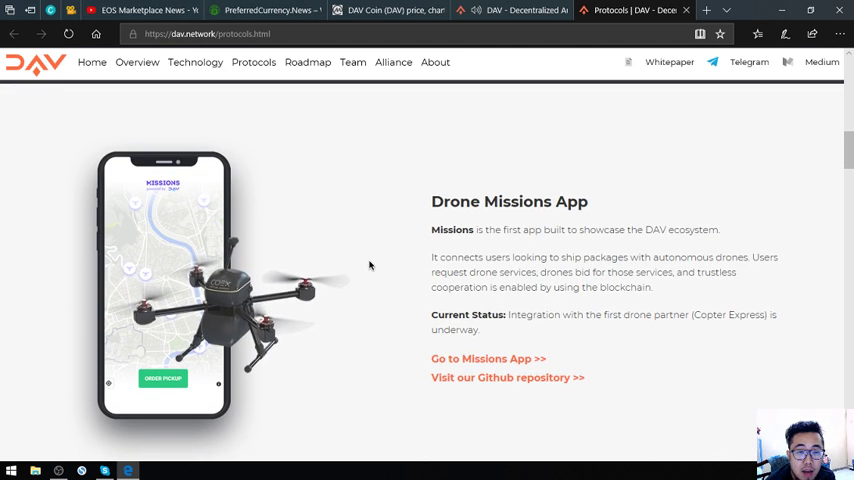
scroll("down", 3)
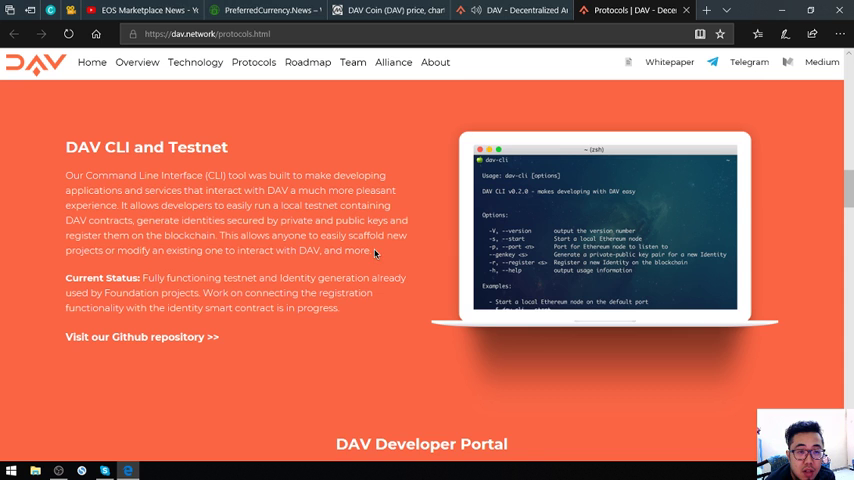
scroll("down", 3)
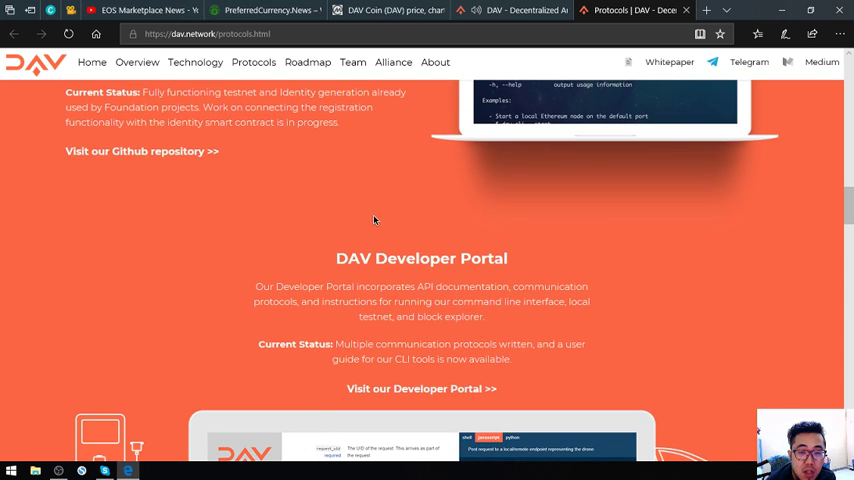
scroll("down", 3)
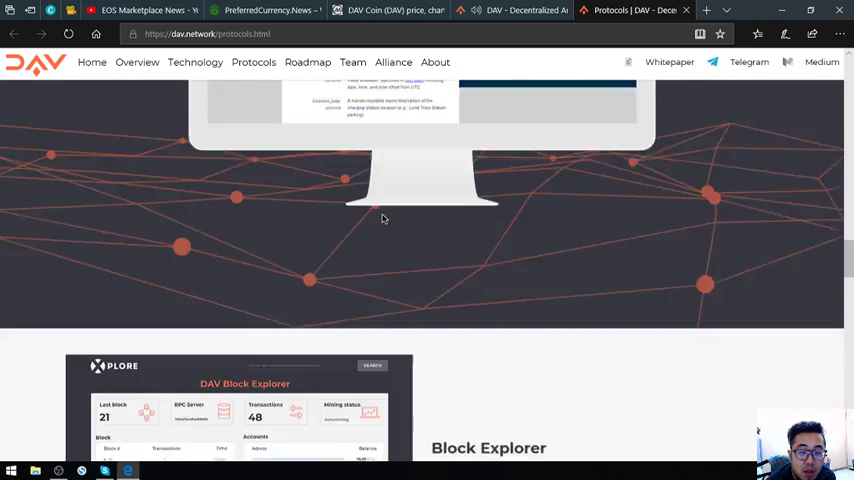
scroll("down", 3)
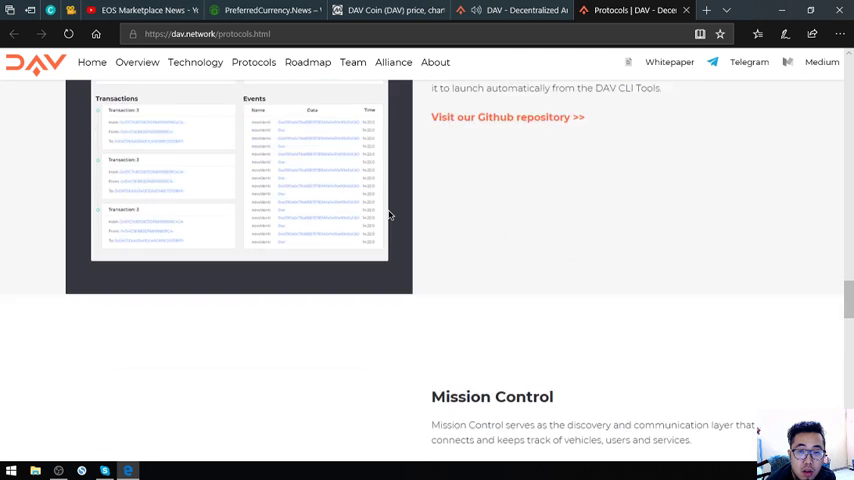
scroll("down", 3)
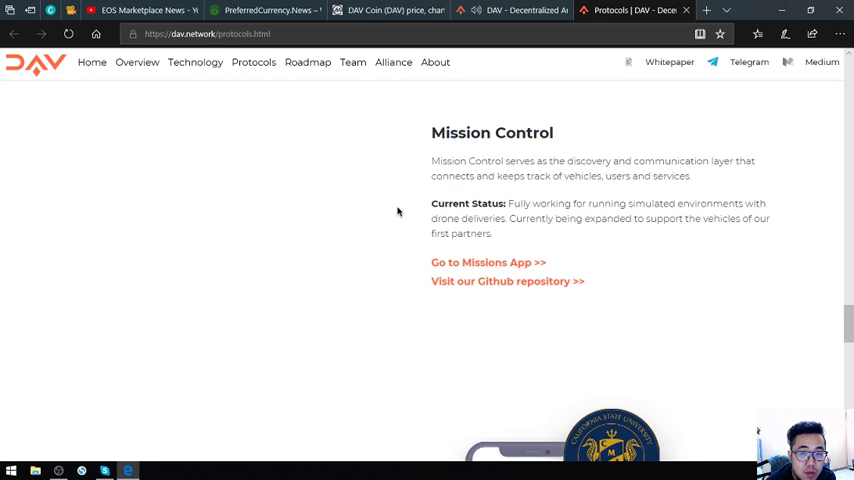
scroll("down", 3)
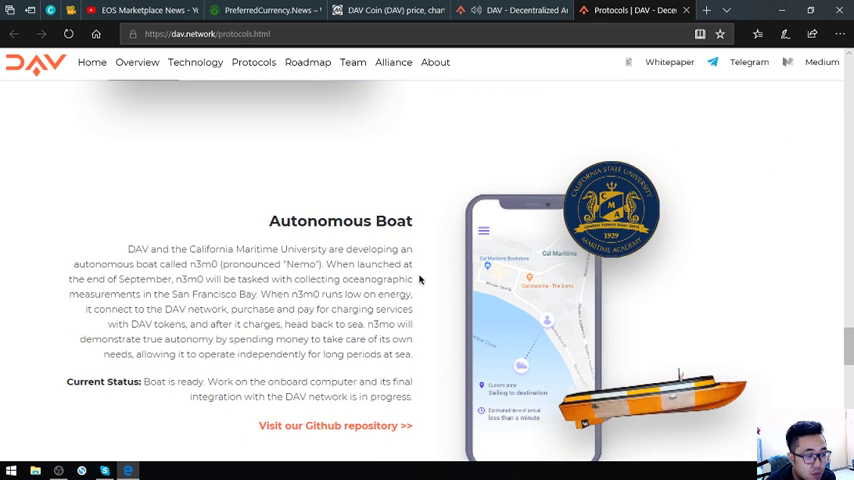
scroll("down", 3)
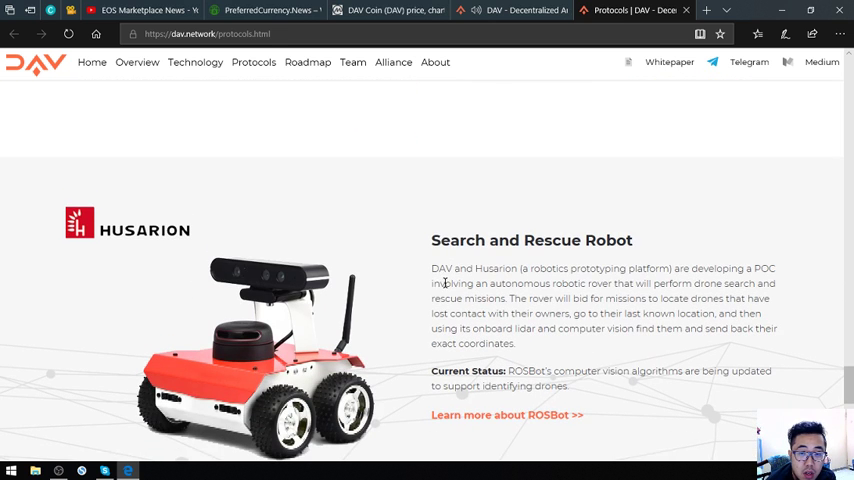
scroll("down", 3)
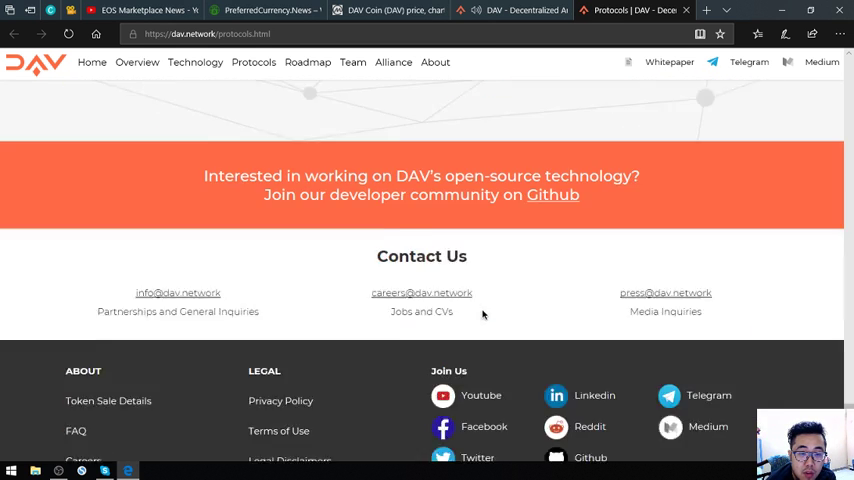
scroll("down", 3)
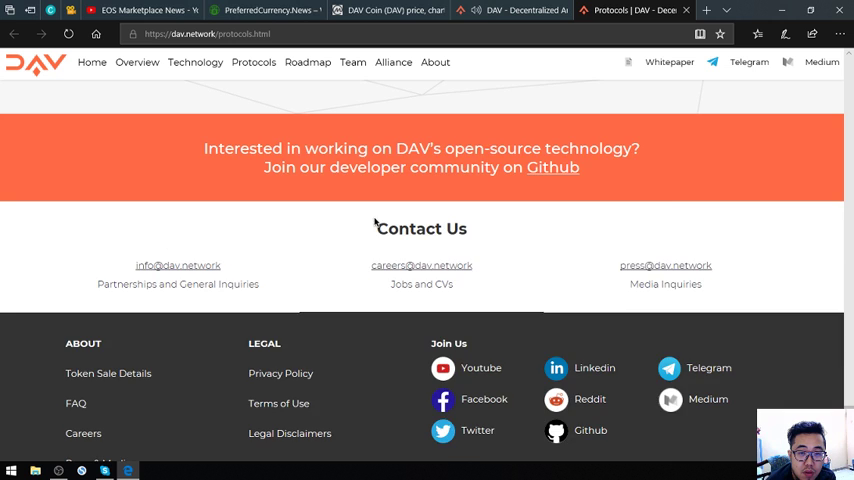
scroll("up", 3)
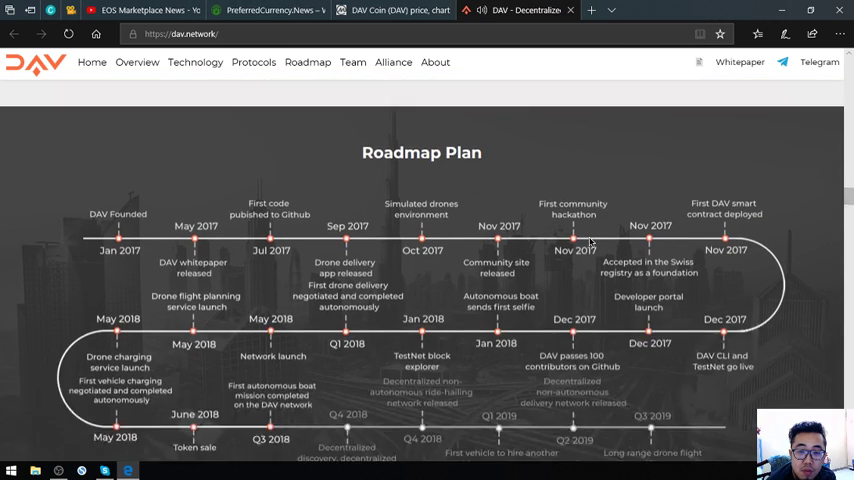
Step: Scroll the Roadmap Plan timeline through 2019 past the whitepaper download to Meet the Team
scroll("down", 3)
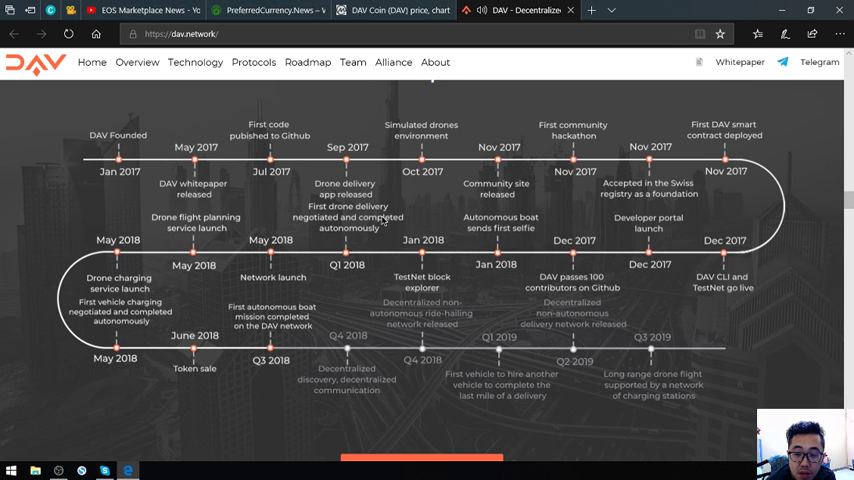
mouse_move(336, 360)
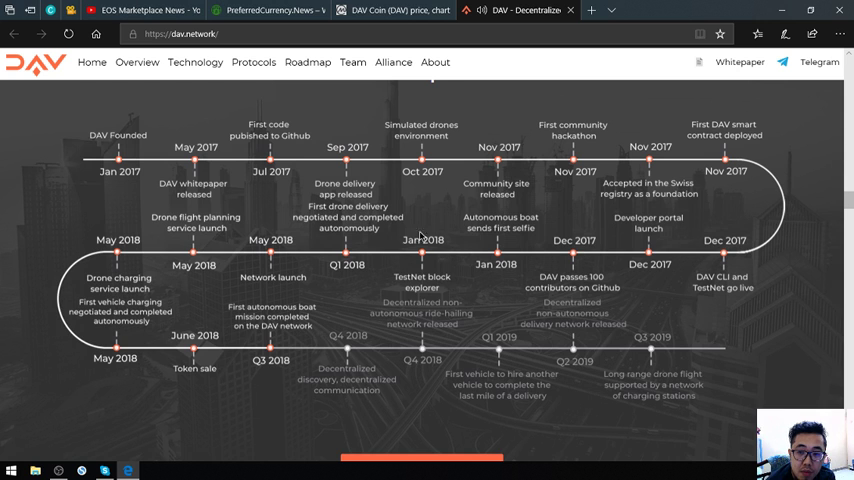
scroll("down", 3)
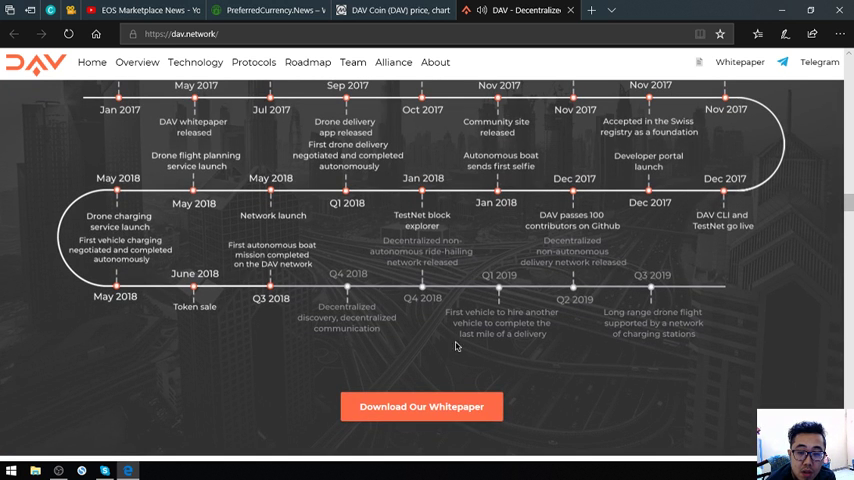
mouse_move(420, 406)
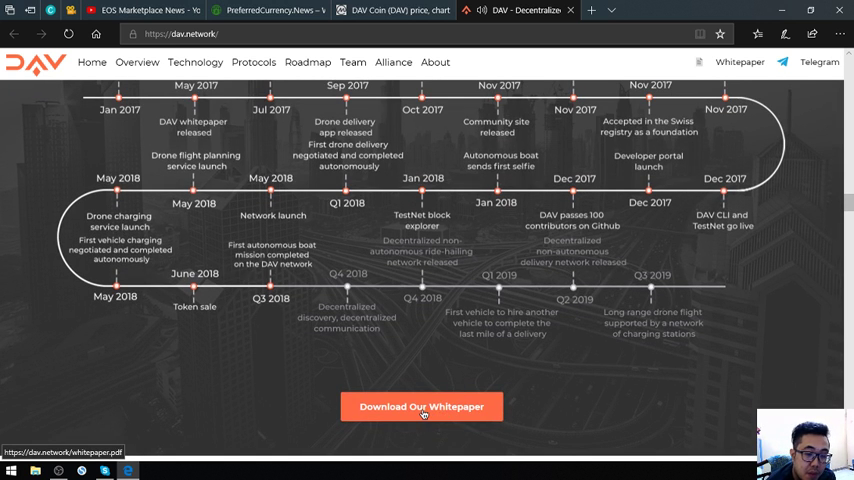
scroll("down", 3)
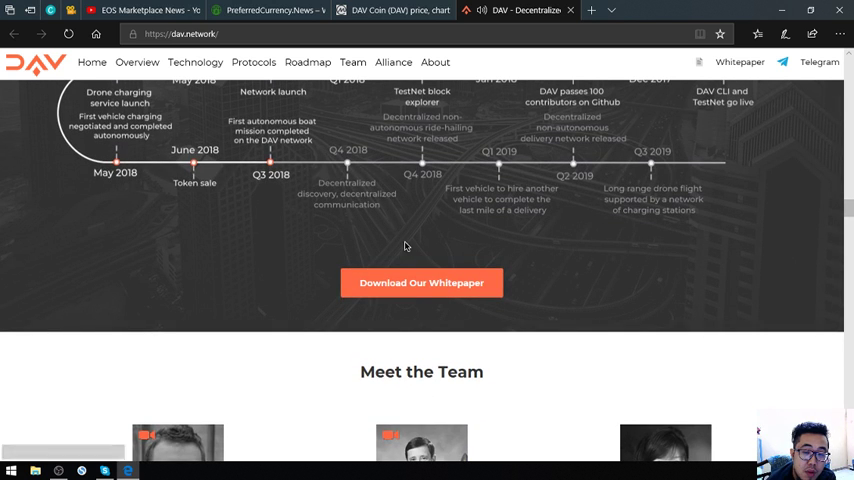
scroll("down", 3)
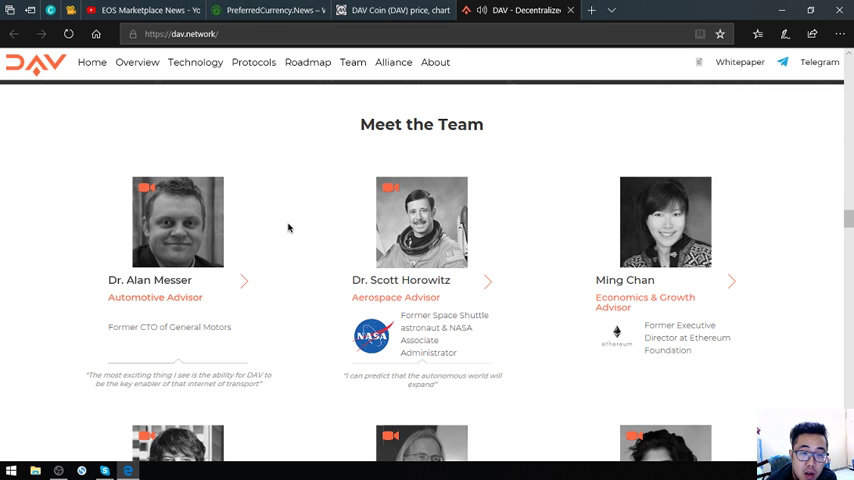
Step: Scroll through the DAV advisors and core team members on dav.network
scroll("down", 3)
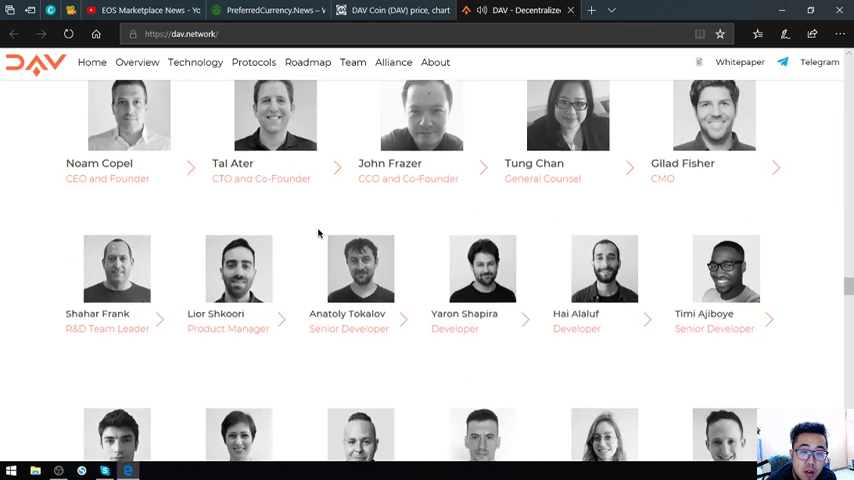
scroll("down", 3)
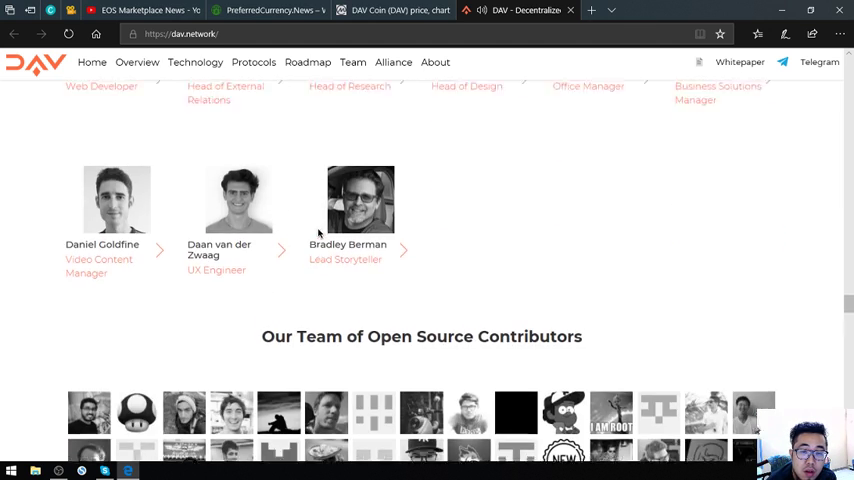
scroll("down", 3)
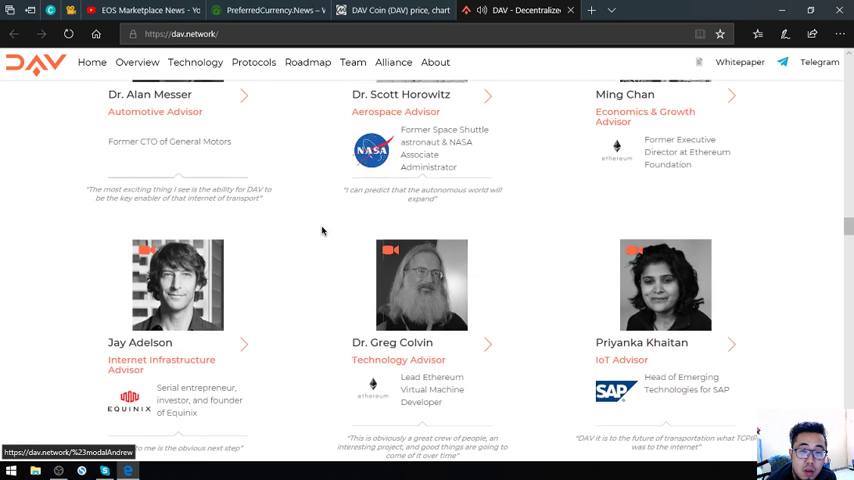
scroll("up", 3)
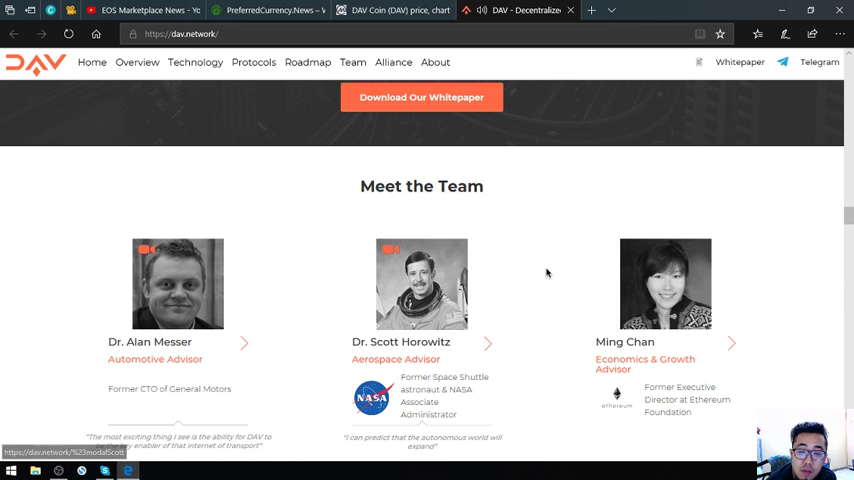
scroll("down", 3)
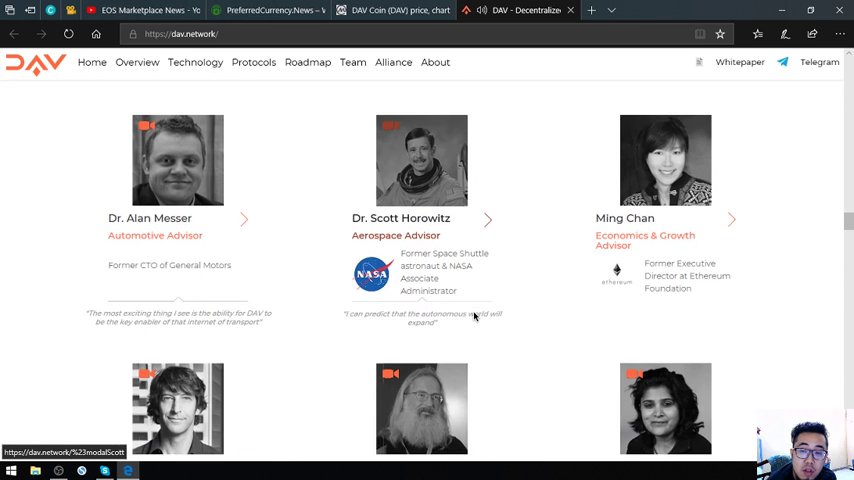
scroll("down", 3)
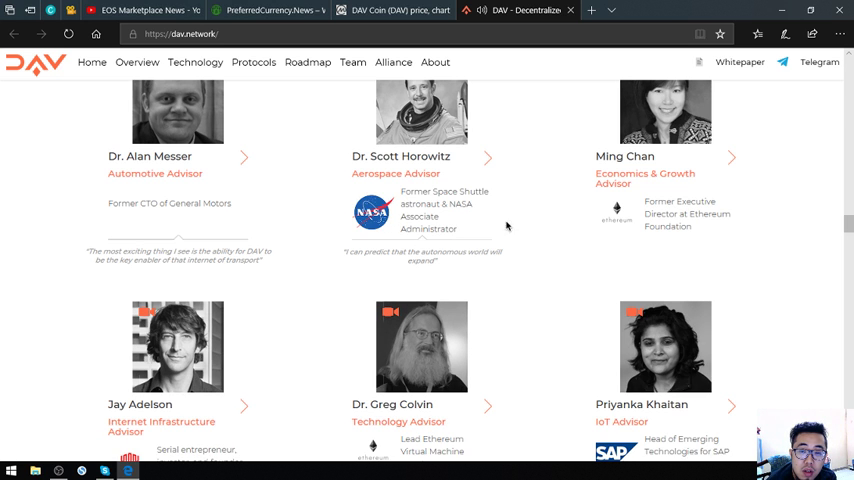
mouse_move(566, 238)
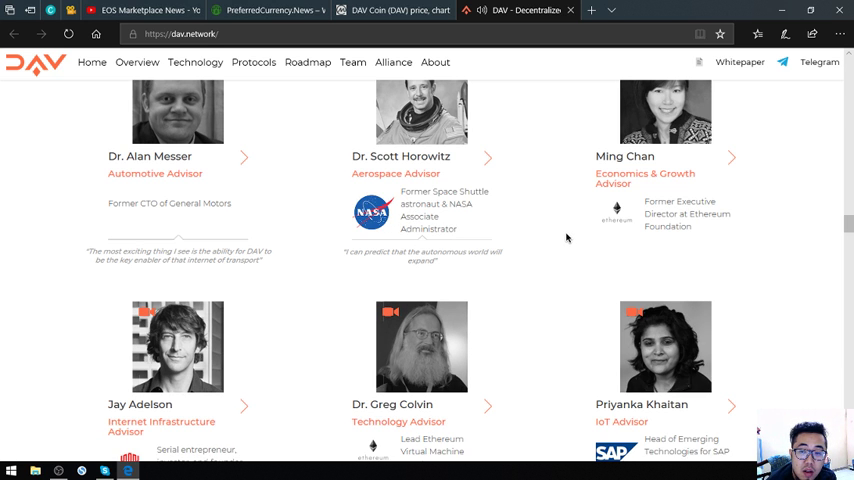
Step: Continue past the open source contributors down to the DAV Alliance partner logos
scroll("down", 3)
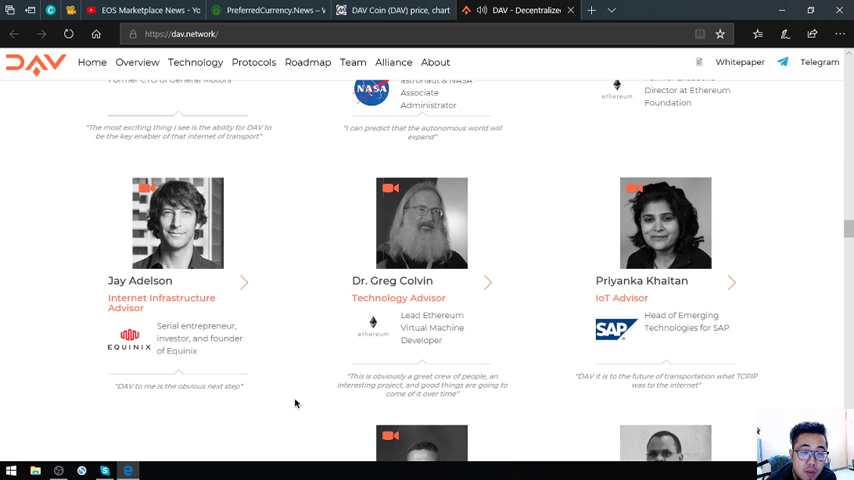
scroll("down", 3)
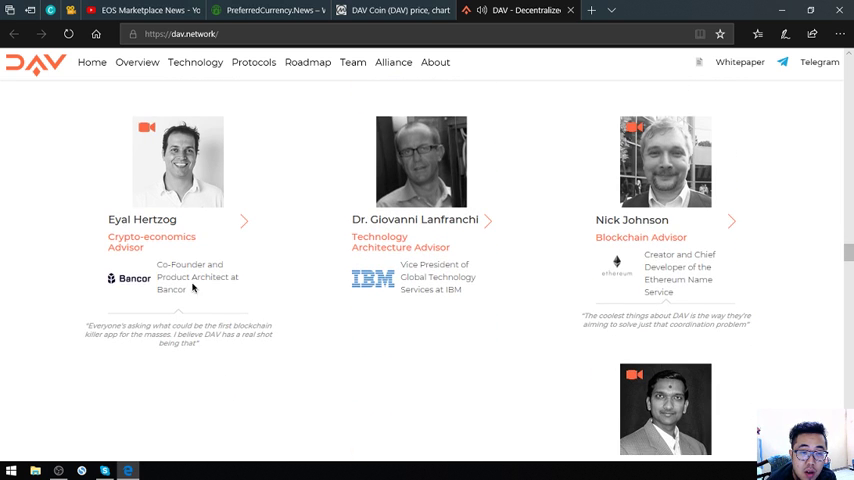
mouse_move(358, 312)
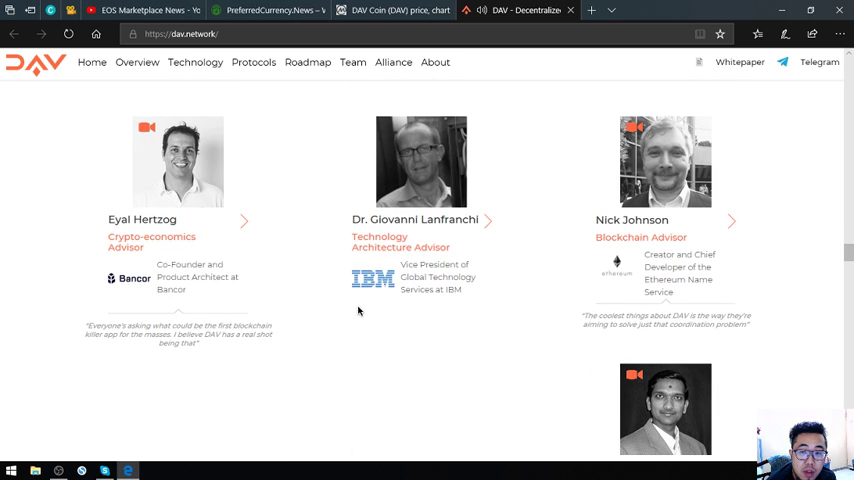
scroll("down", 3)
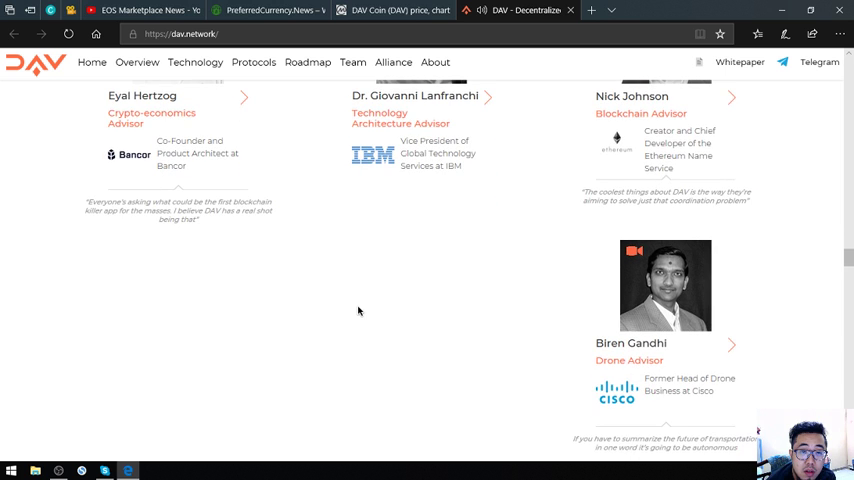
mouse_move(364, 298)
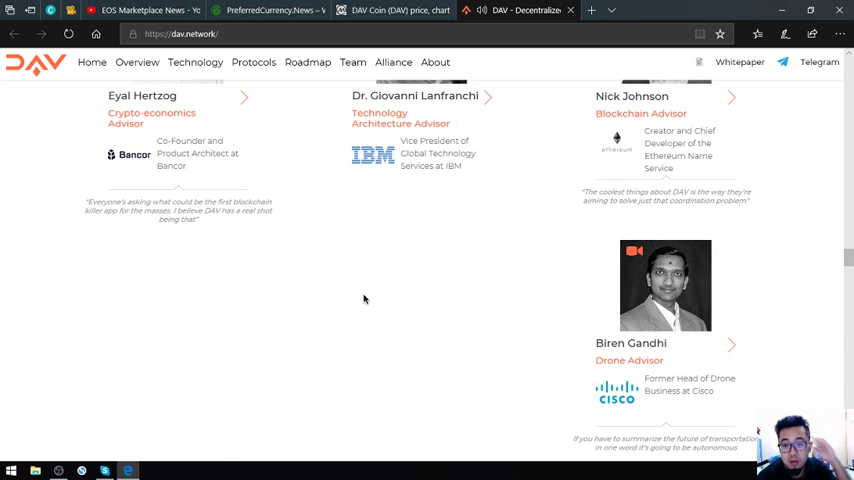
scroll("down", 3)
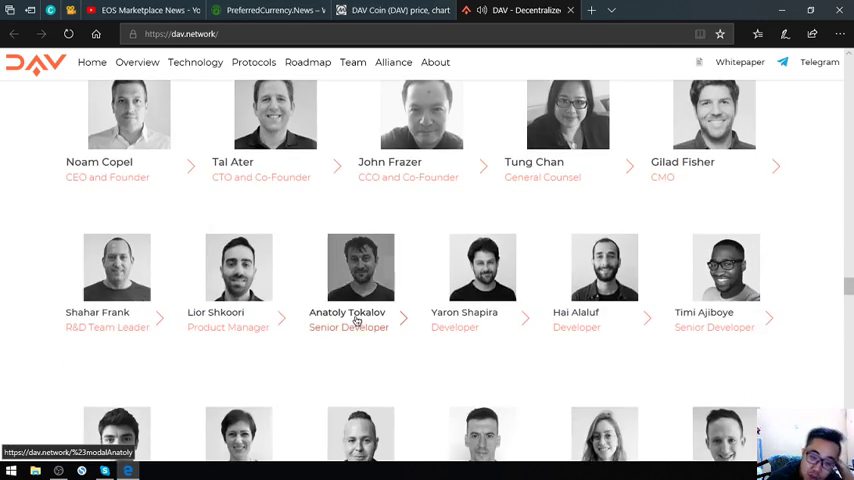
scroll("down", 3)
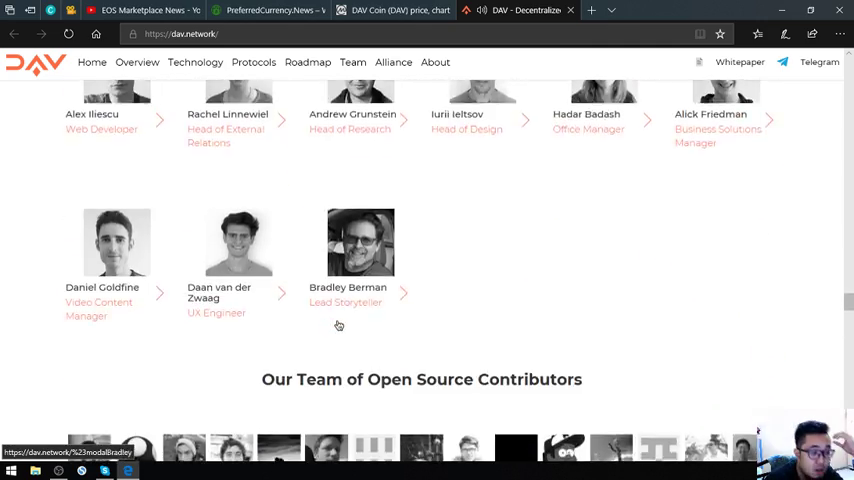
scroll("down", 3)
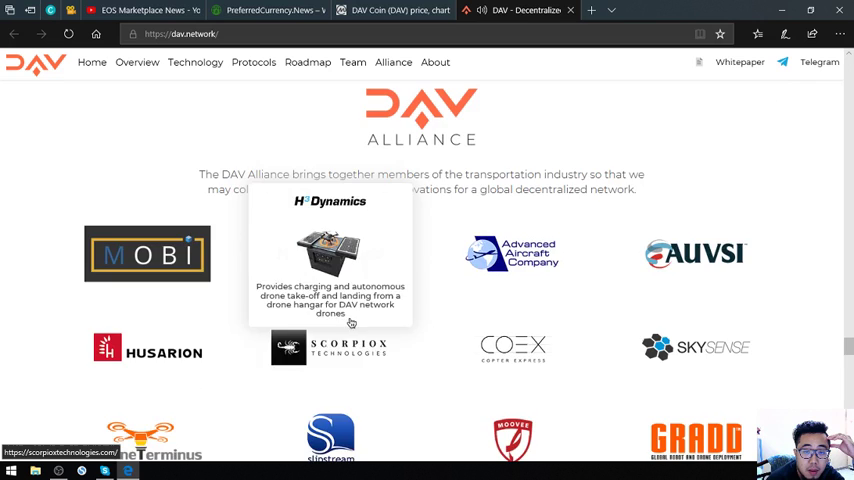
Step: Review the full DAV Alliance member logos and bring up link options for 'Visit Our Alliance Page'
scroll("up", 3)
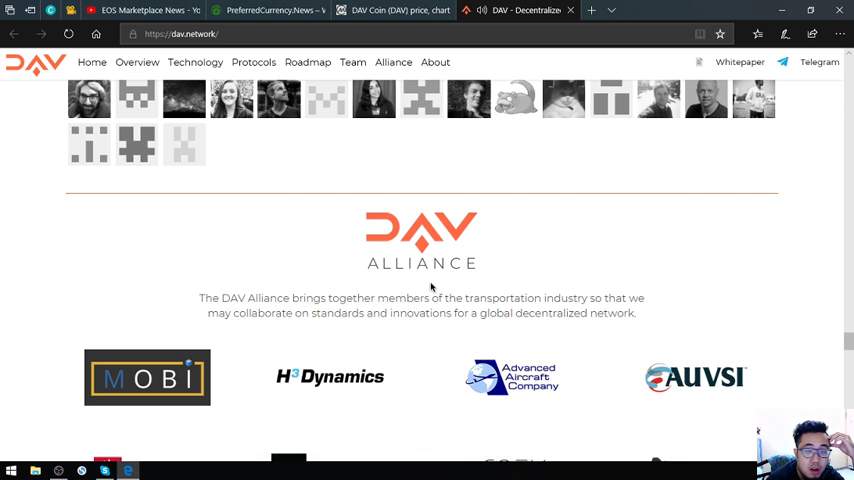
mouse_move(674, 302)
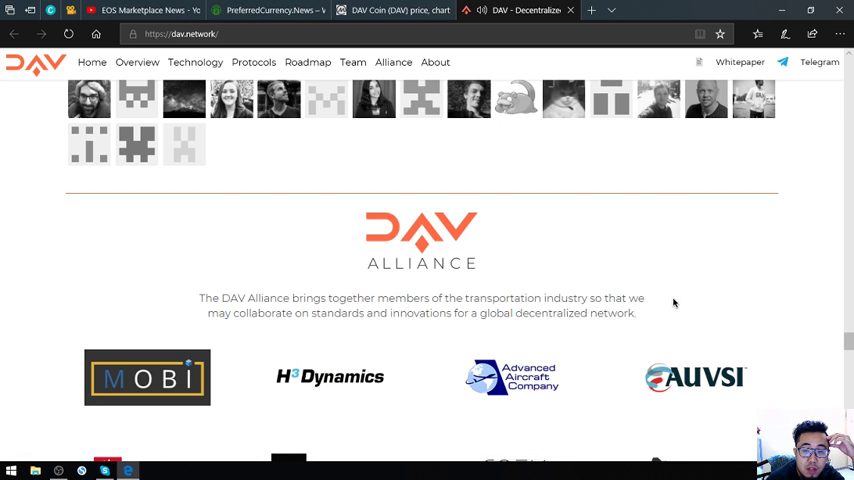
mouse_move(544, 312)
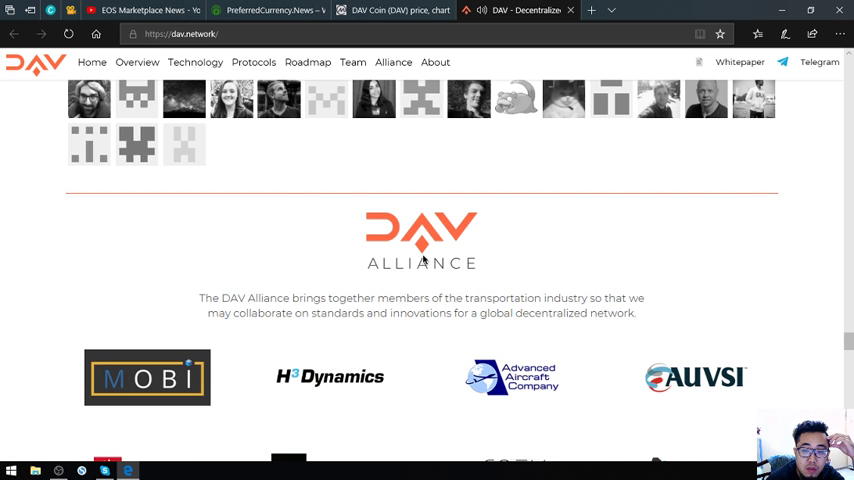
scroll("down", 3)
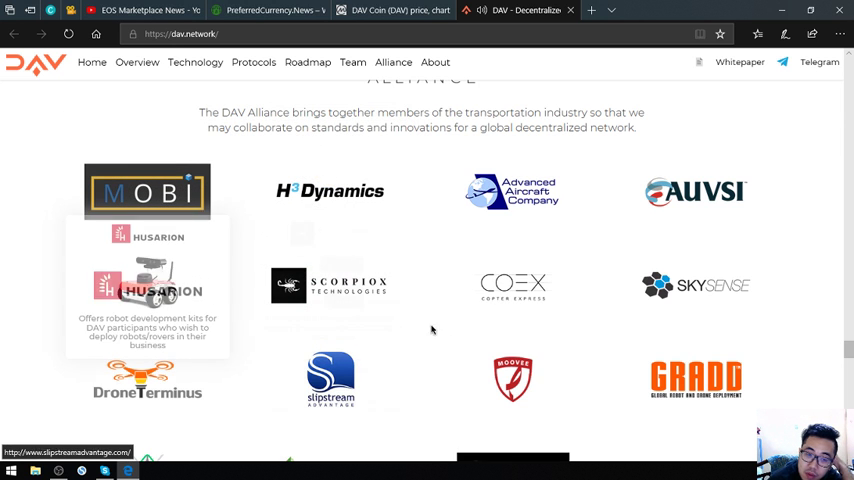
scroll("down", 3)
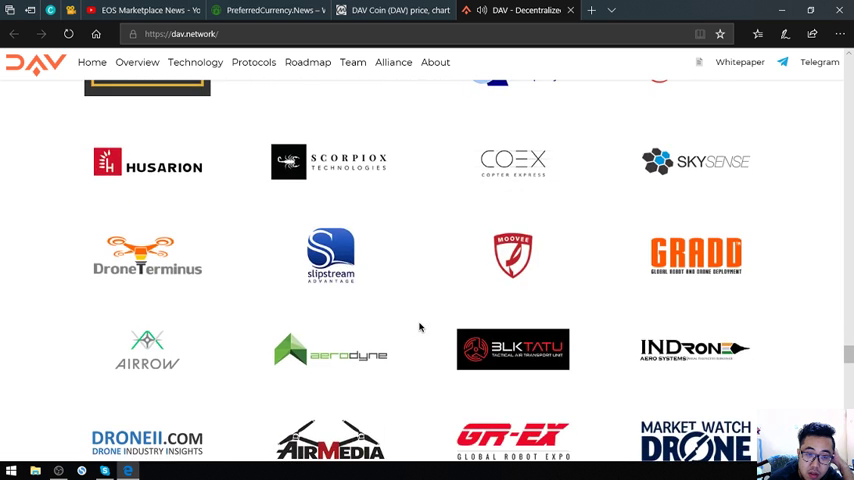
scroll("down", 3)
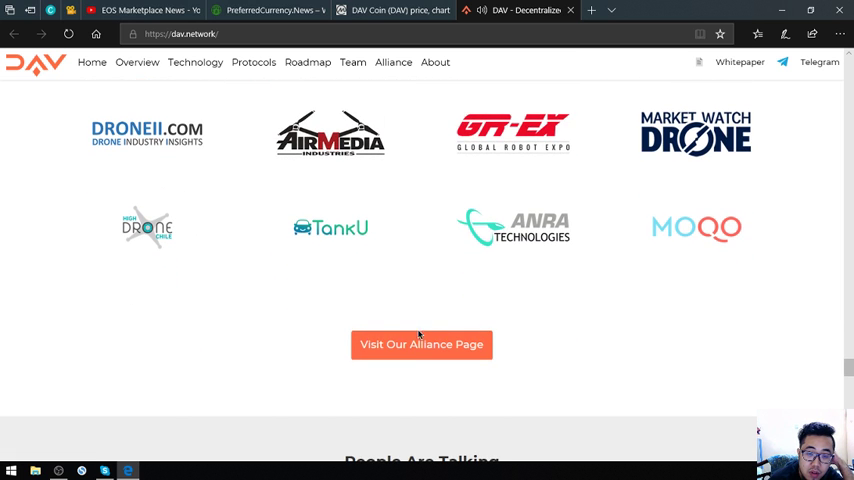
right_click(420, 344)
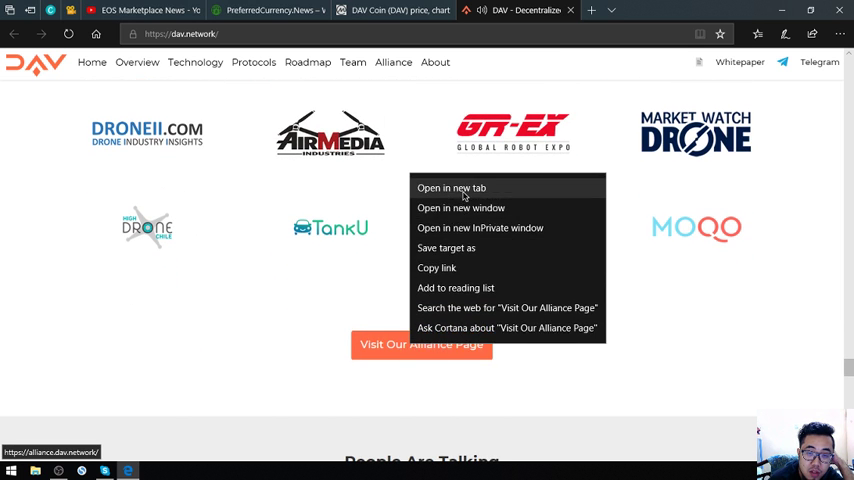
Step: Open alliance.dav.network in a new tab and read down to the free membership form
left_click(450, 188)
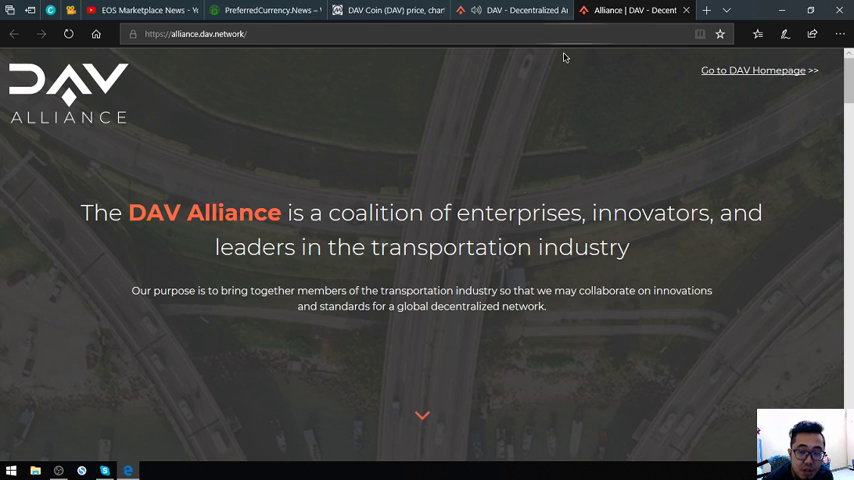
scroll("down", 3)
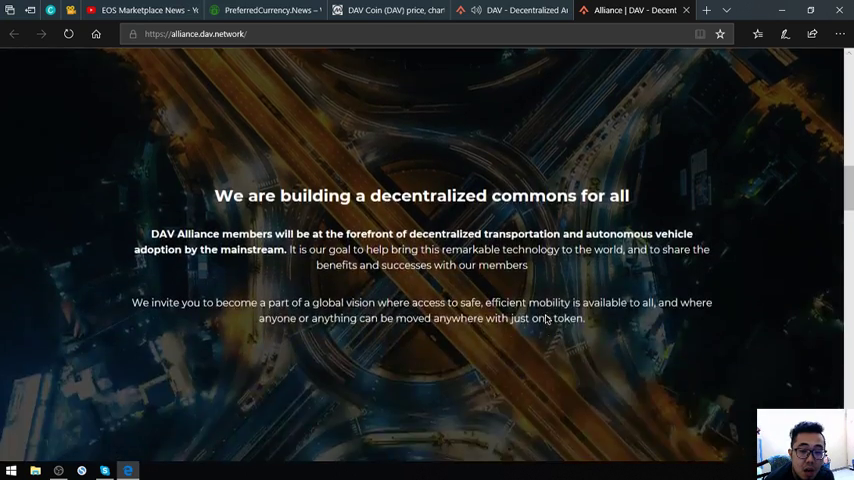
scroll("down", 3)
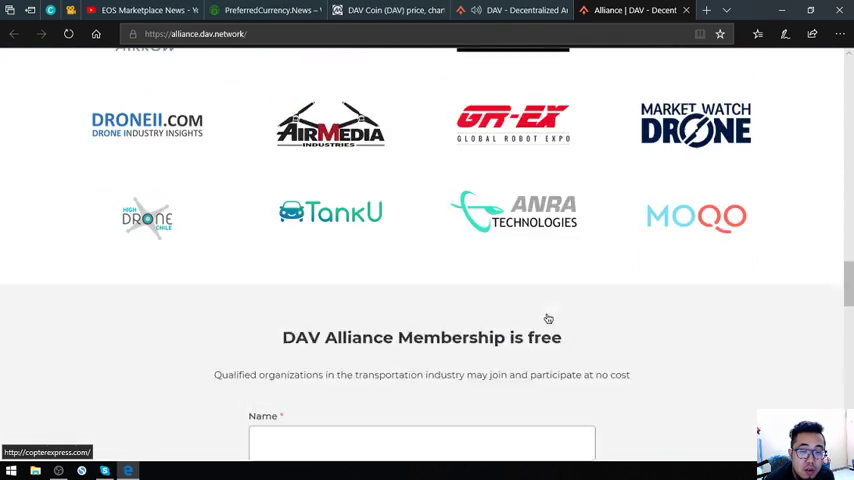
scroll("down", 3)
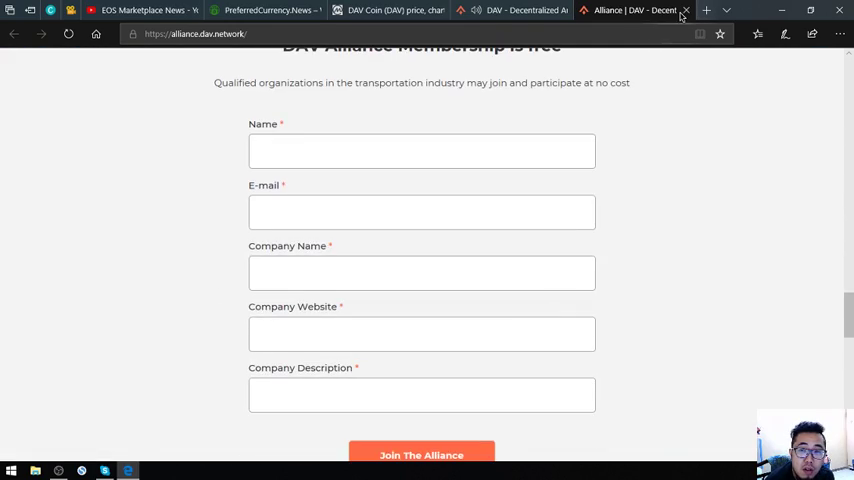
scroll("up", 3)
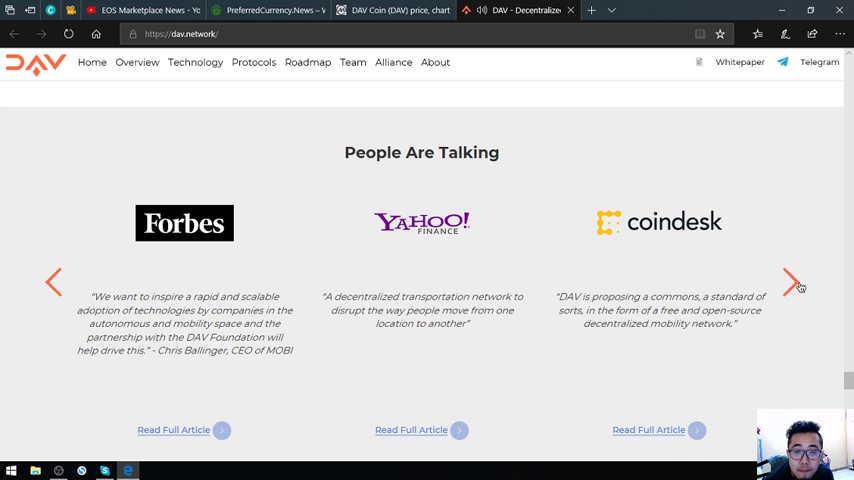
Step: Advance the 'People Are Talking' press quotes twice and scroll down to the Weekly DAV section
left_click(792, 282)
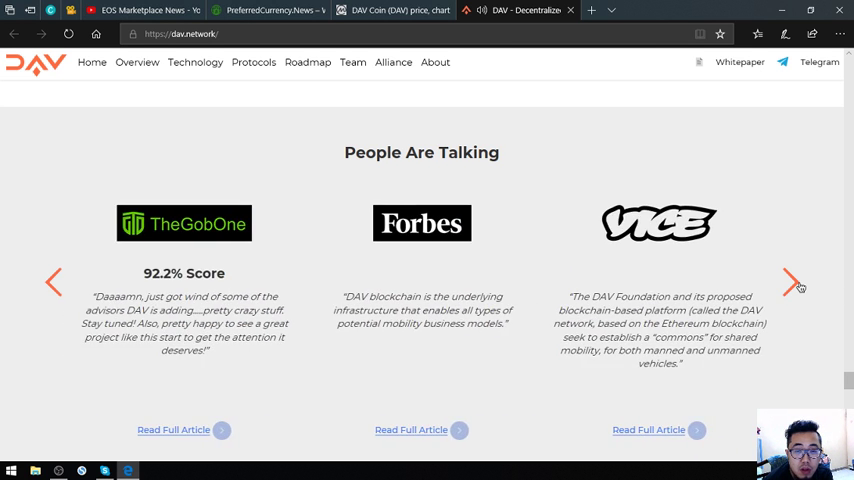
scroll("down", 3)
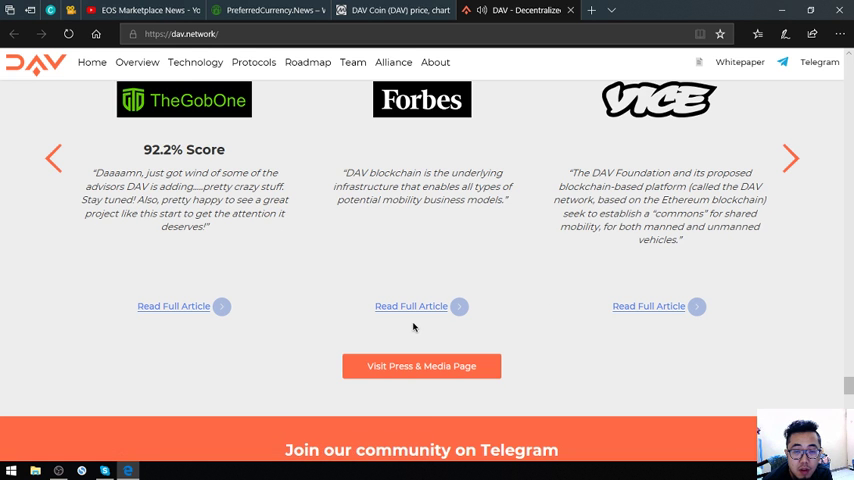
left_click(796, 158)
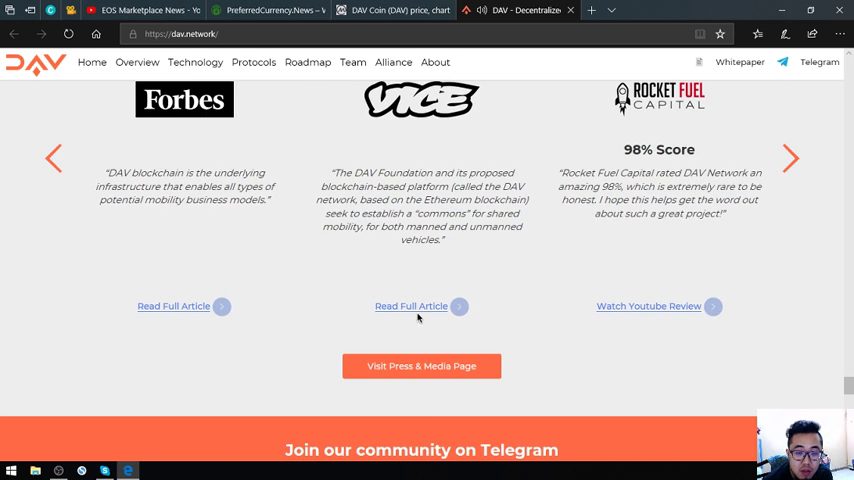
scroll("down", 3)
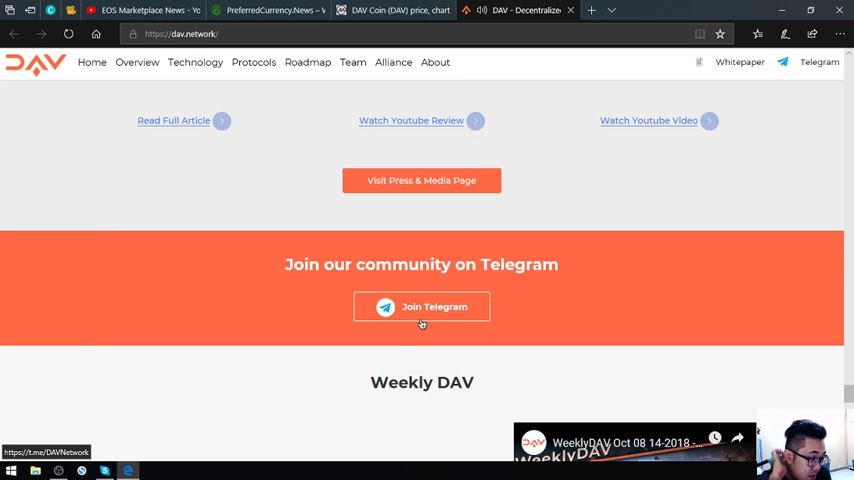
scroll("down", 3)
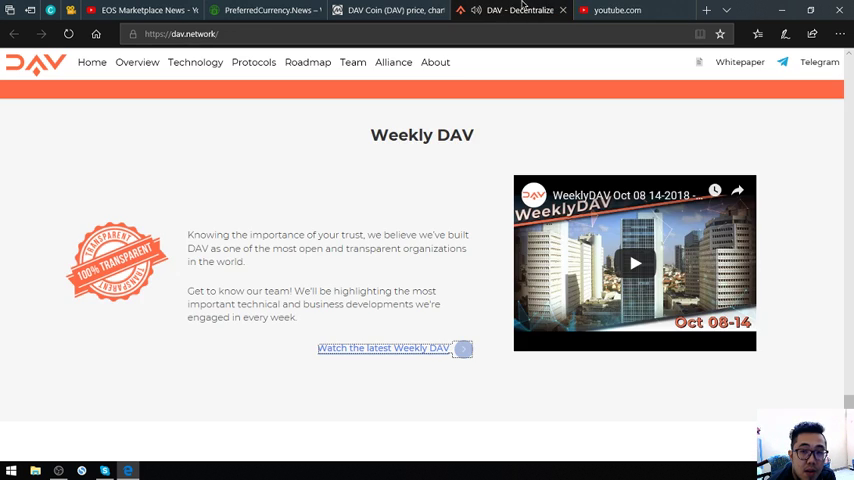
Step: Open the WeeklyDAV YouTube playlist via 'Watch the latest Weekly DAV', then close its tab
left_click(388, 348)
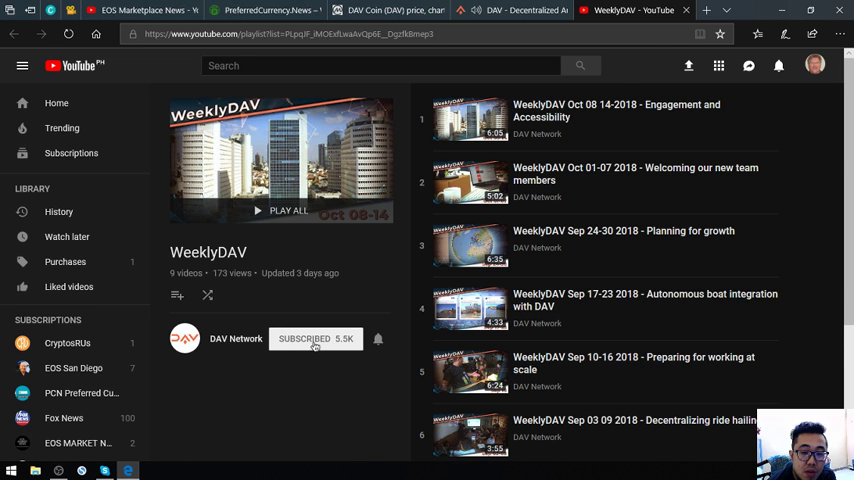
mouse_move(704, 14)
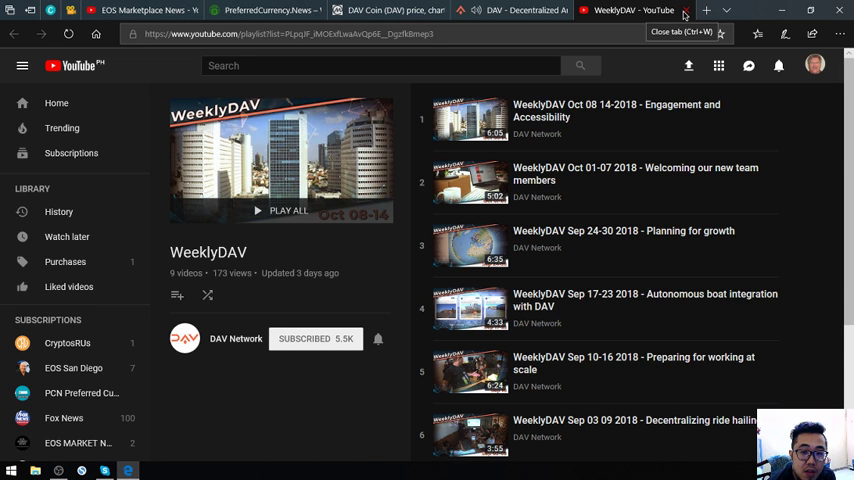
left_click(696, 12)
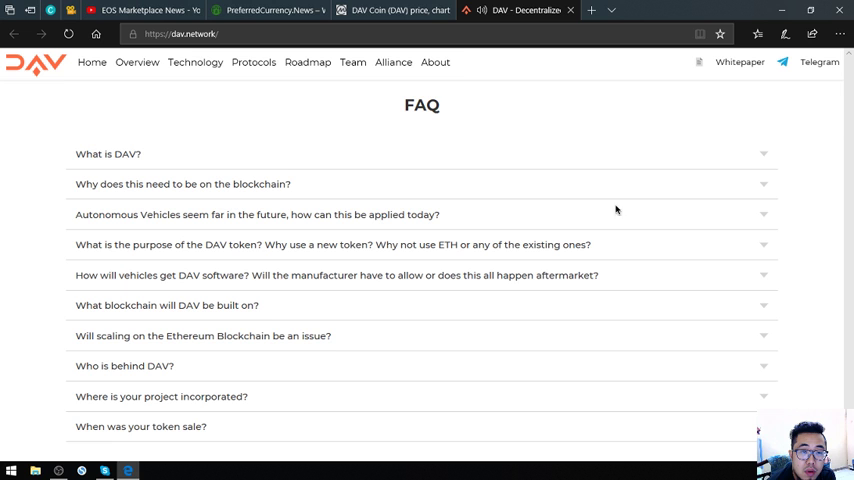
mouse_move(228, 214)
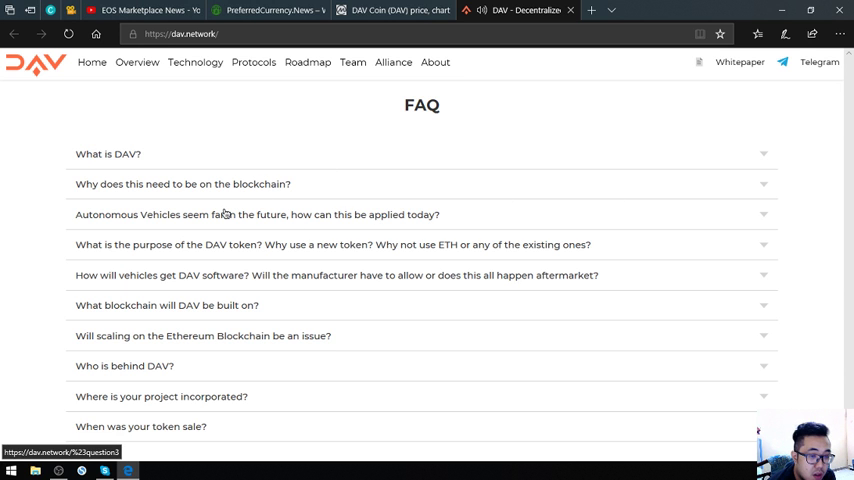
Step: Scroll through the FAQ and footer, return to the top, and switch to the CoinMarketCap DAV Coin tab
scroll("down", 3)
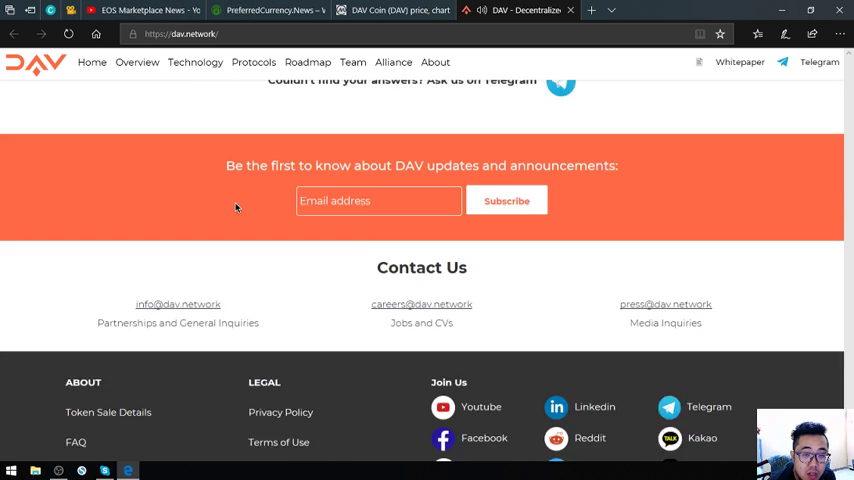
scroll("up", 3)
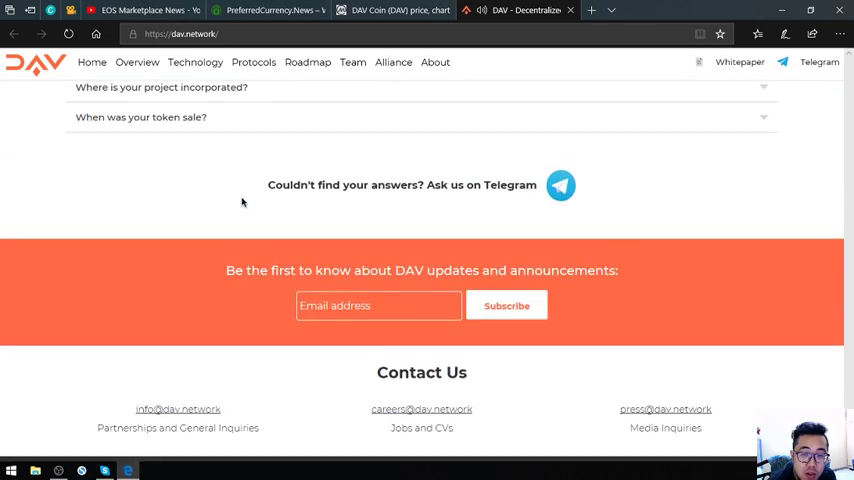
scroll("up", 3)
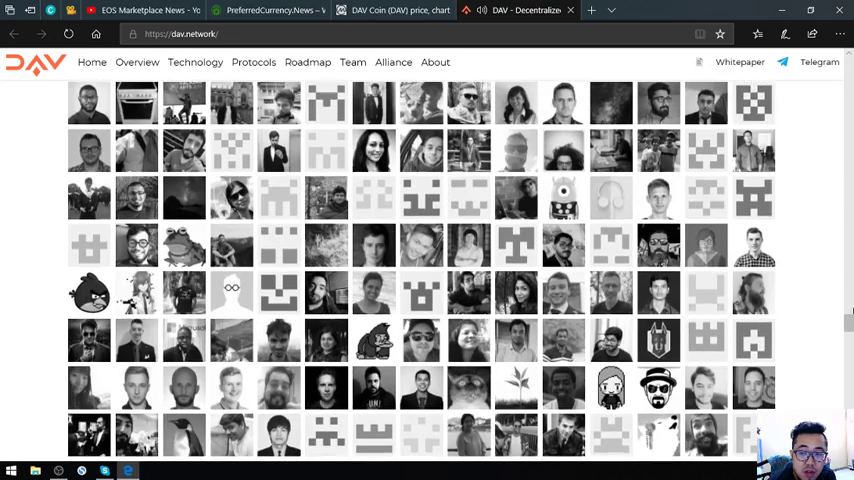
scroll("up", 3)
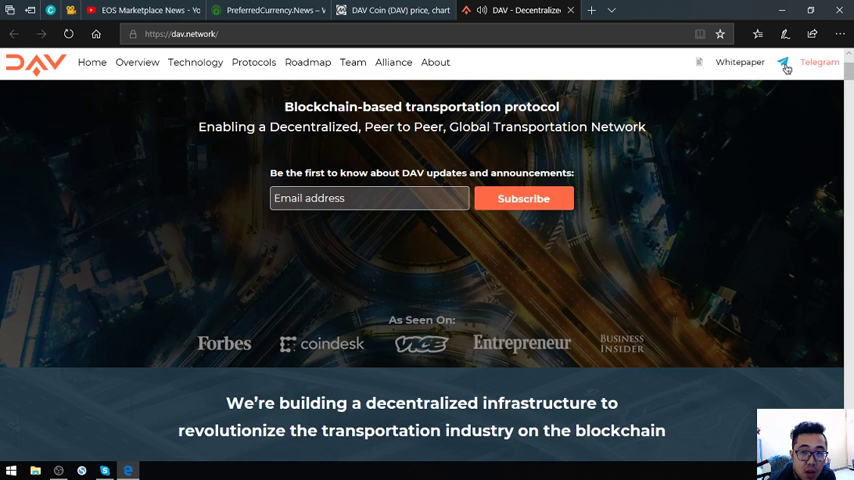
left_click(390, 16)
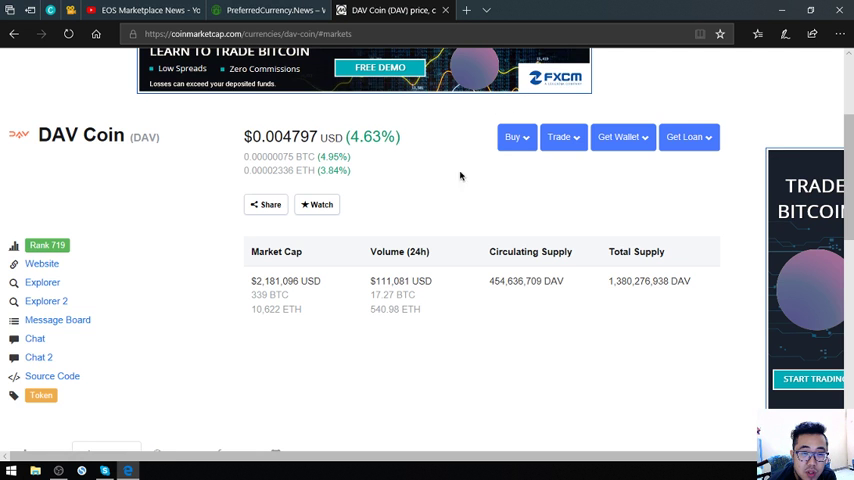
mouse_move(304, 162)
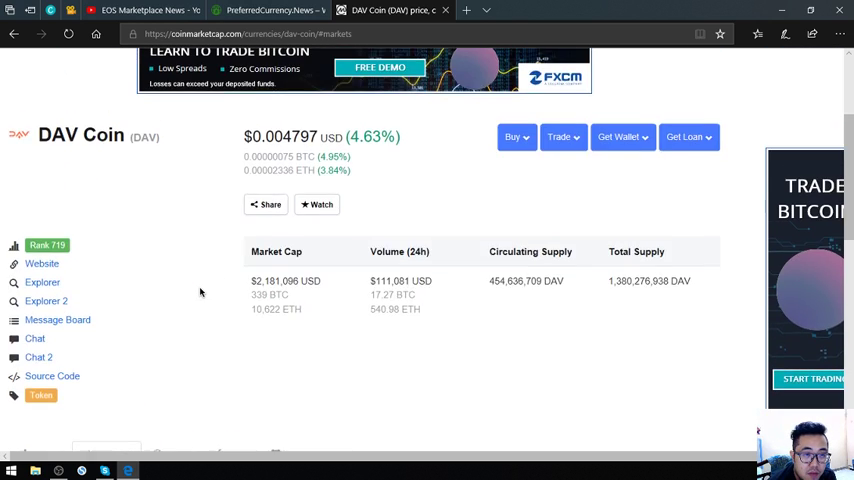
scroll("up", 3)
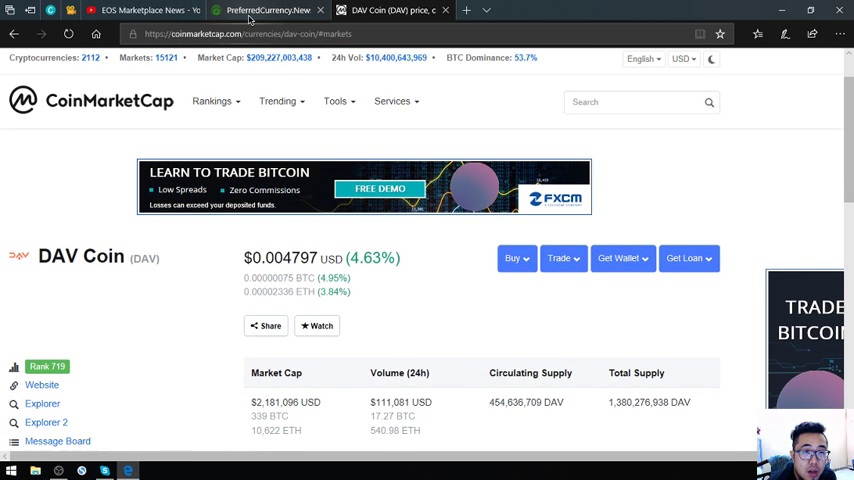